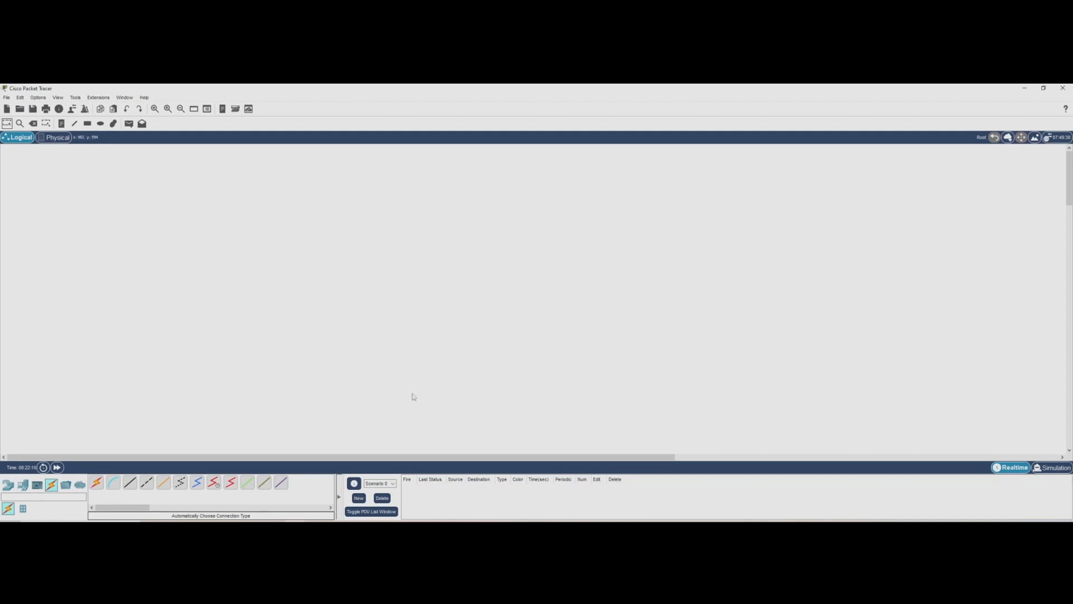
{"action": "mouse_move", "coordinate": [409, 397]}
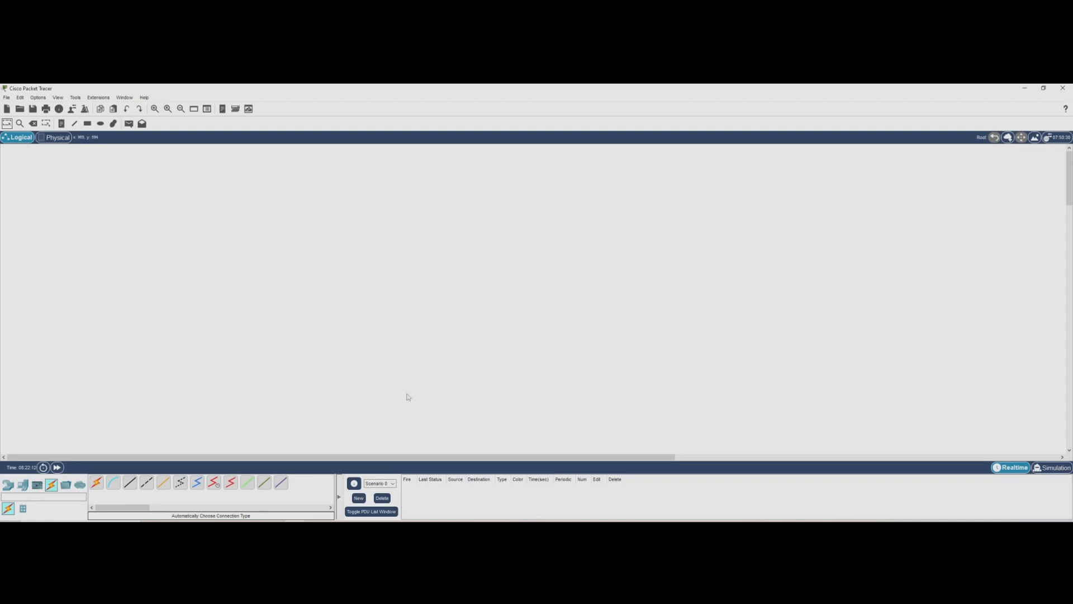
{"action": "mouse_move", "coordinate": [264, 342]}
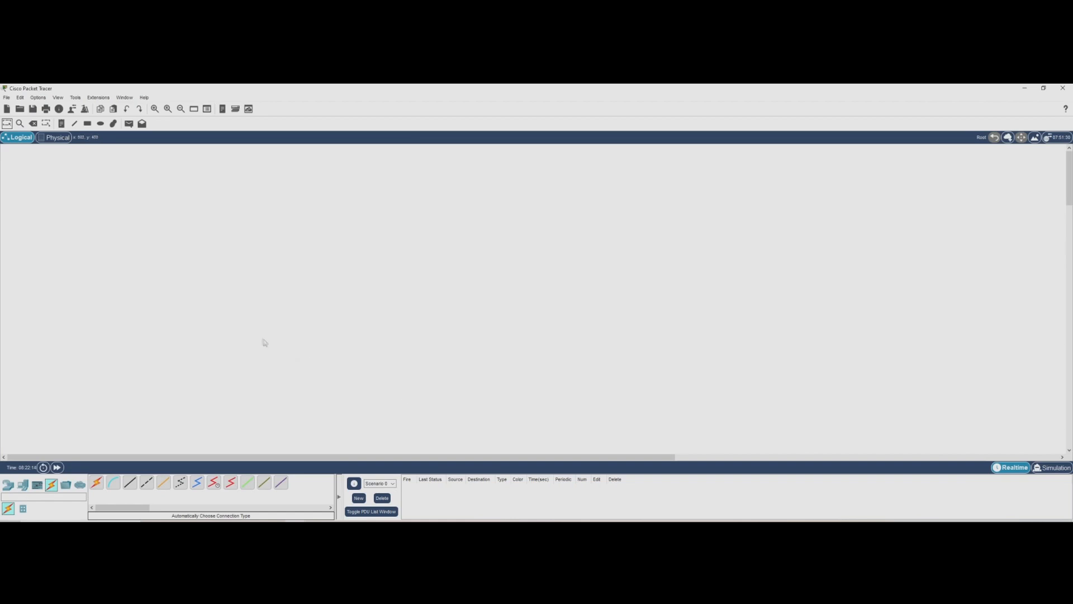
{"action": "mouse_move", "coordinate": [560, 343]}
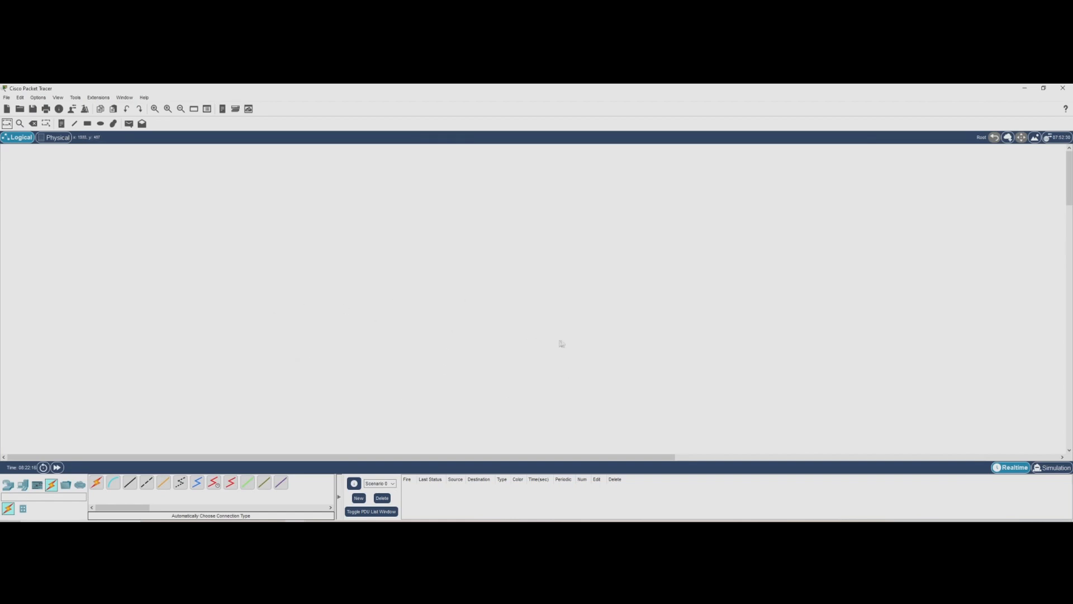
{"action": "mouse_move", "coordinate": [611, 303]}
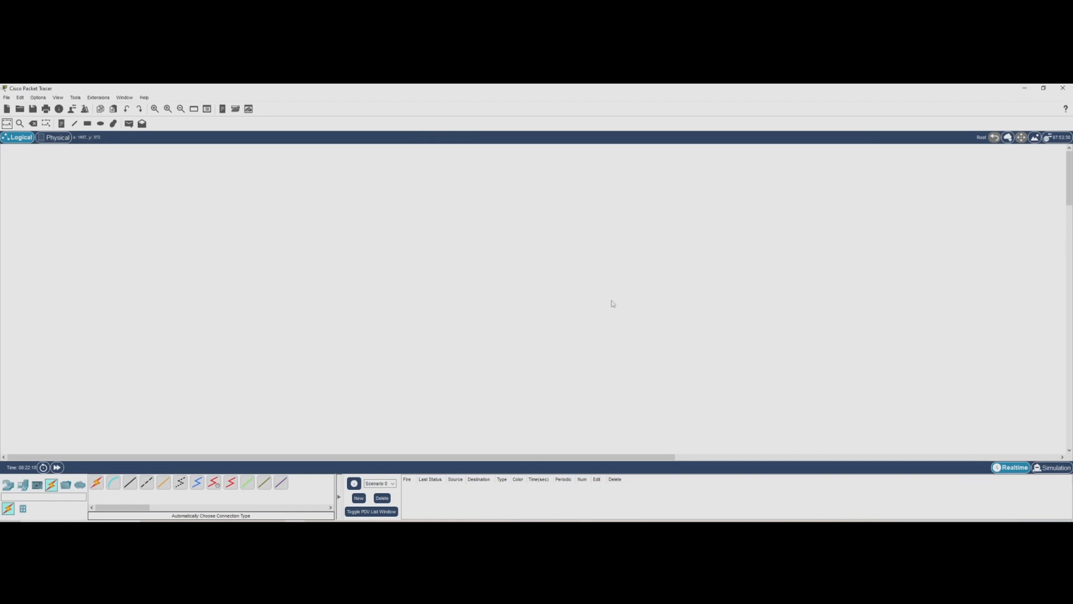
{"action": "mouse_move", "coordinate": [36, 335]}
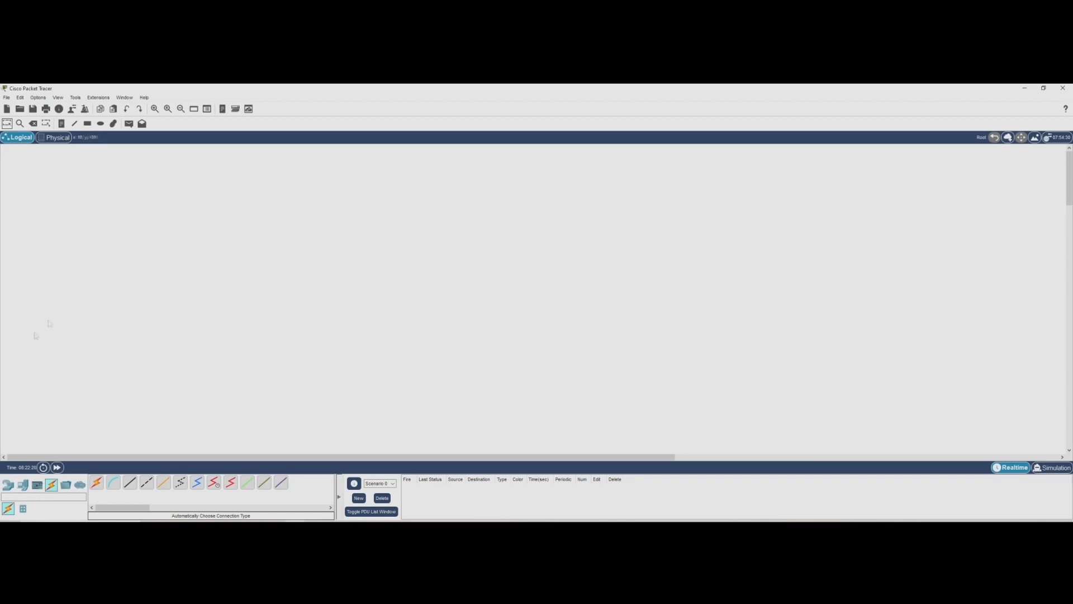
Step: Place a 2901 router on the canvas and a second 2960 switch to its lower right
{"action": "left_click", "coordinate": [9, 484]}
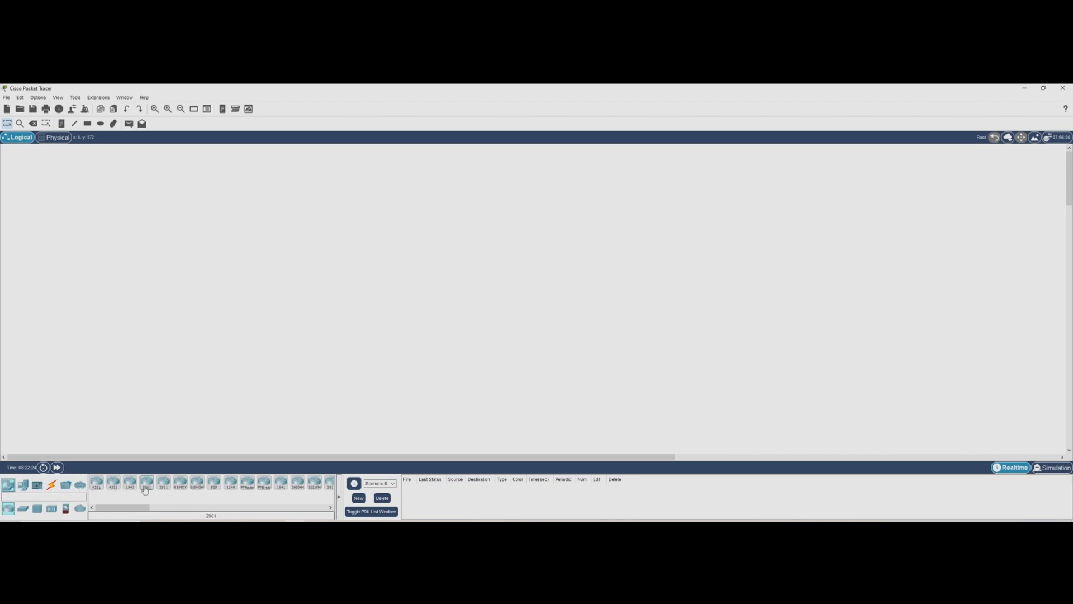
{"action": "left_click", "coordinate": [426, 191]}
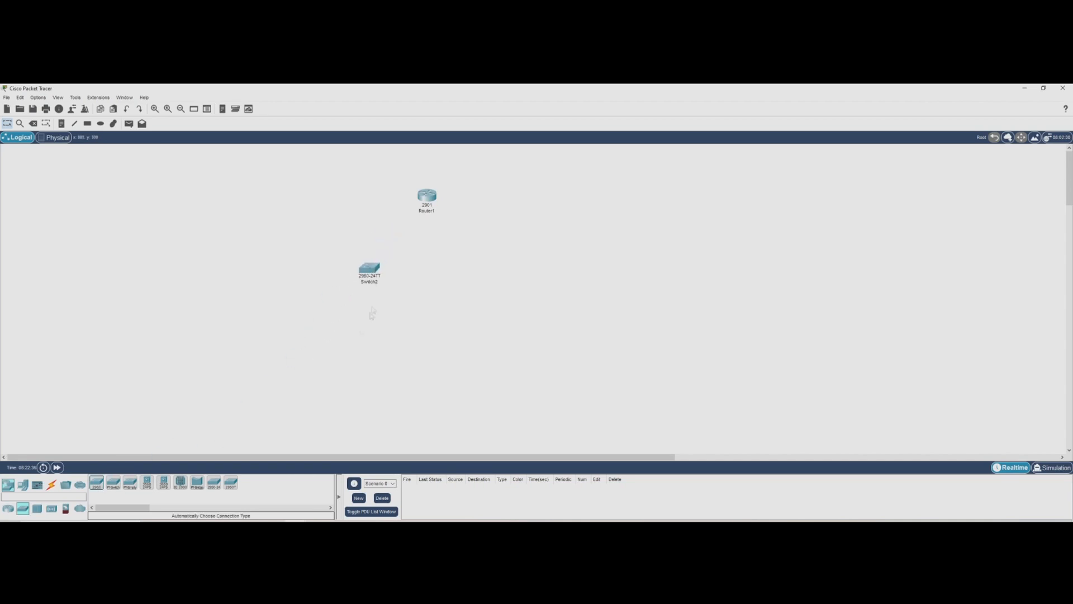
{"action": "left_click", "coordinate": [503, 267]}
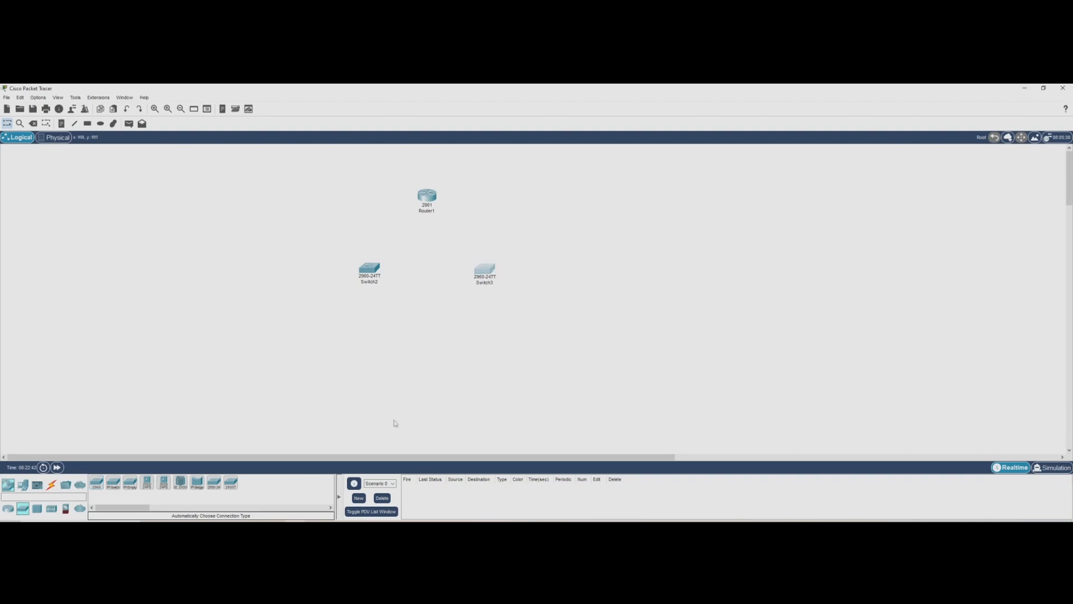
{"action": "mouse_move", "coordinate": [9, 485]}
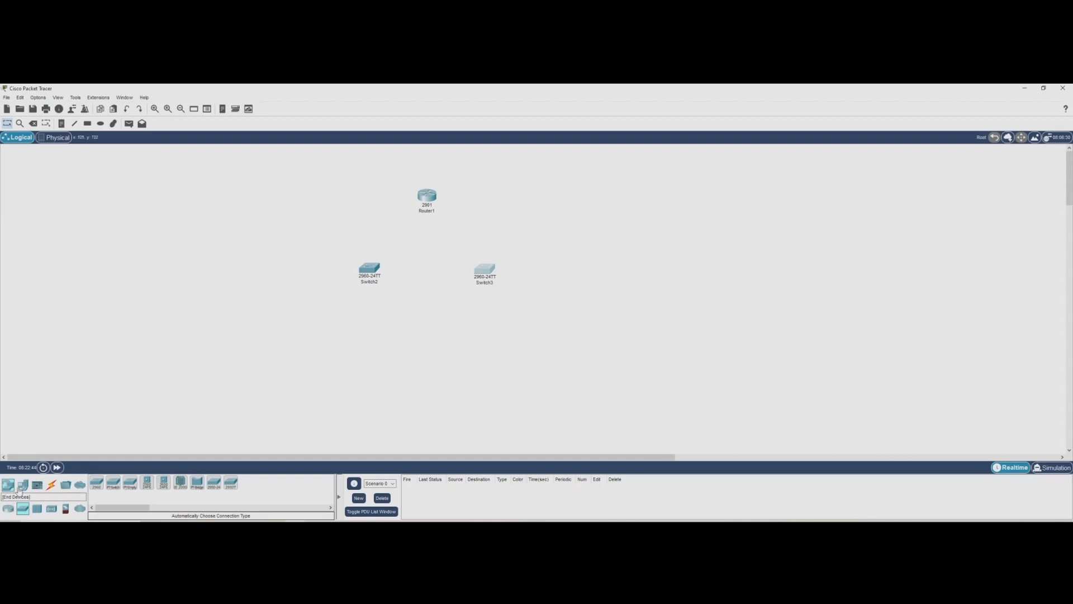
Step: Place PC4 and PC5 below Switch2 and PC6 and PC7 below Switch3 in a row
{"action": "left_click", "coordinate": [22, 484]}
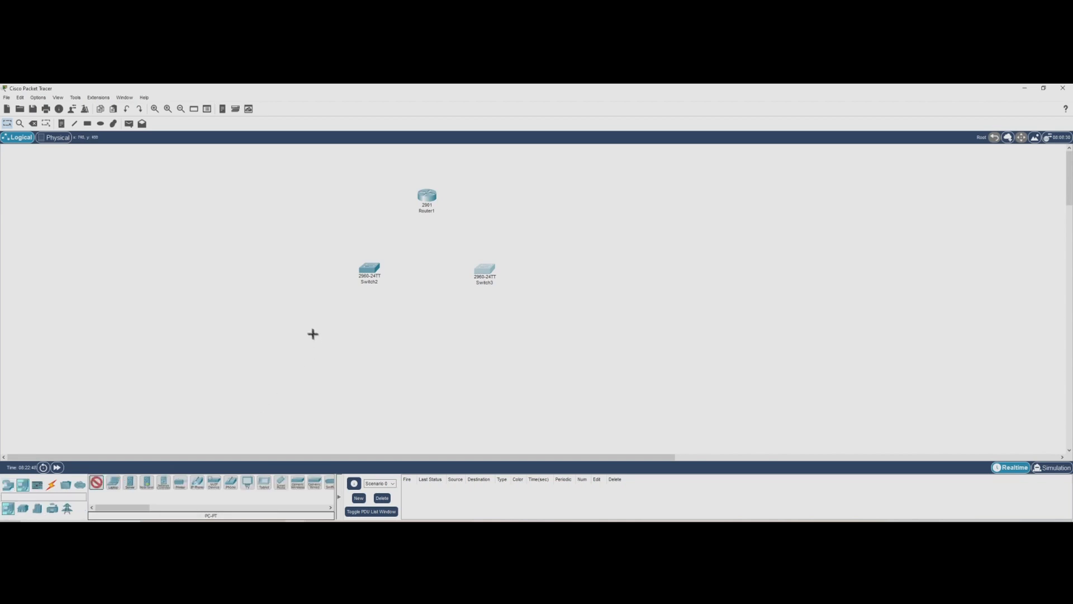
{"action": "left_click", "coordinate": [309, 328]}
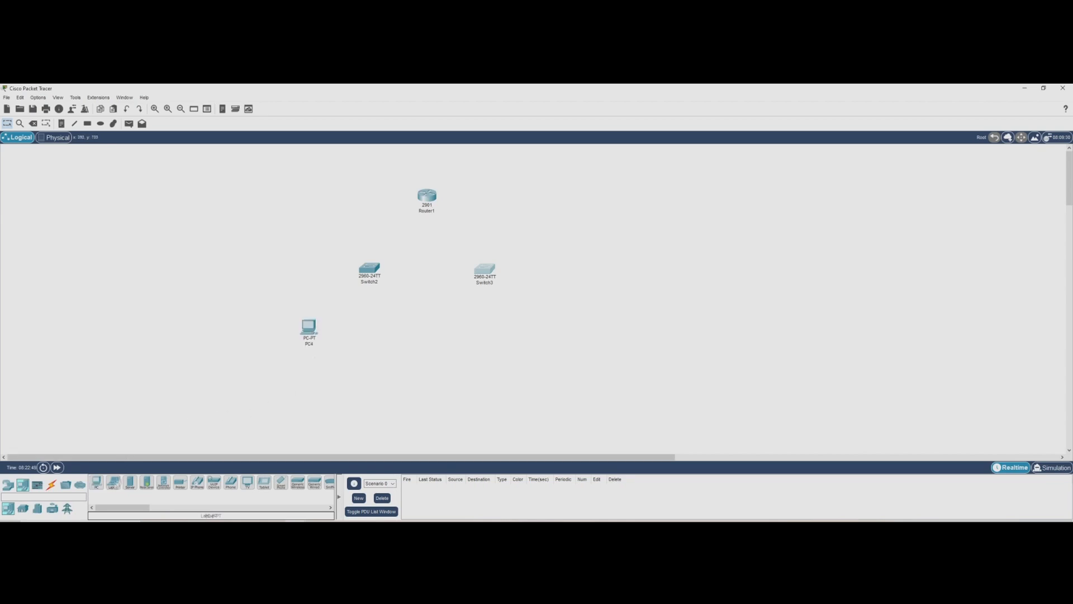
{"action": "left_click", "coordinate": [376, 332]}
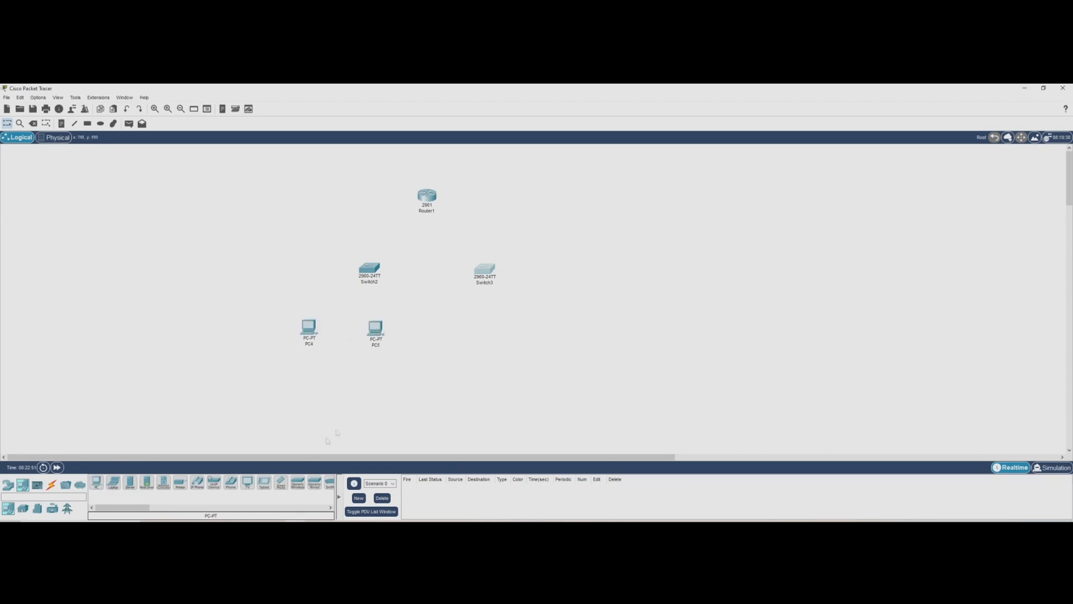
{"action": "left_click", "coordinate": [96, 483]}
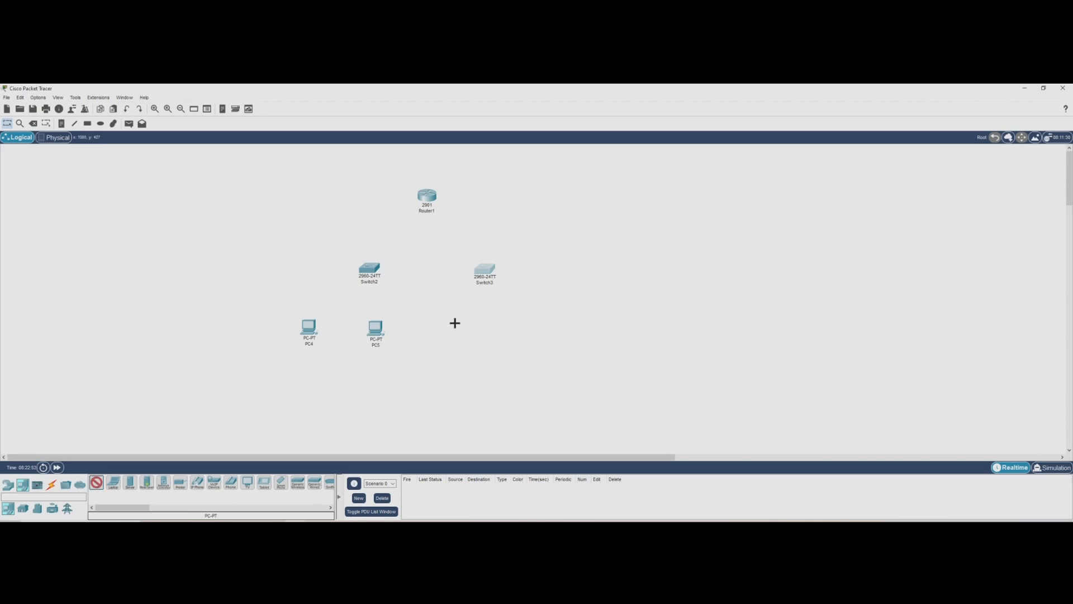
{"action": "left_click", "coordinate": [450, 329]}
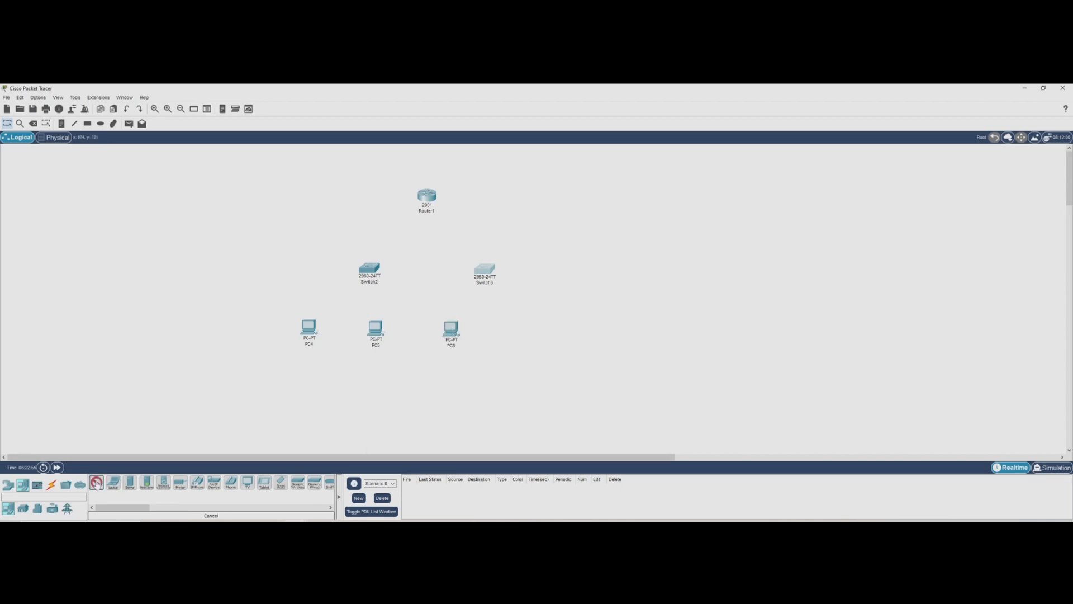
{"action": "left_click", "coordinate": [527, 328]}
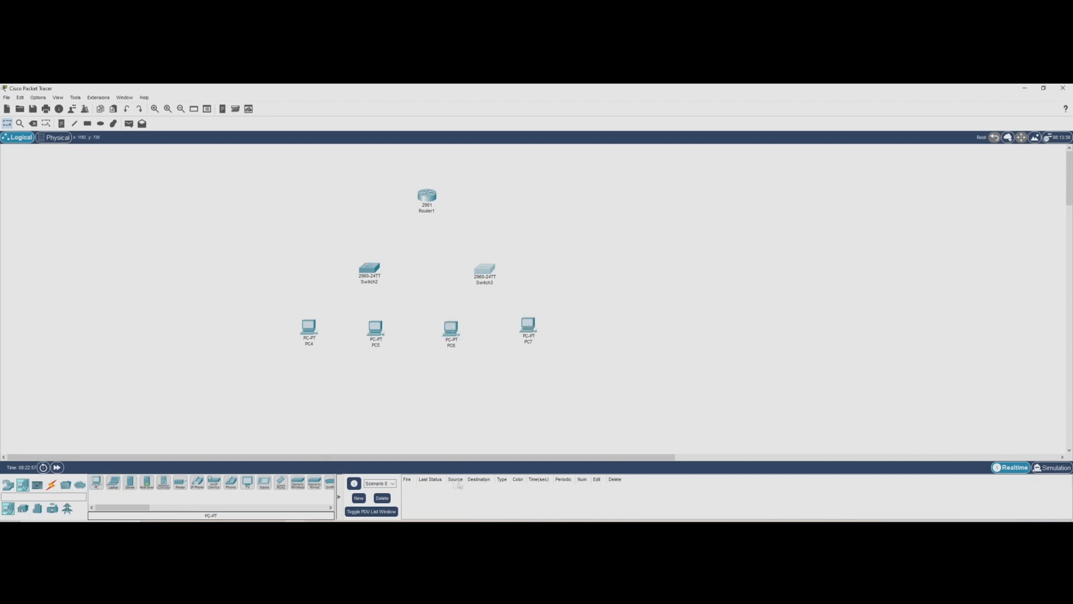
{"action": "mouse_move", "coordinate": [381, 432]}
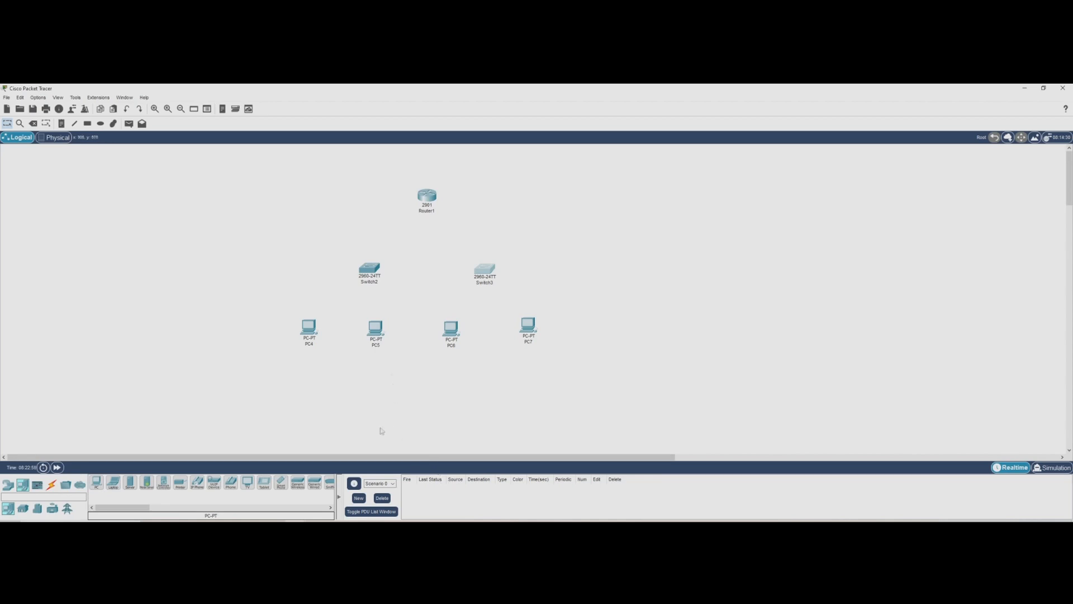
{"action": "mouse_move", "coordinate": [125, 429]}
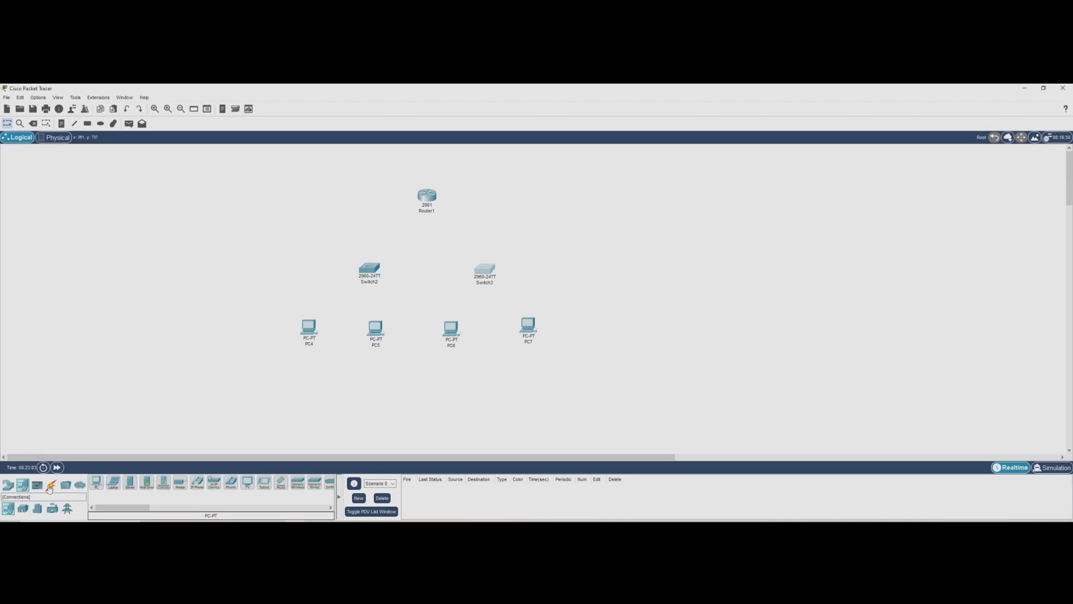
Step: Cable Router1's GigabitEthernet0/0 to a gigabit port on Switch2
{"action": "left_click", "coordinate": [51, 484]}
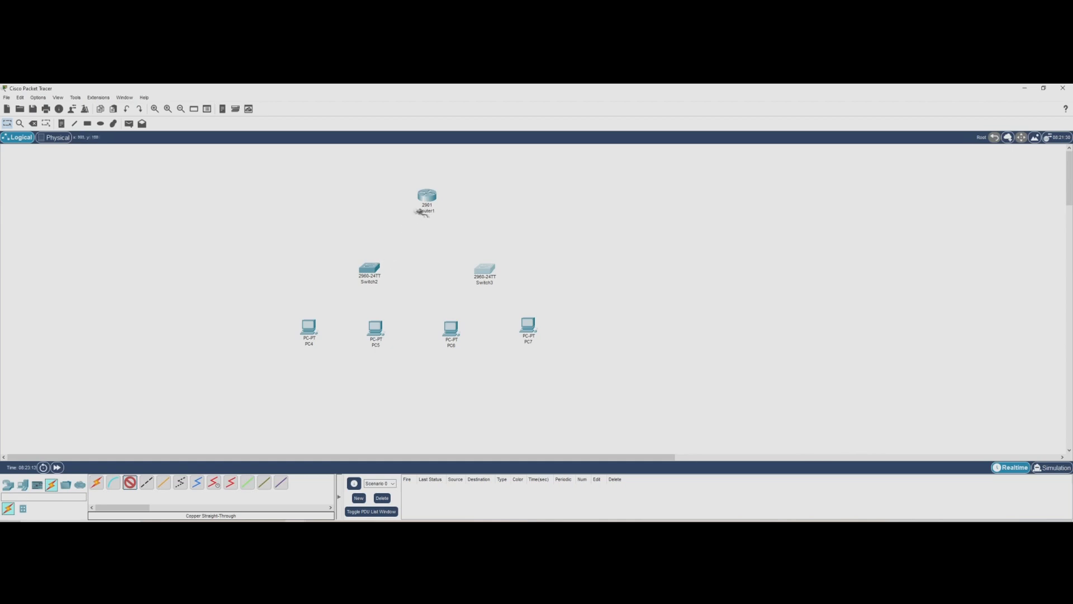
{"action": "left_click", "coordinate": [425, 197]}
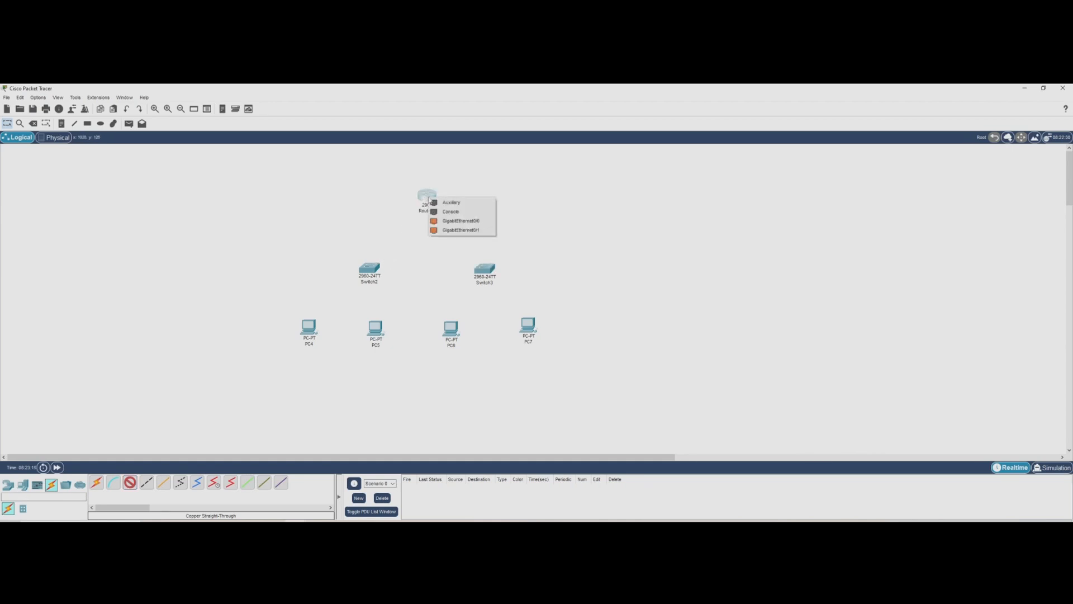
{"action": "left_click", "coordinate": [461, 221]}
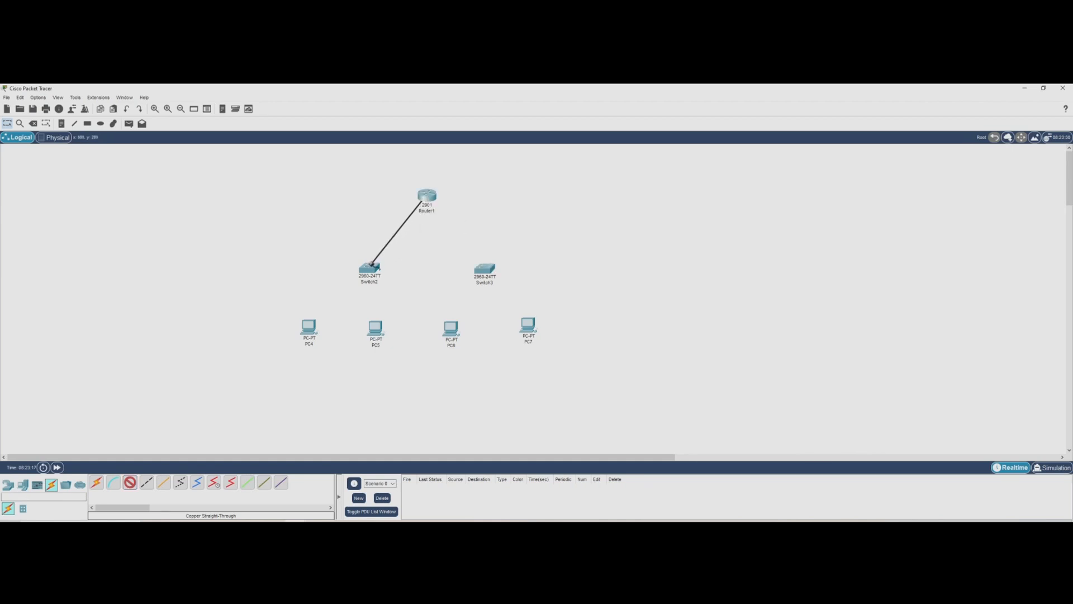
{"action": "left_click", "coordinate": [370, 269]}
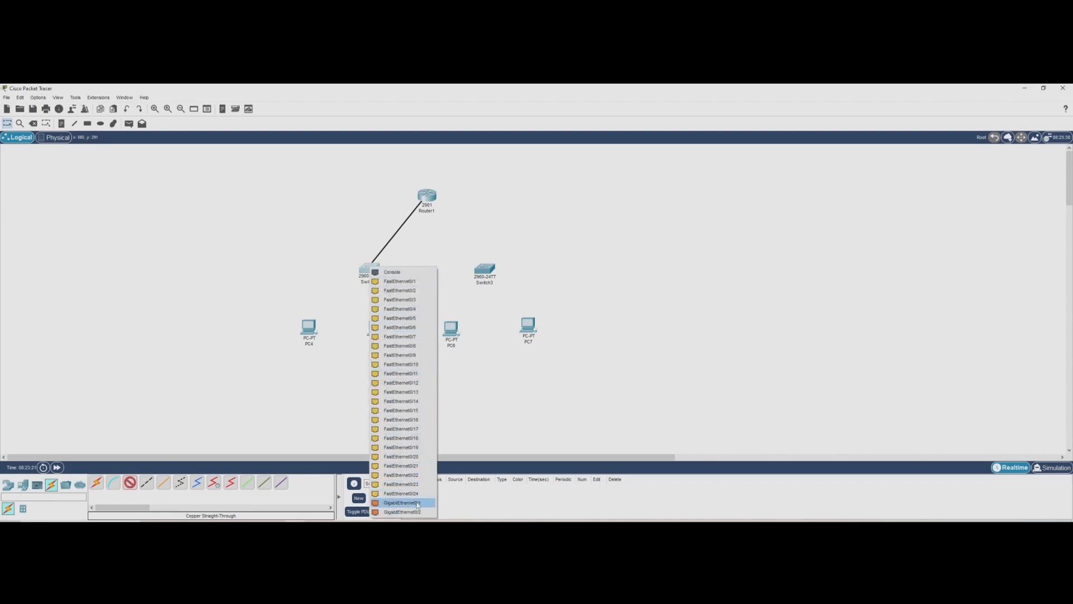
{"action": "left_click", "coordinate": [401, 502]}
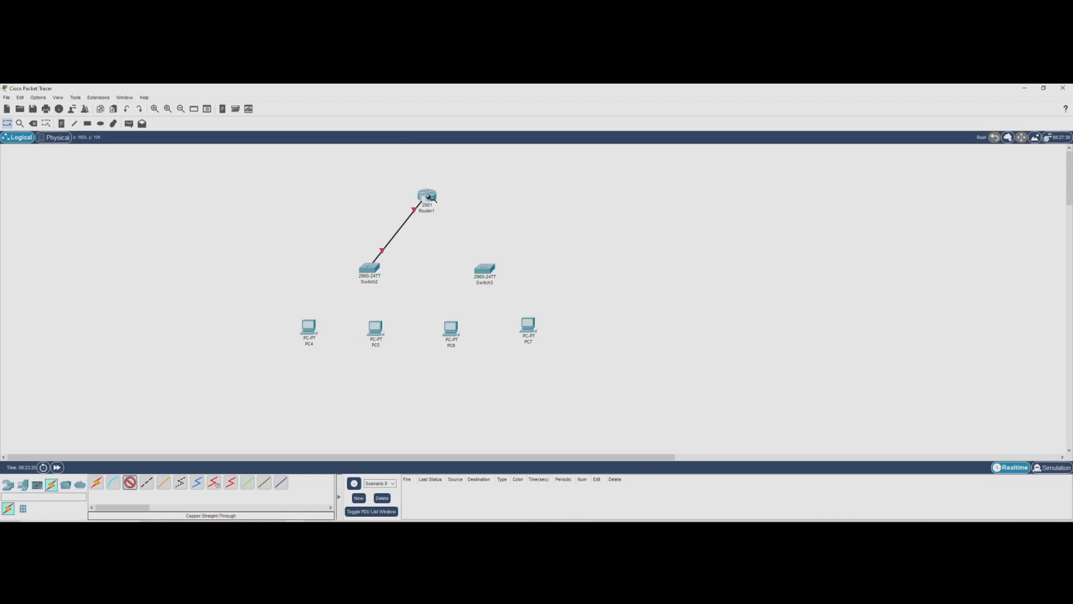
Step: Cable Router1's GigabitEthernet0/1 to a gigabit port on Switch3
{"action": "left_click", "coordinate": [426, 197]}
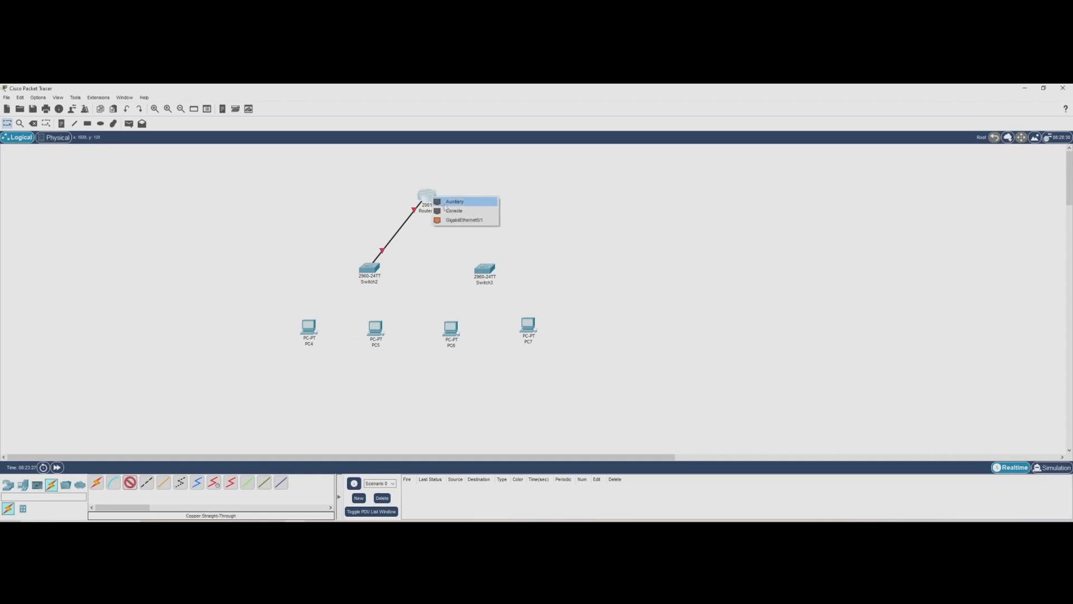
{"action": "left_click", "coordinate": [464, 220]}
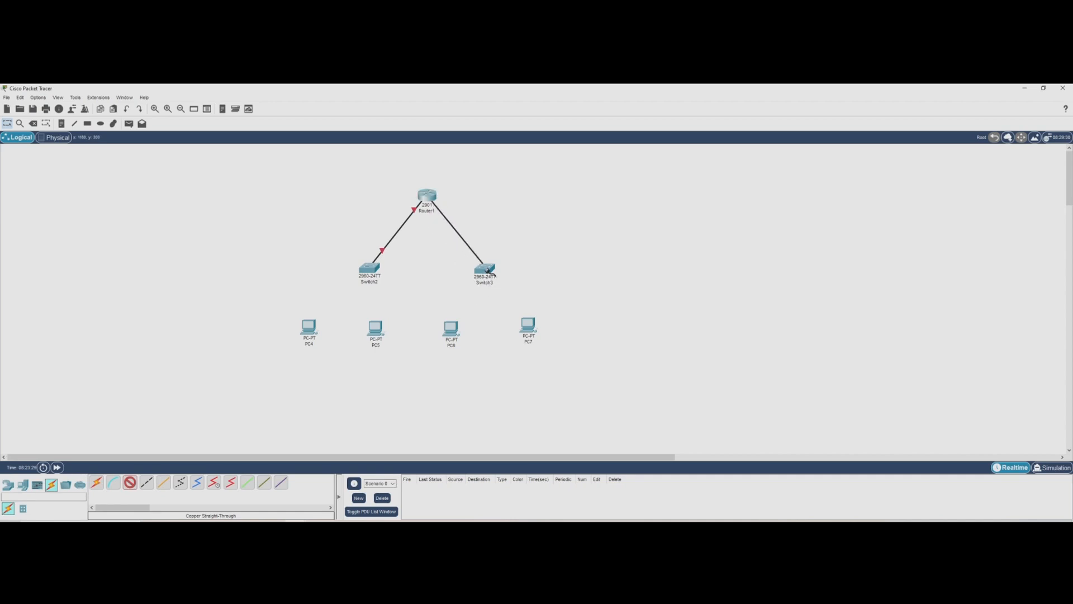
{"action": "left_click", "coordinate": [483, 269]}
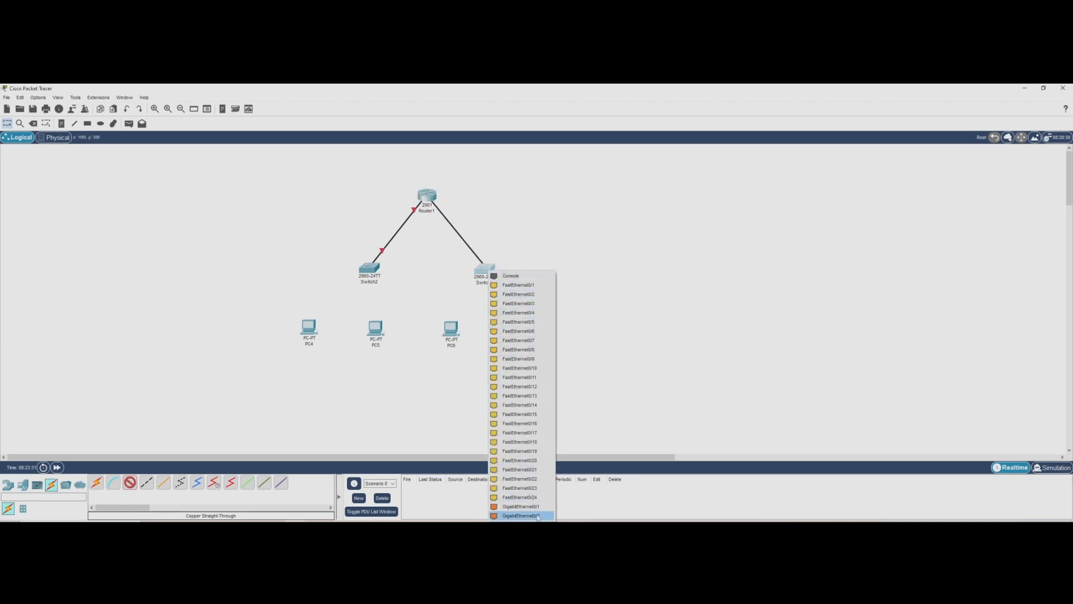
{"action": "left_click", "coordinate": [520, 515]}
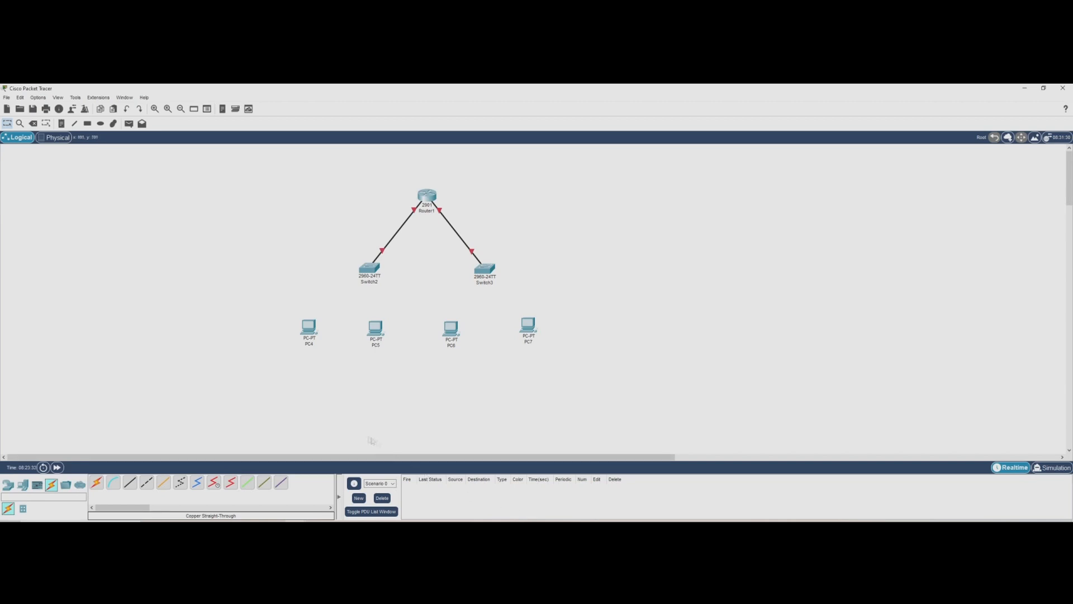
{"action": "mouse_move", "coordinate": [322, 342]}
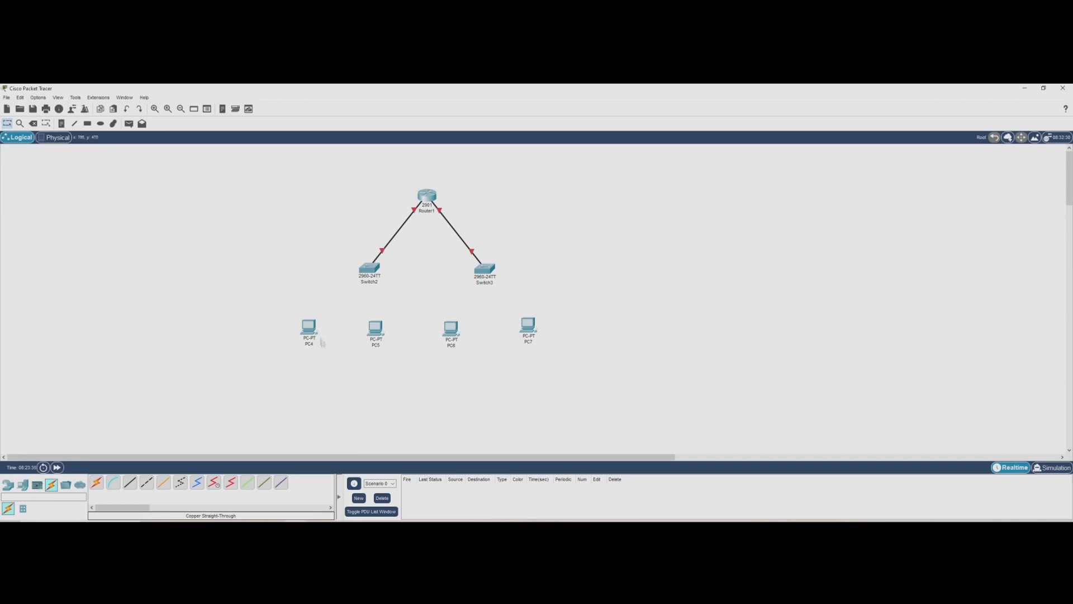
{"action": "mouse_move", "coordinate": [492, 285]}
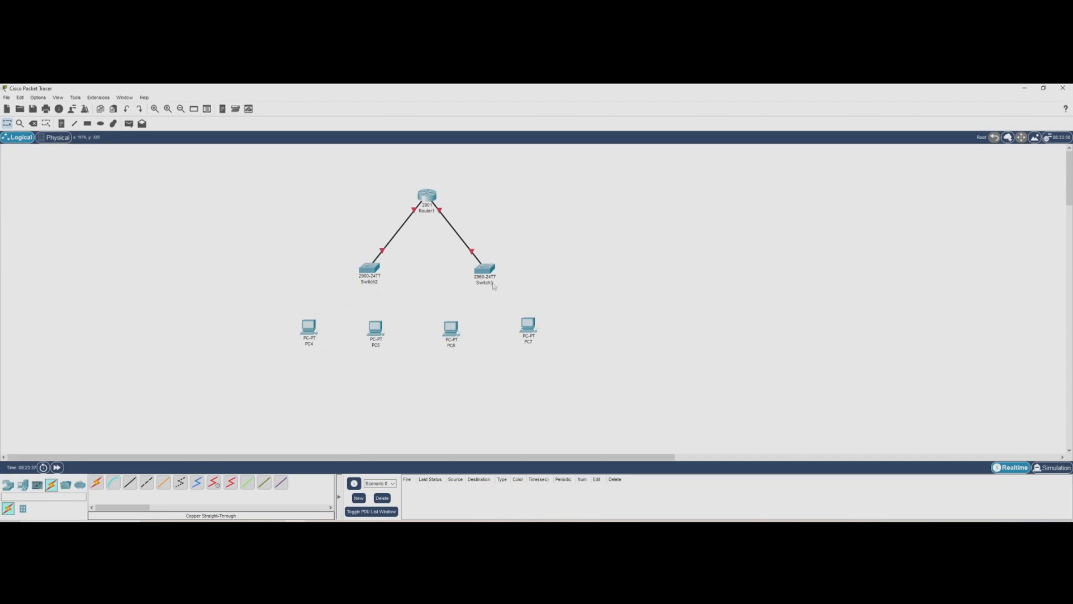
{"action": "mouse_move", "coordinate": [492, 276]}
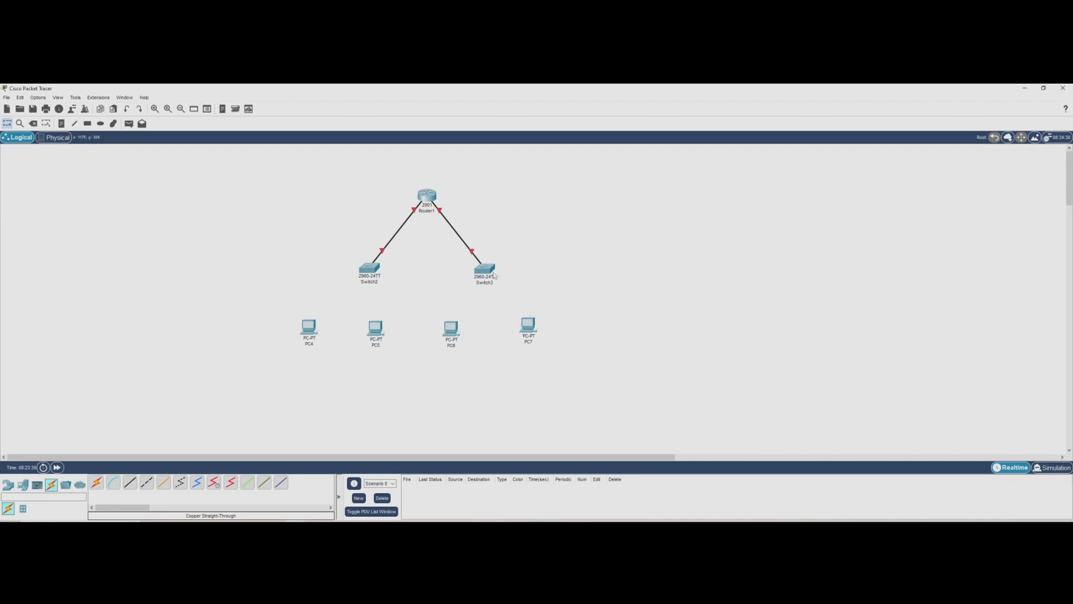
Step: Link PC4 and PC5 to Switch2 on their FastEthernet0 ports with straight-through cables
{"action": "left_click", "coordinate": [130, 482]}
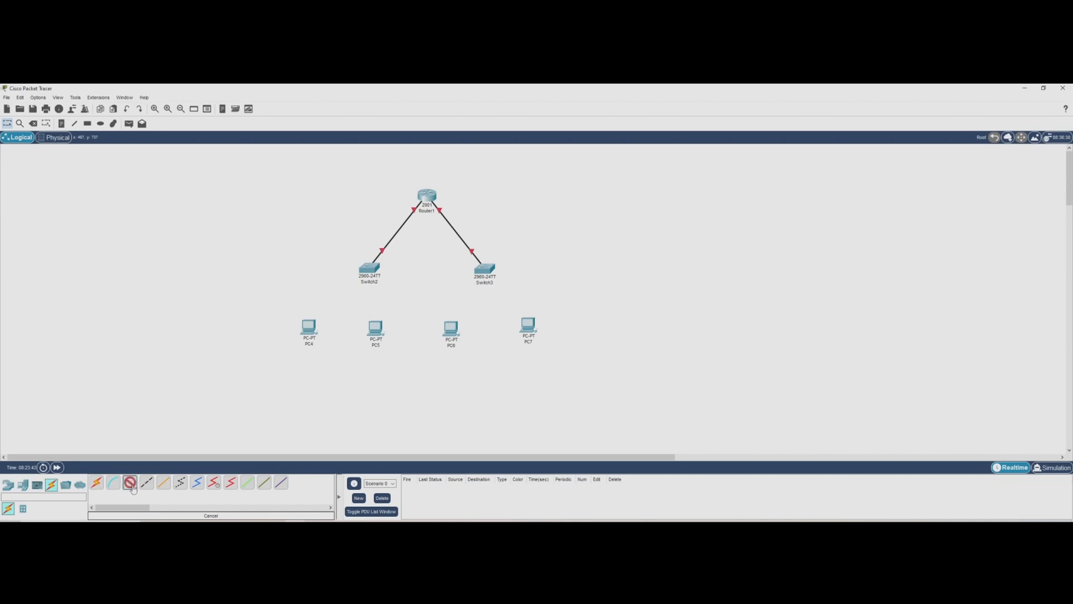
{"action": "left_click", "coordinate": [369, 267]}
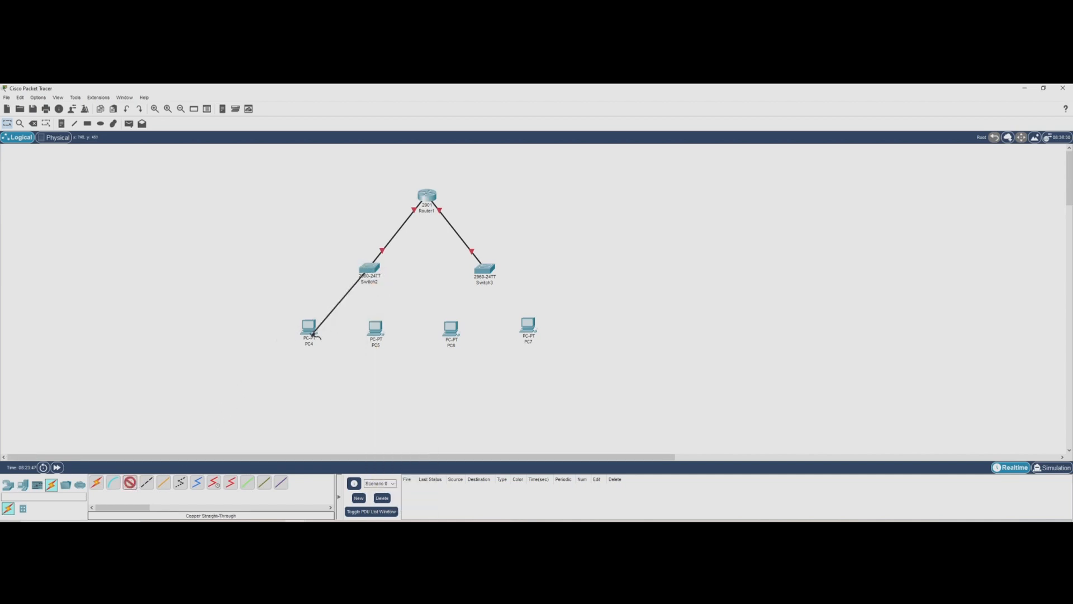
{"action": "left_click", "coordinate": [308, 329]}
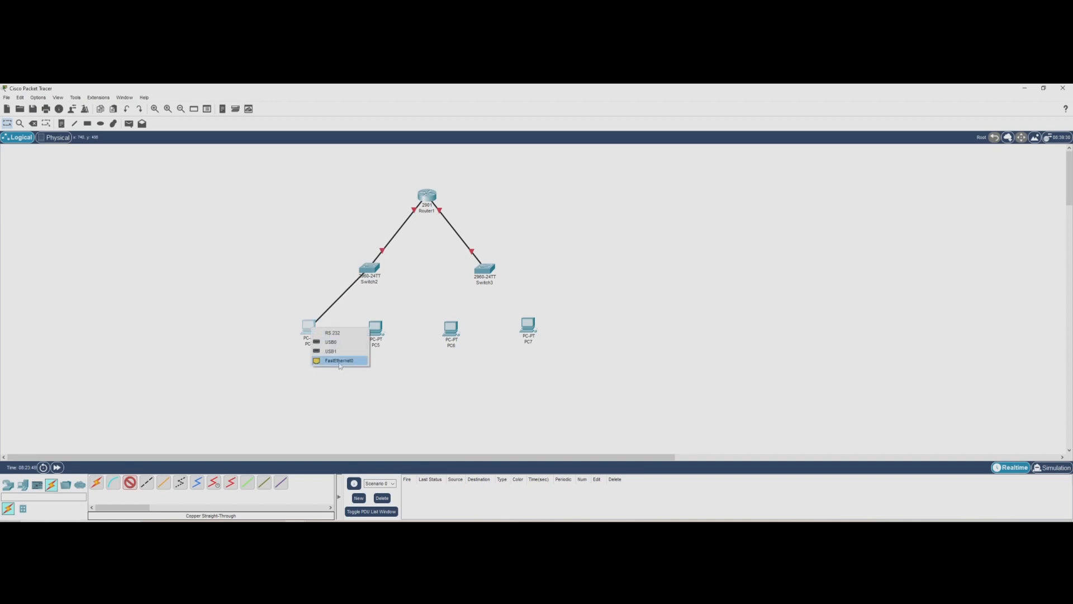
{"action": "left_click", "coordinate": [337, 361]}
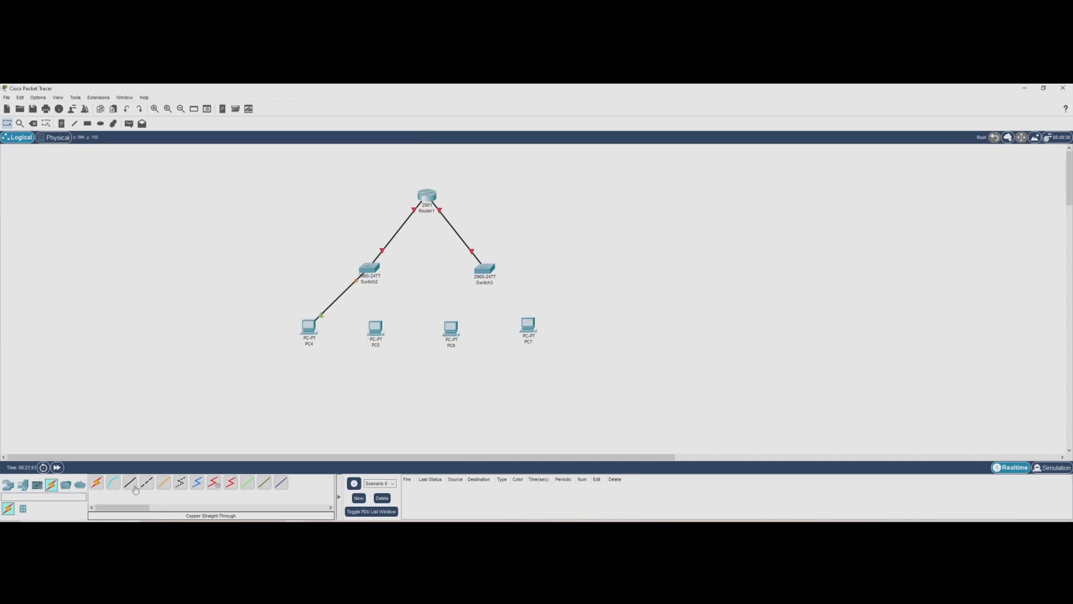
{"action": "left_click", "coordinate": [368, 267]}
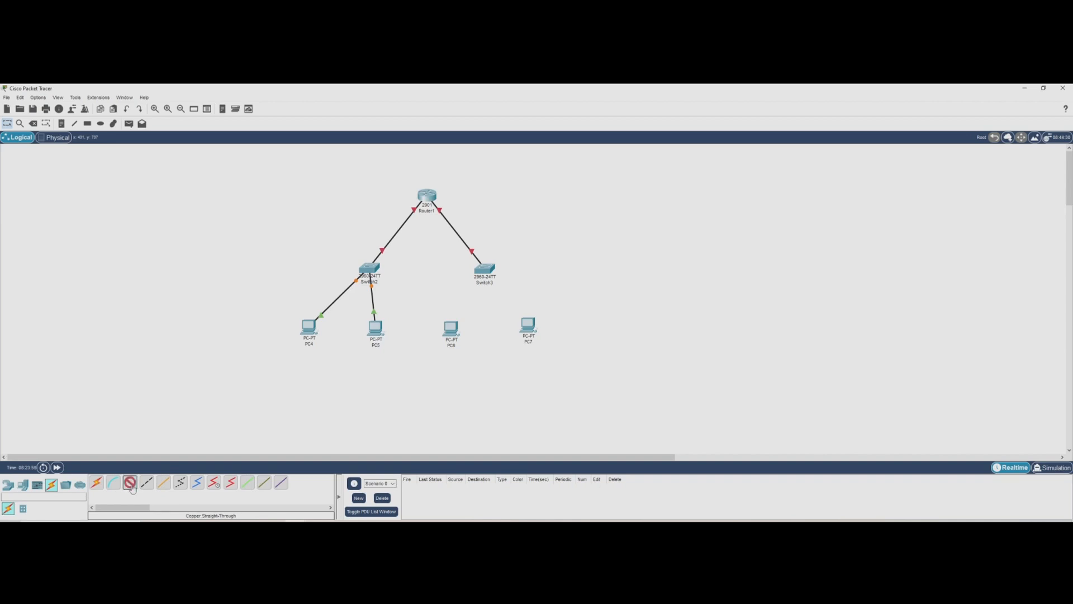
Step: Link PC6 and PC7 to Switch3 on their FastEthernet0 ports
{"action": "left_click", "coordinate": [484, 270]}
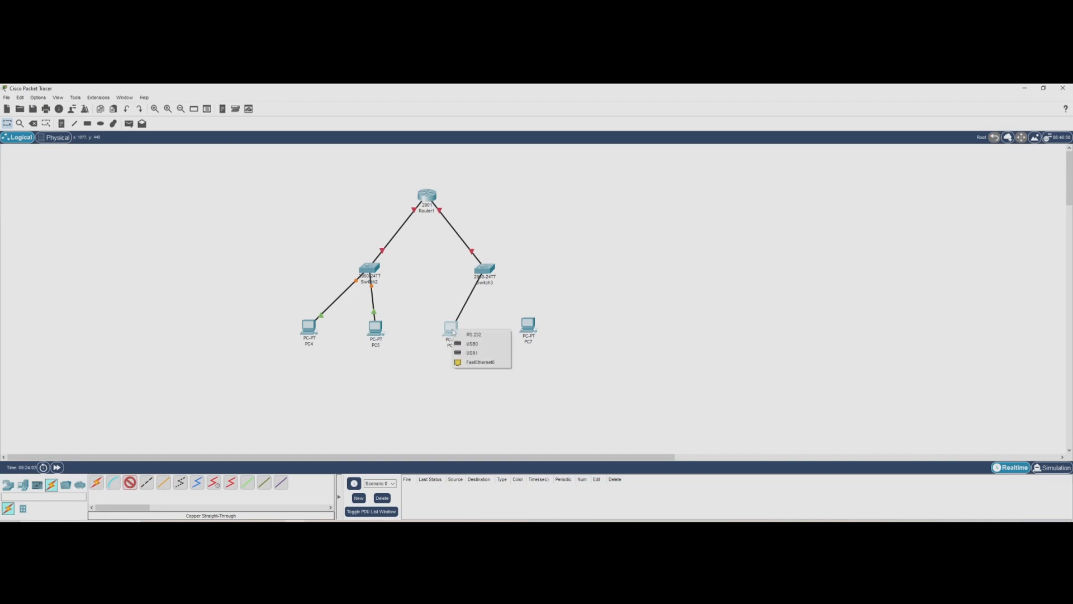
{"action": "left_click", "coordinate": [479, 361]}
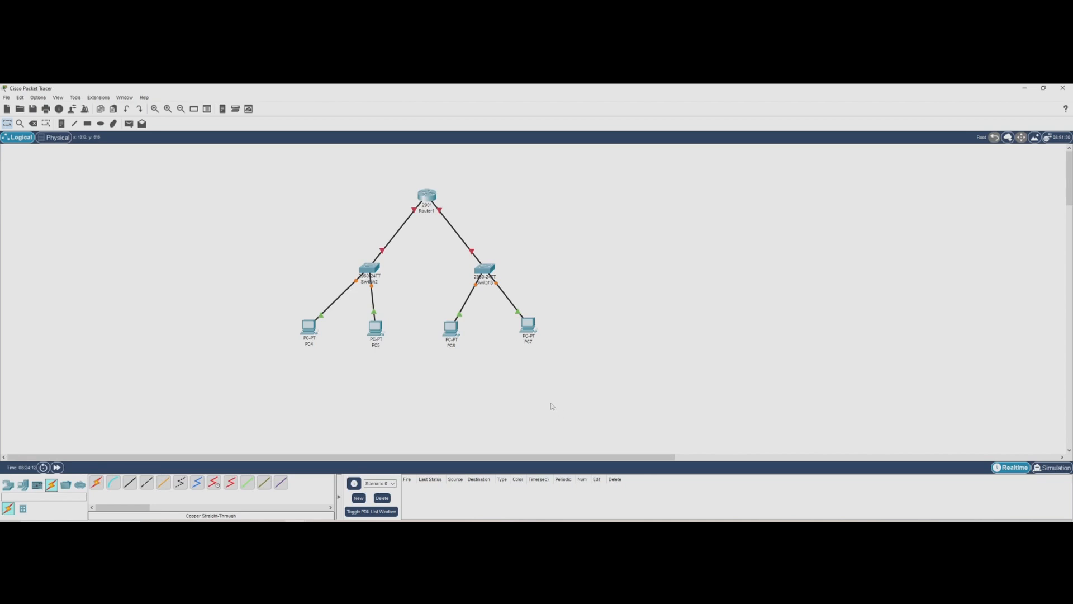
{"action": "mouse_move", "coordinate": [347, 297]}
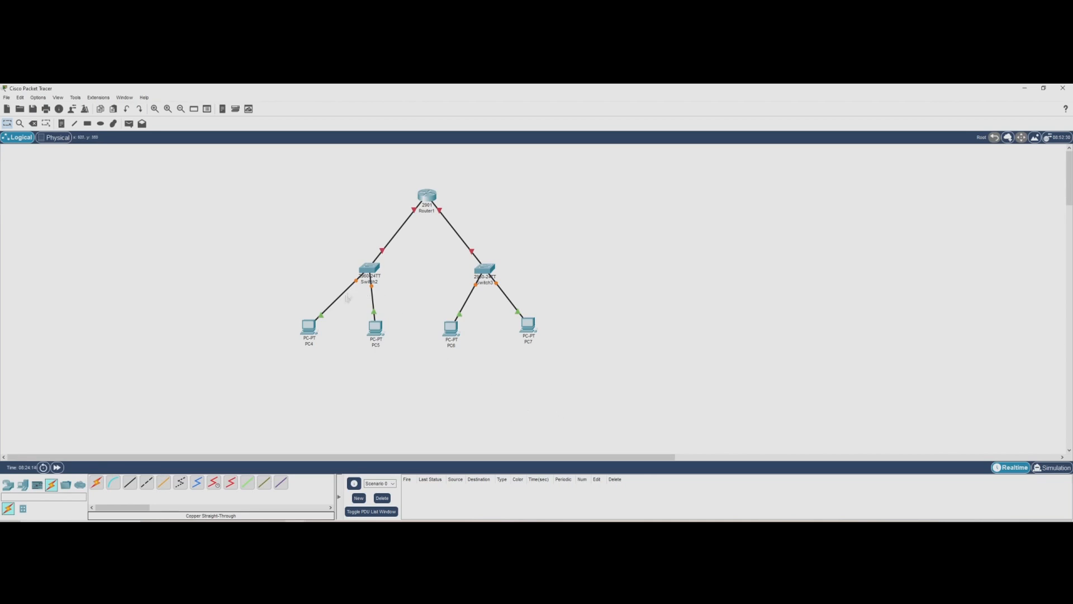
{"action": "mouse_move", "coordinate": [312, 272]}
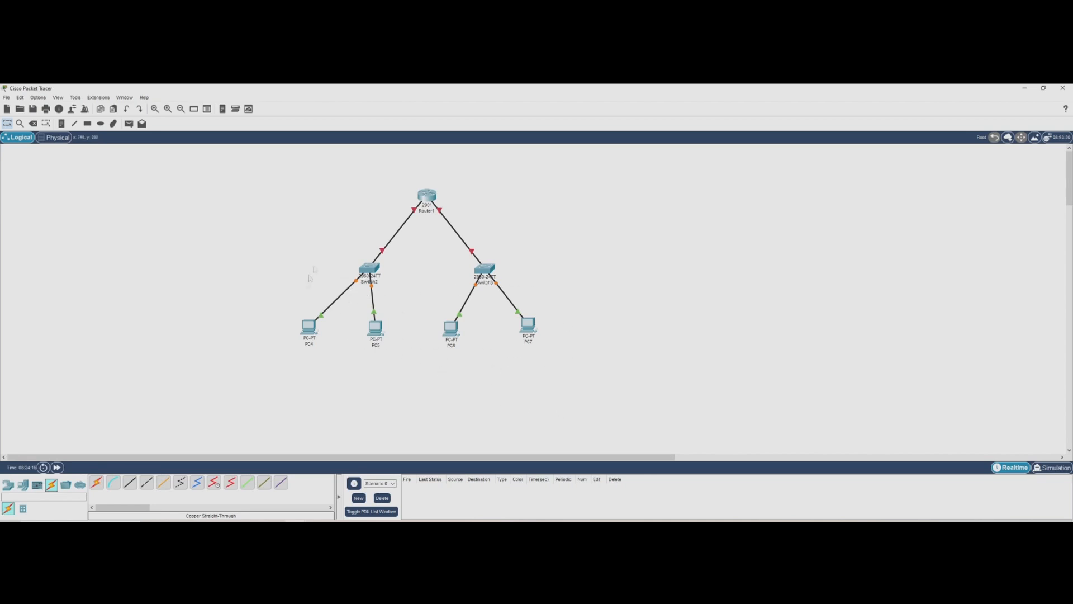
{"action": "mouse_move", "coordinate": [404, 239]}
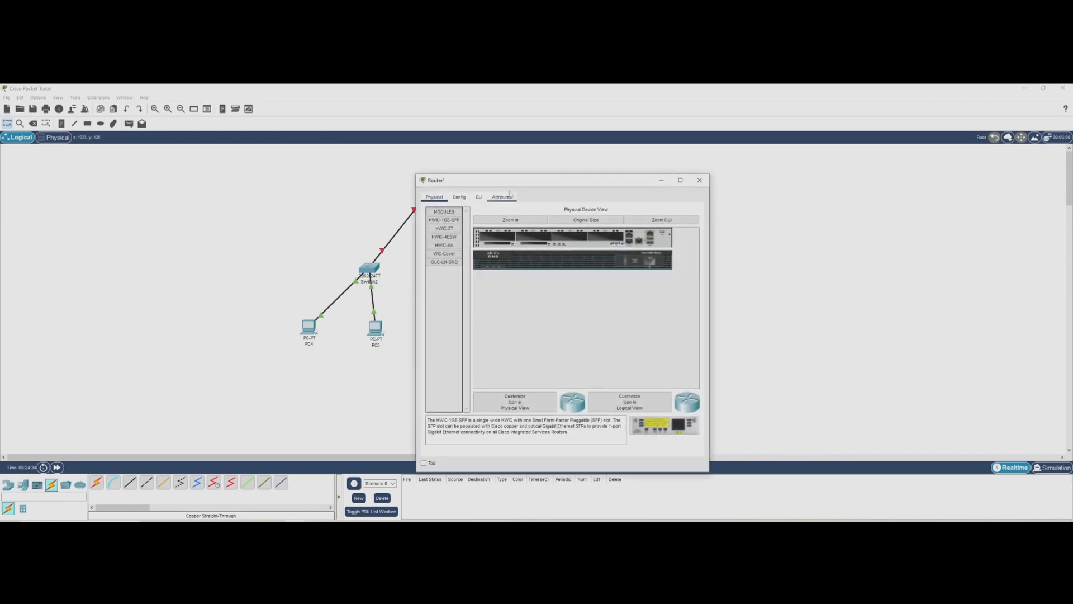
Step: Move Router1's settings window to the right so the network diagram stays visible
{"action": "left_click_drag", "start_coordinate": [493, 180], "coordinate": [629, 153]}
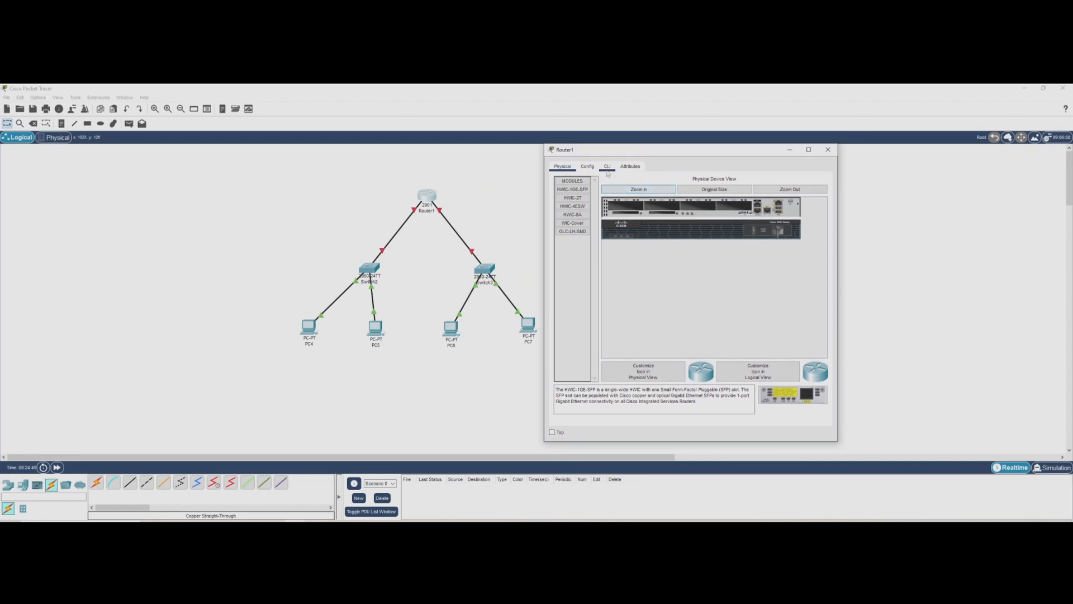
Step: In Router1's CLI decline setup, enable, run 'show ip interface brief' and enter 'conf t'
{"action": "left_click", "coordinate": [606, 165]}
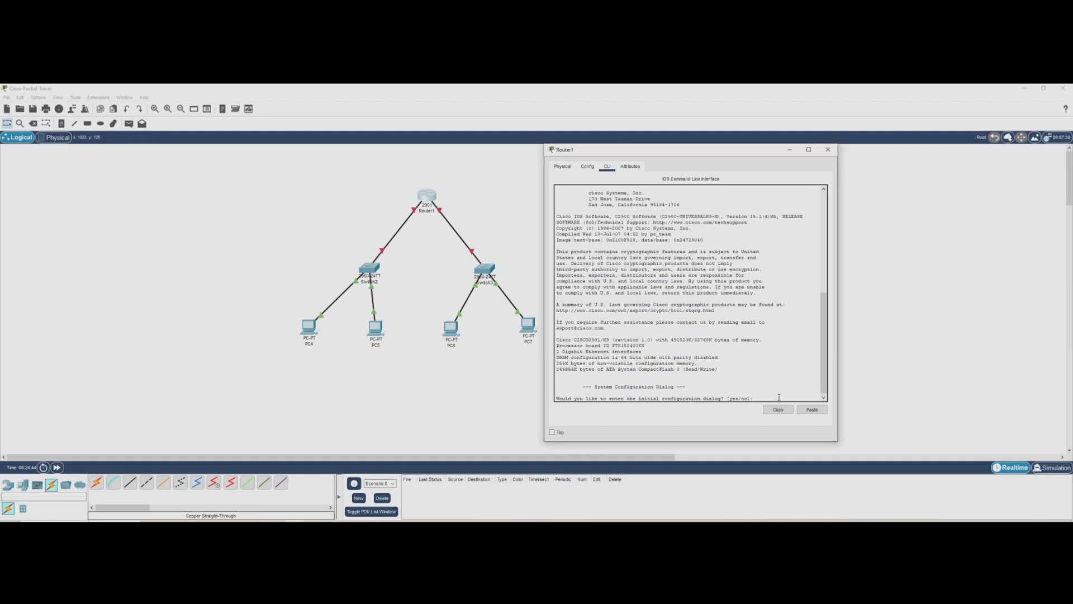
{"action": "type", "text": "n"}
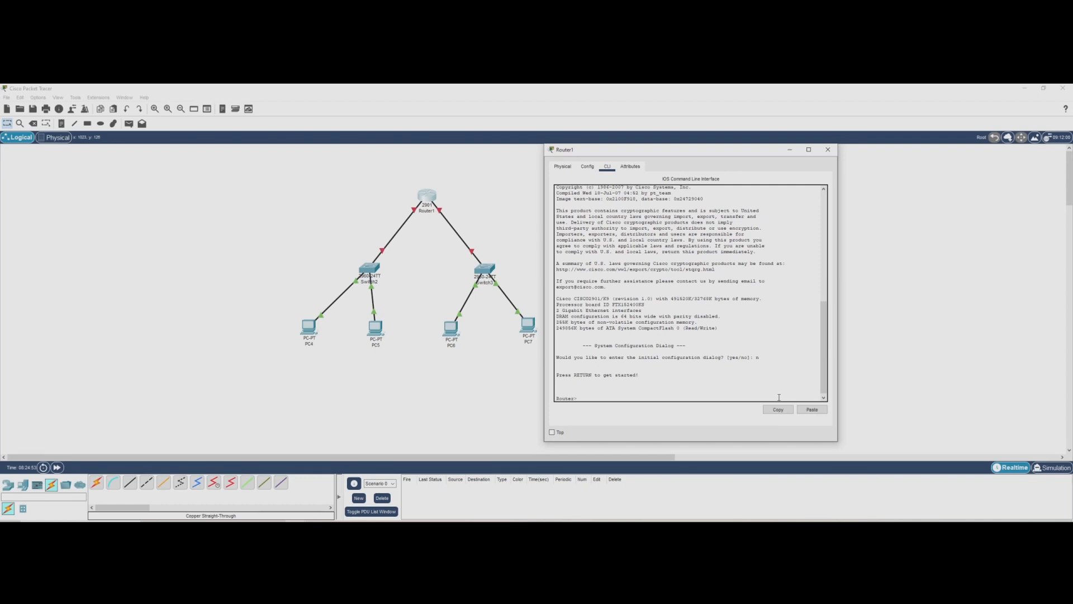
{"action": "type", "text": "en"}
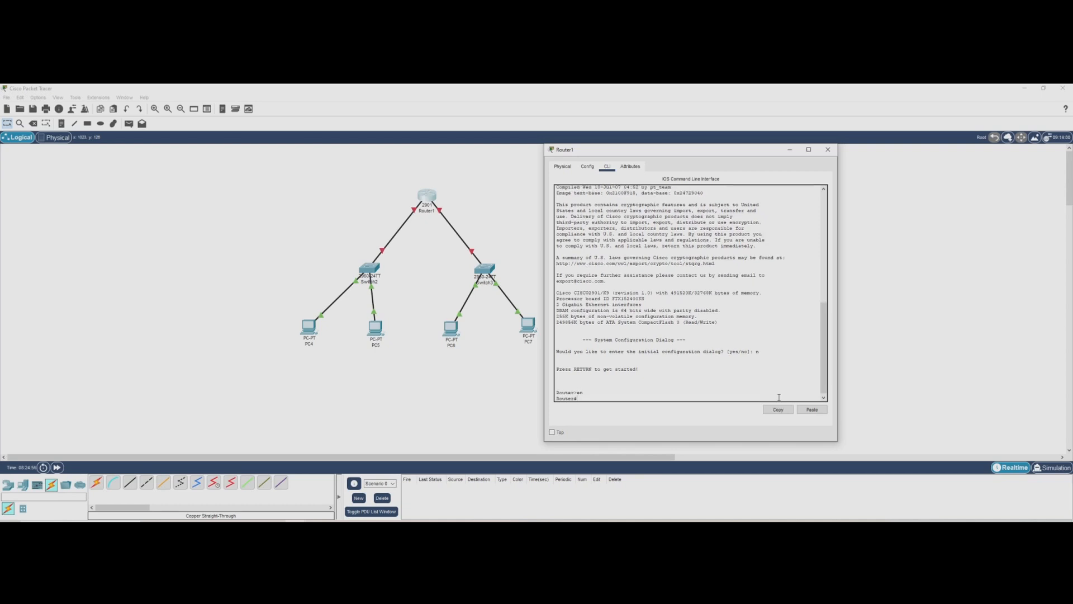
{"action": "type", "text": "conf"}
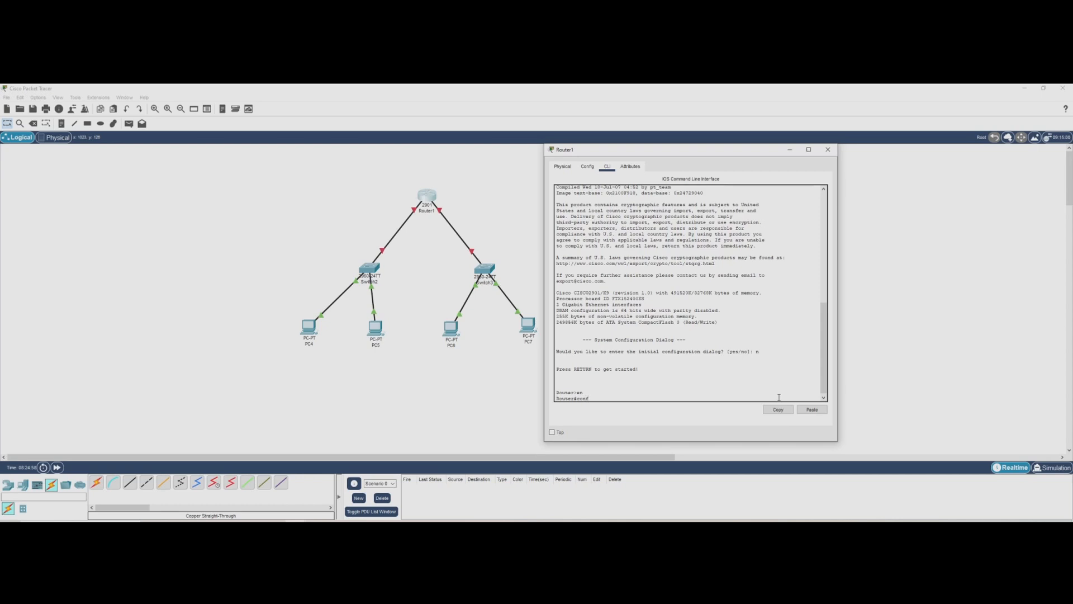
{"action": "type", "text": "show ip inter br"}
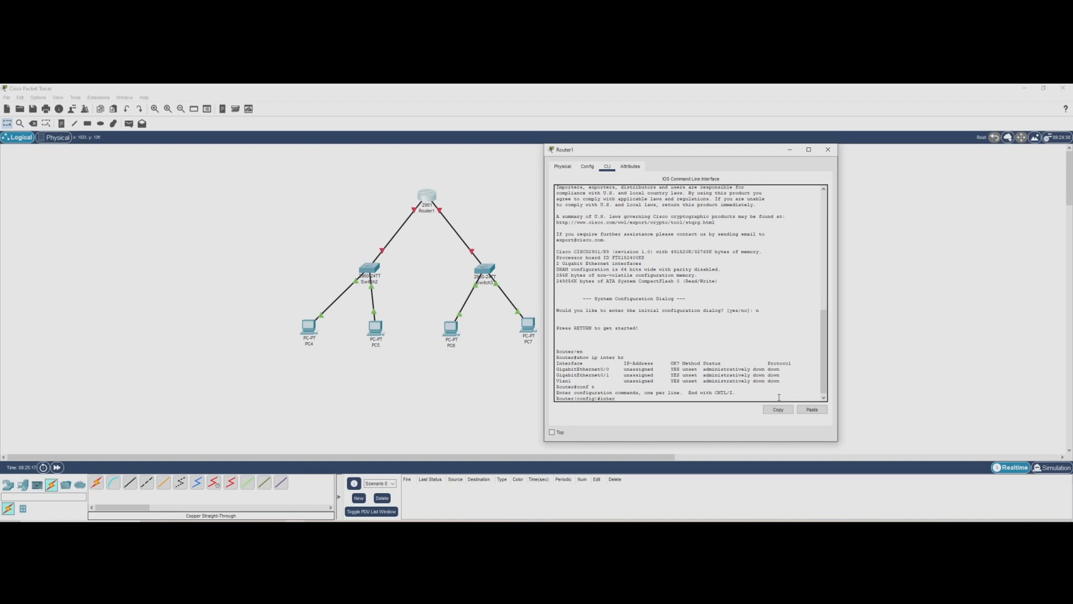
Step: Assign interface g0/0 address 10.1.0.1 255.255.255.0 with no shutdown, then enter interface g0/1
{"action": "type", "text": "g0/0"}
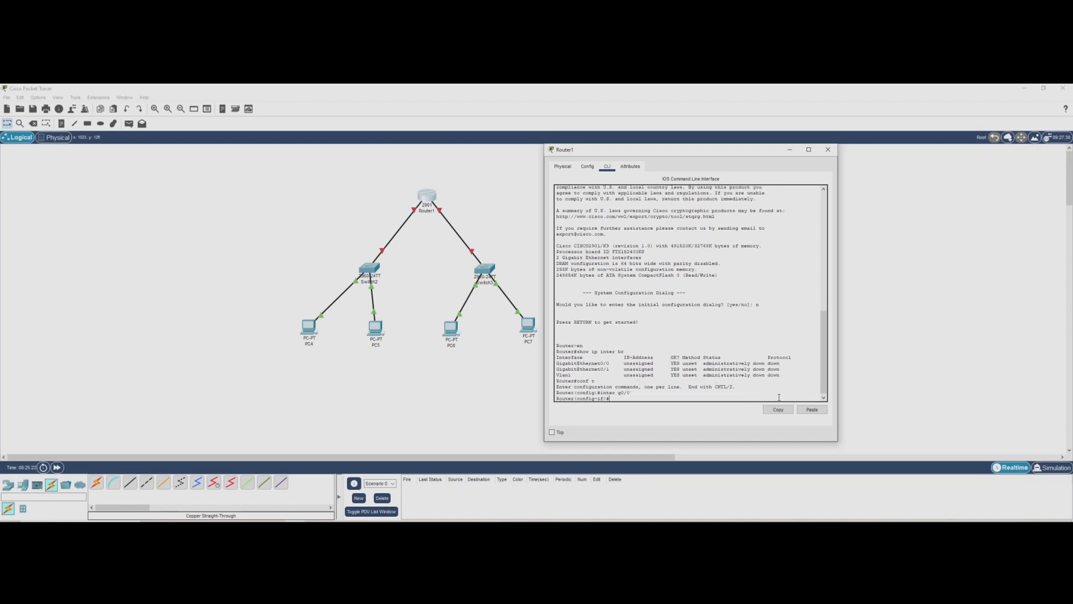
{"action": "type", "text": "ip address"}
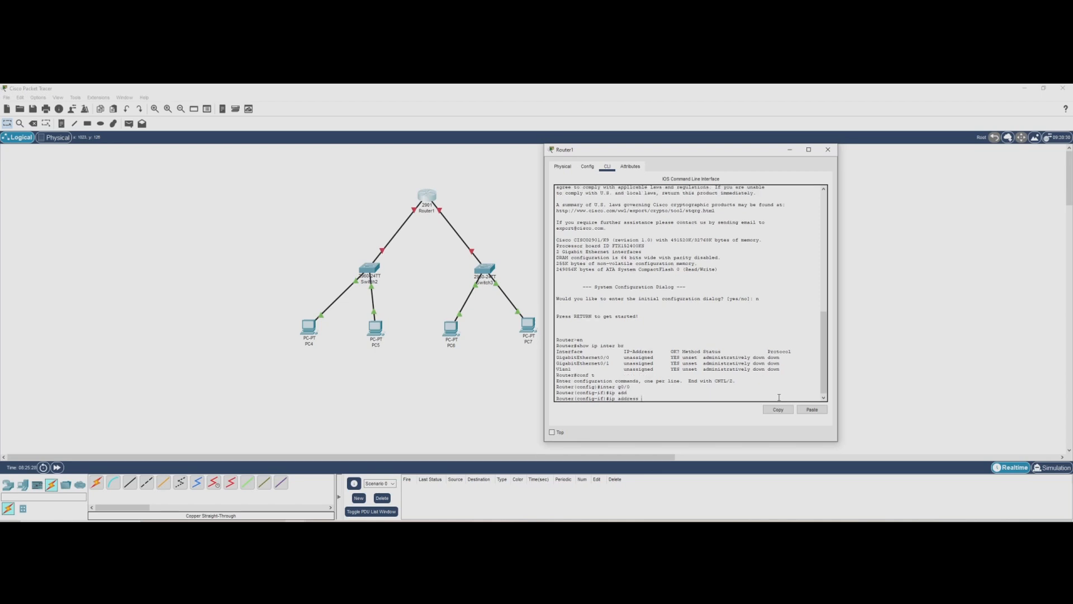
{"action": "type", "text": "10.1.0.1"}
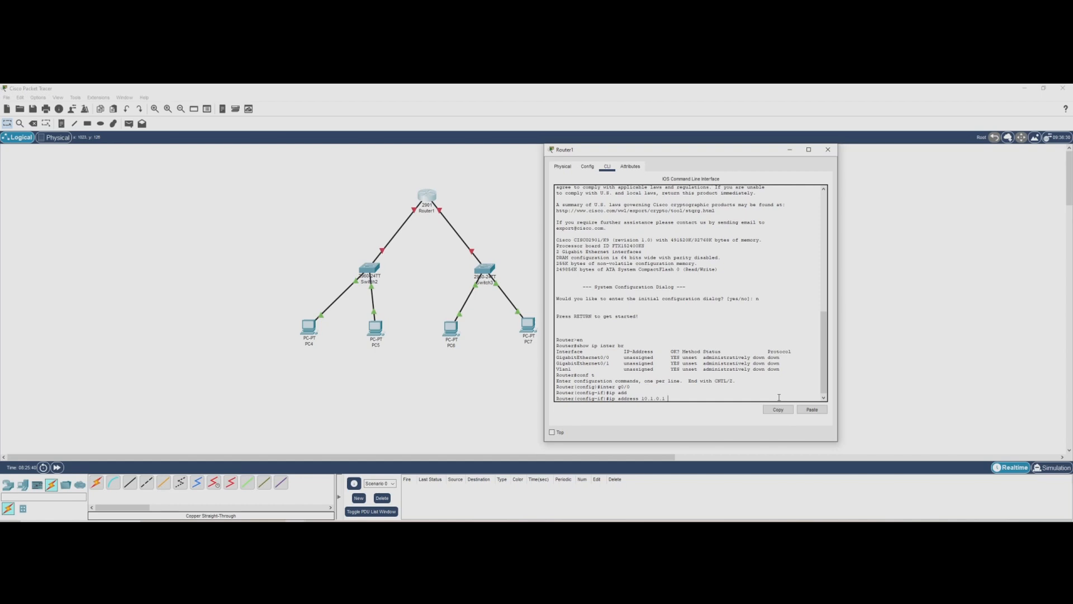
{"action": "type", "text": "255.255.255.0"}
{"action": "type", "text": "no shut"}
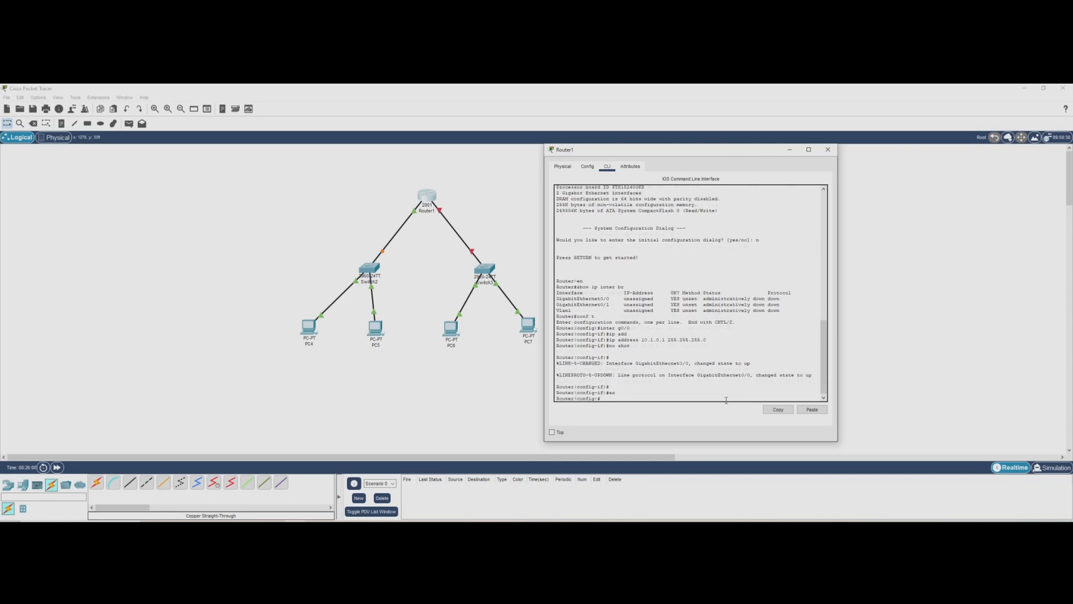
{"action": "type", "text": "in"}
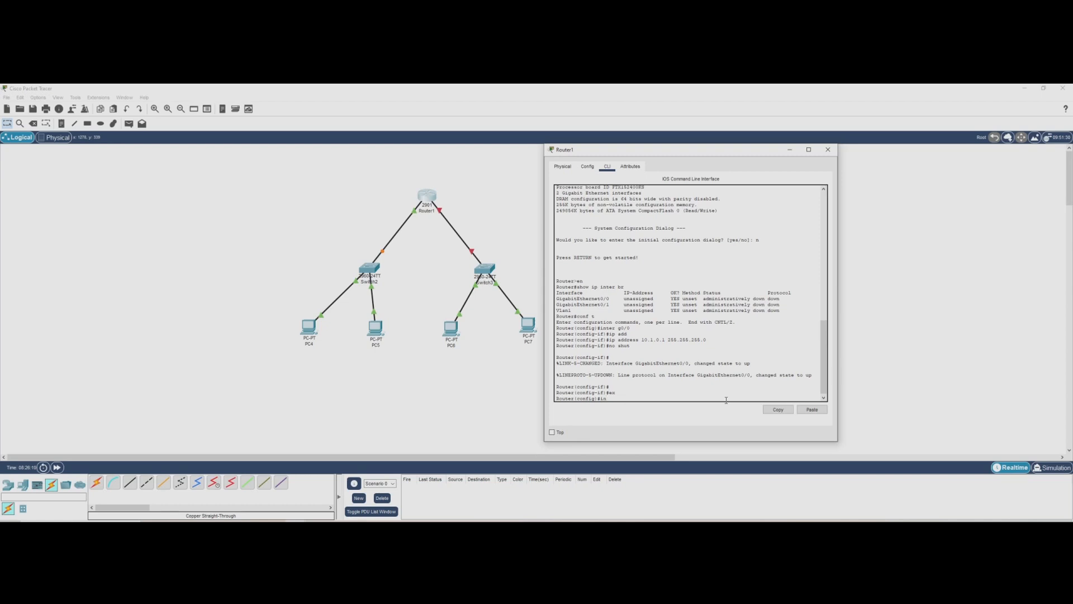
{"action": "type", "text": "inter g0/1"}
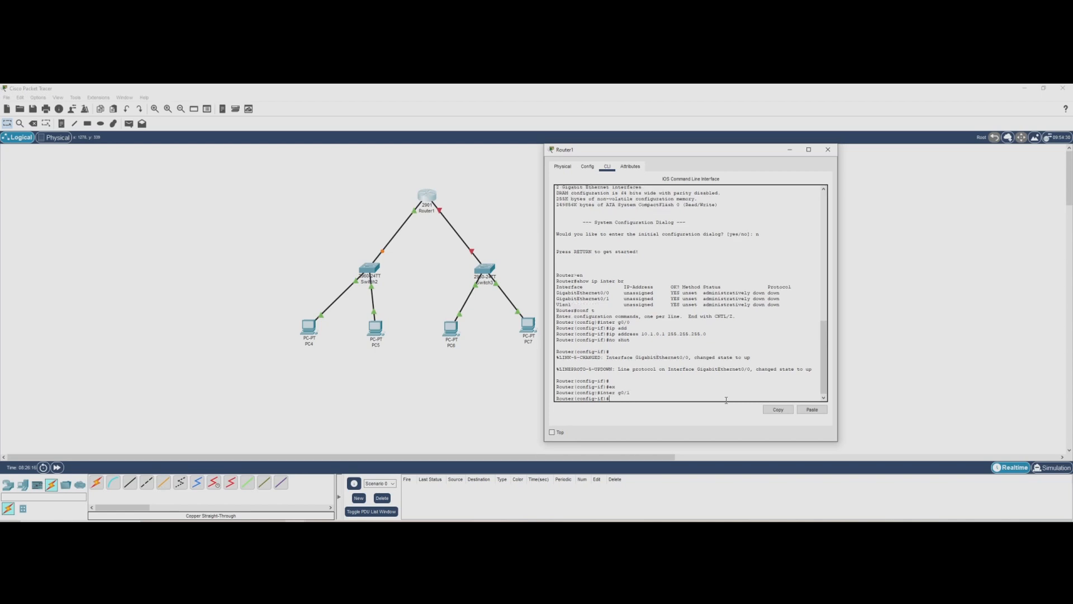
Step: Assign g0/1 address 10.2.0.1 255.255.255.0, enable it, and exit configuration mode
{"action": "type", "text": "ip address 10.2.0"}
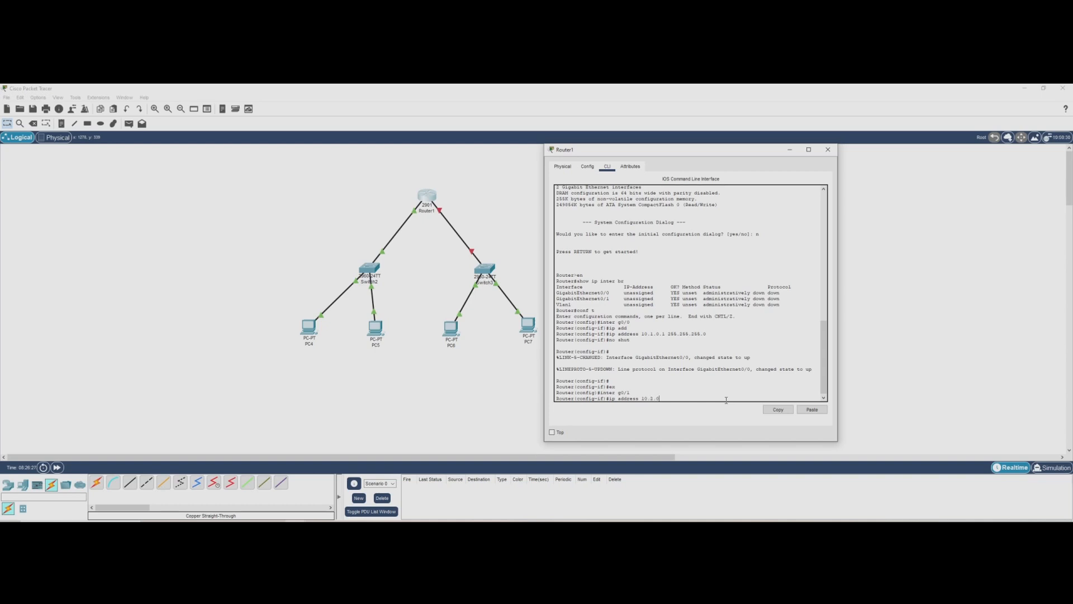
{"action": "type", "text": ".1 255"}
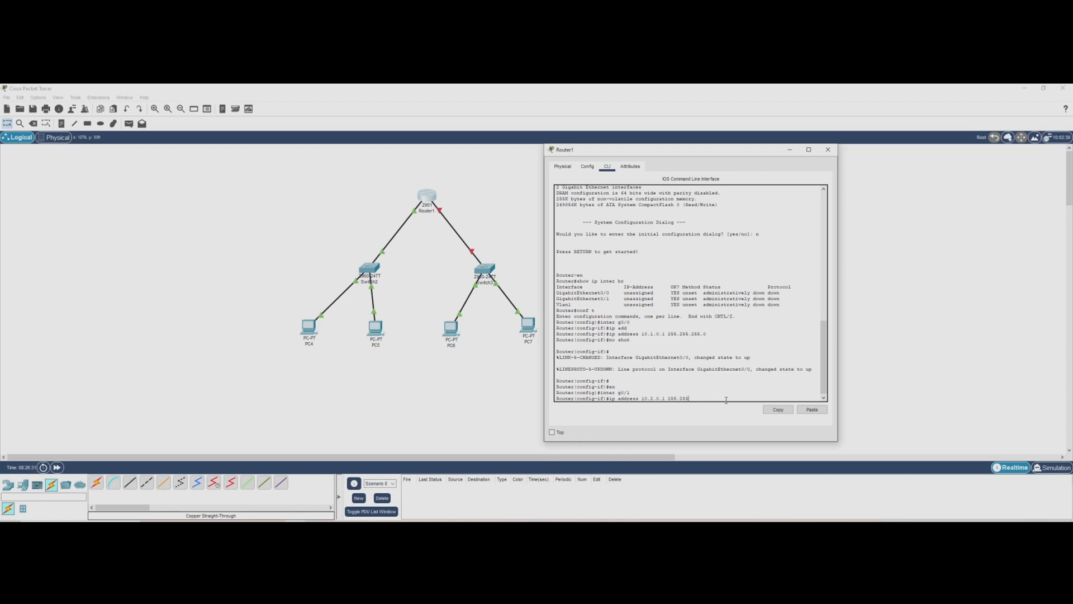
{"action": "type", "text": ".255.0"}
{"action": "type", "text": "no shut"}
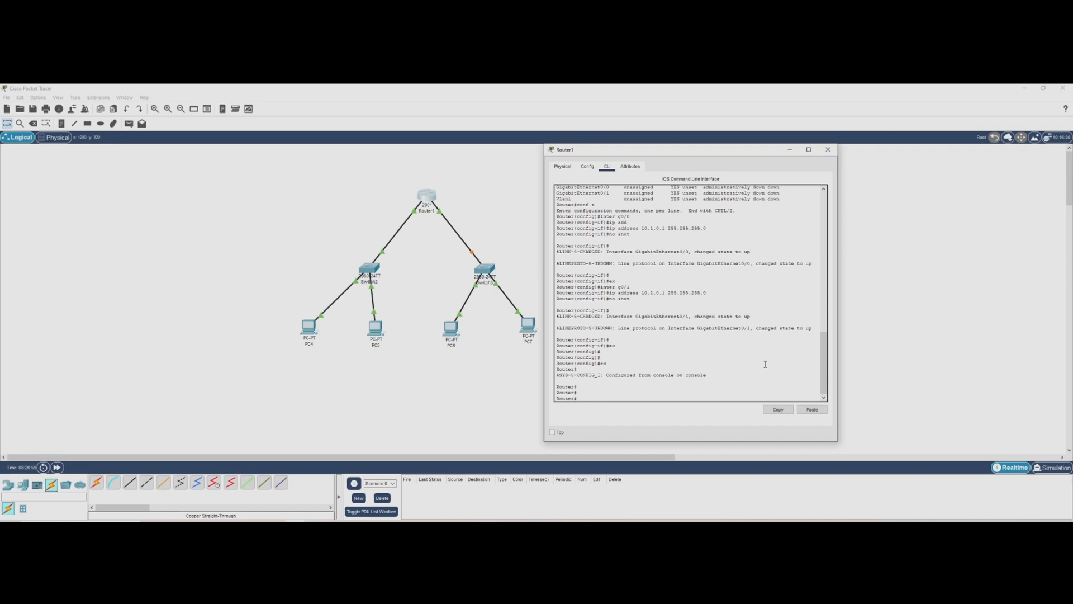
Step: Run 'show ip interface brief' to confirm 10.1.0.1 and 10.2.0.1 are up, then close the router window
{"action": "type", "text": "show ip inter br"}
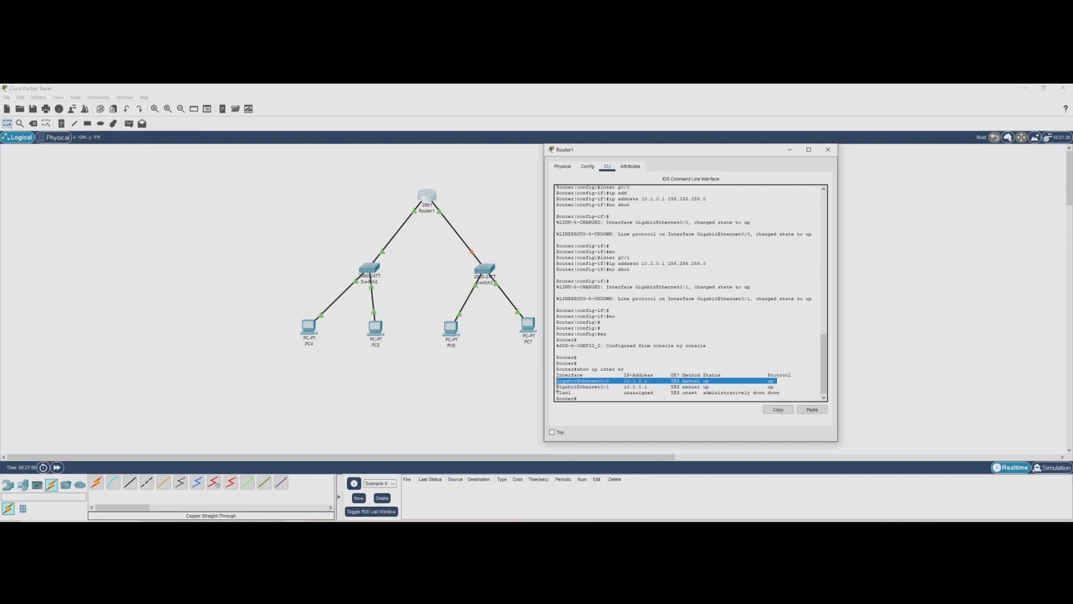
{"action": "left_click", "coordinate": [651, 386]}
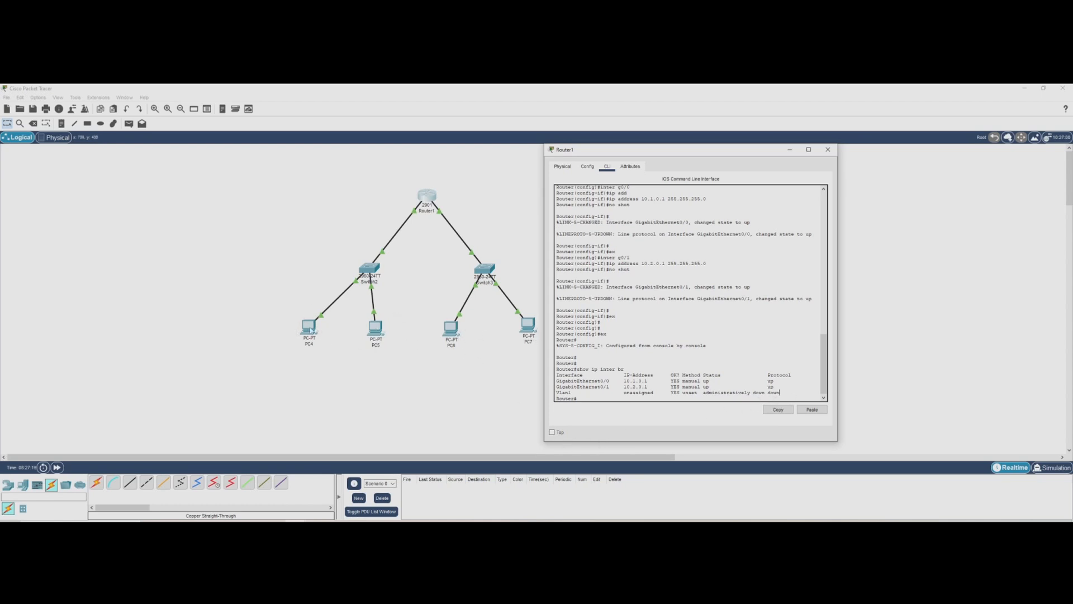
{"action": "mouse_move", "coordinate": [457, 214]}
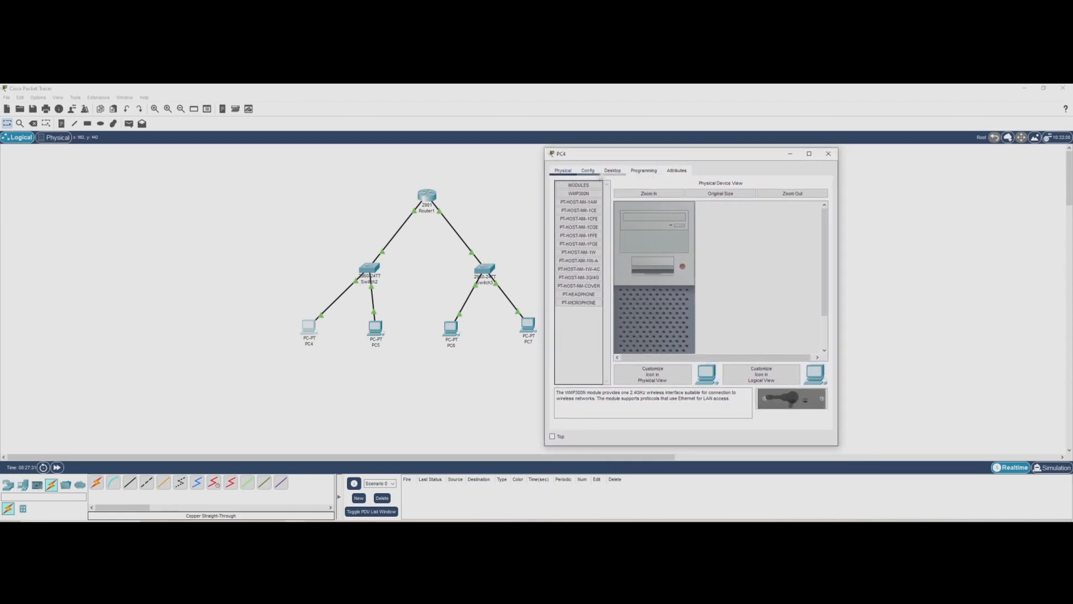
Step: Enter PC4 static IP 10.1.0.100, mask 255.255.255.0, gateway 10.1.0.1, DNS 8.8.4.4 and close the window
{"action": "left_click", "coordinate": [612, 170]}
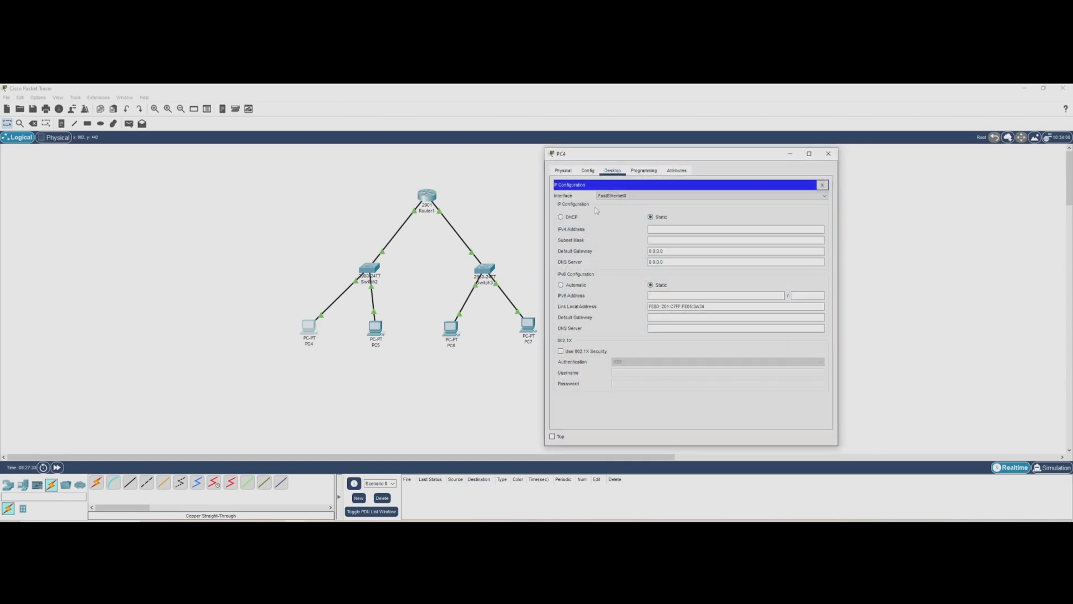
{"action": "left_click", "coordinate": [736, 228]}
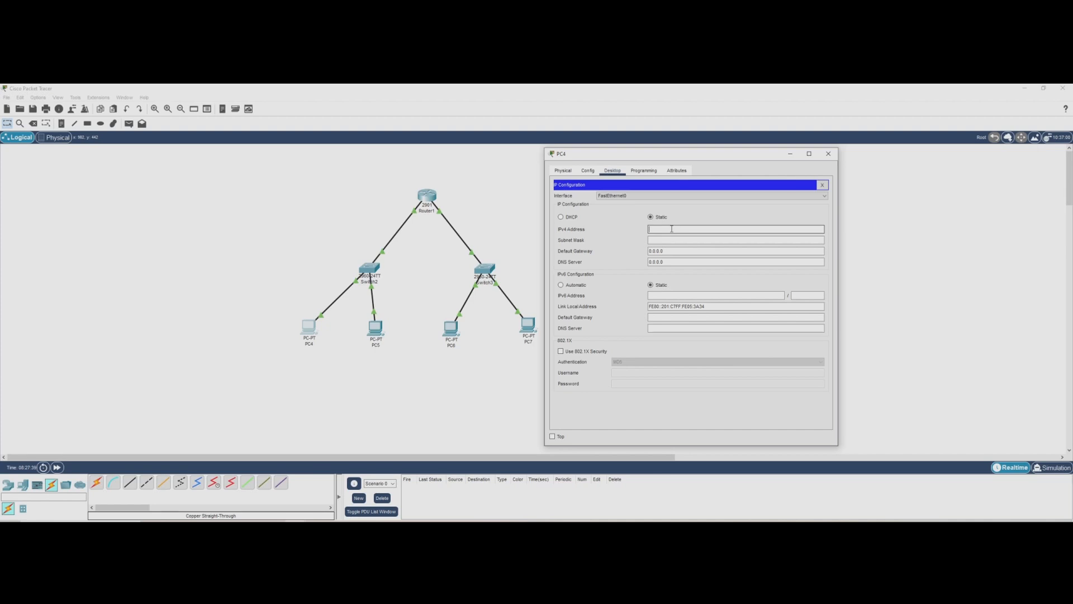
{"action": "type", "text": "10"}
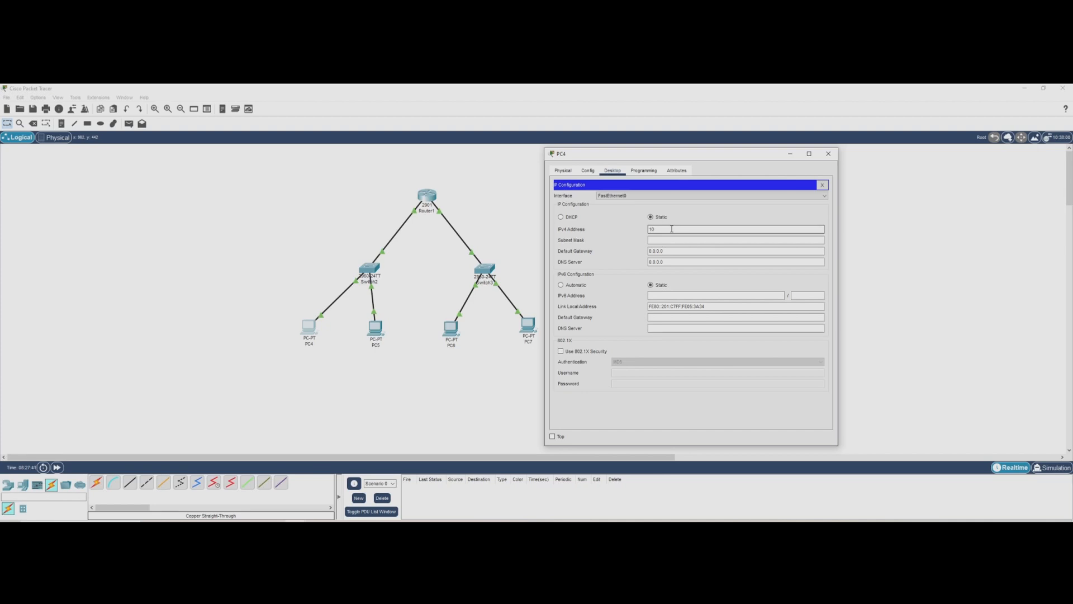
{"action": "type", "text": ".1.0.100"}
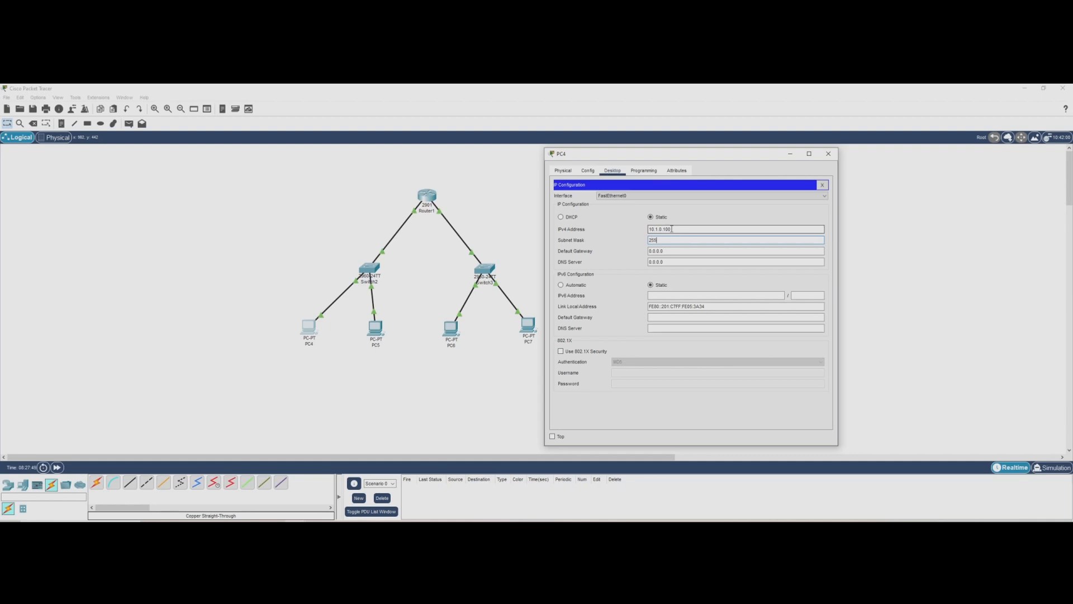
{"action": "type", "text": "255.255.255."}
{"action": "left_click", "coordinate": [736, 251]}
{"action": "type", "text": "1"}
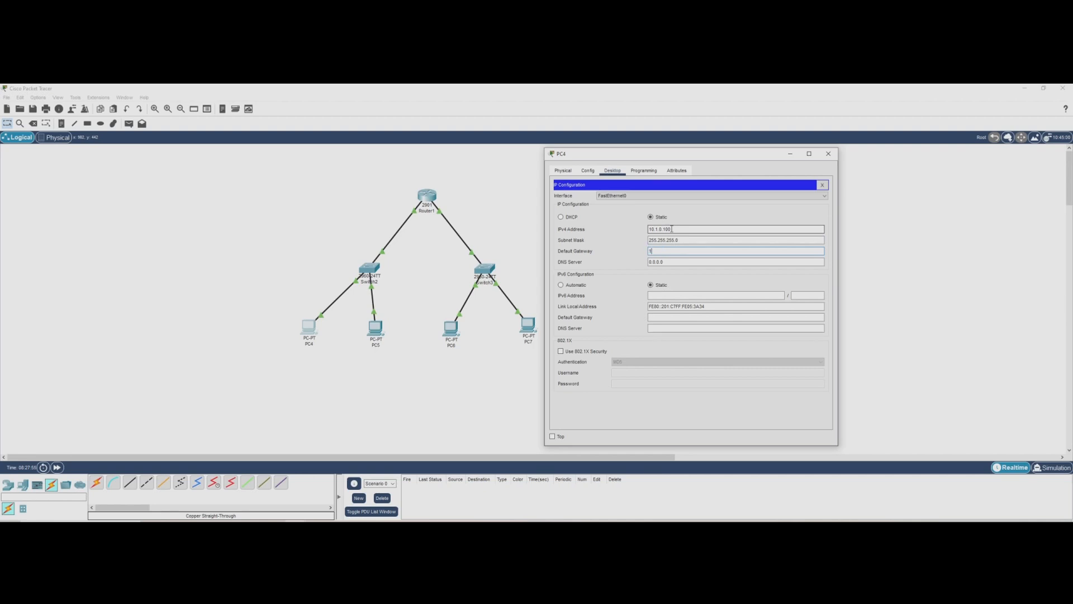
{"action": "type", "text": "0.1.0.1"}
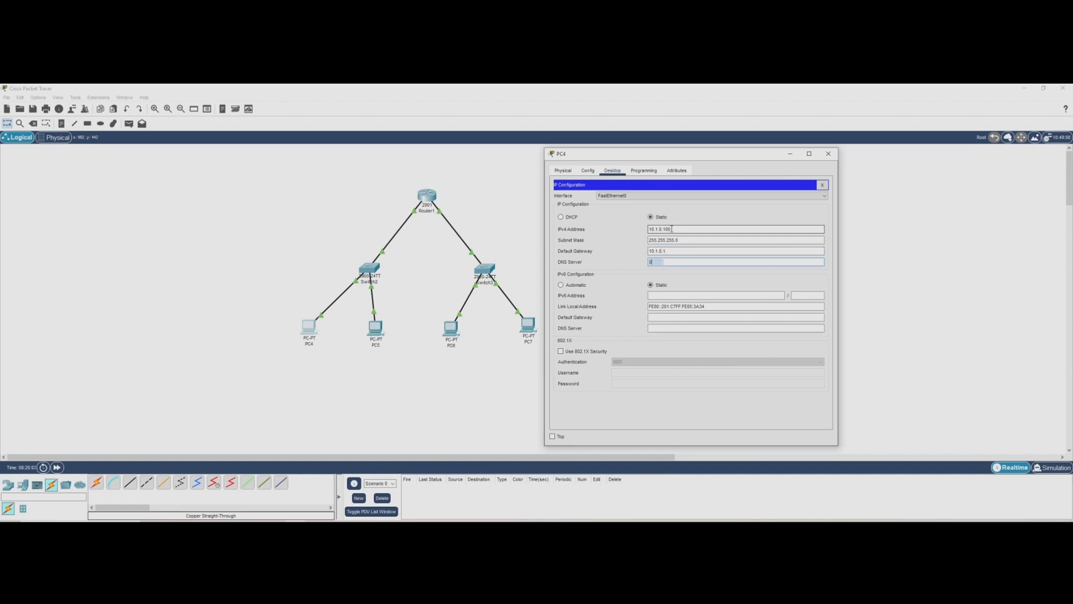
{"action": "type", "text": "8.8.4.4"}
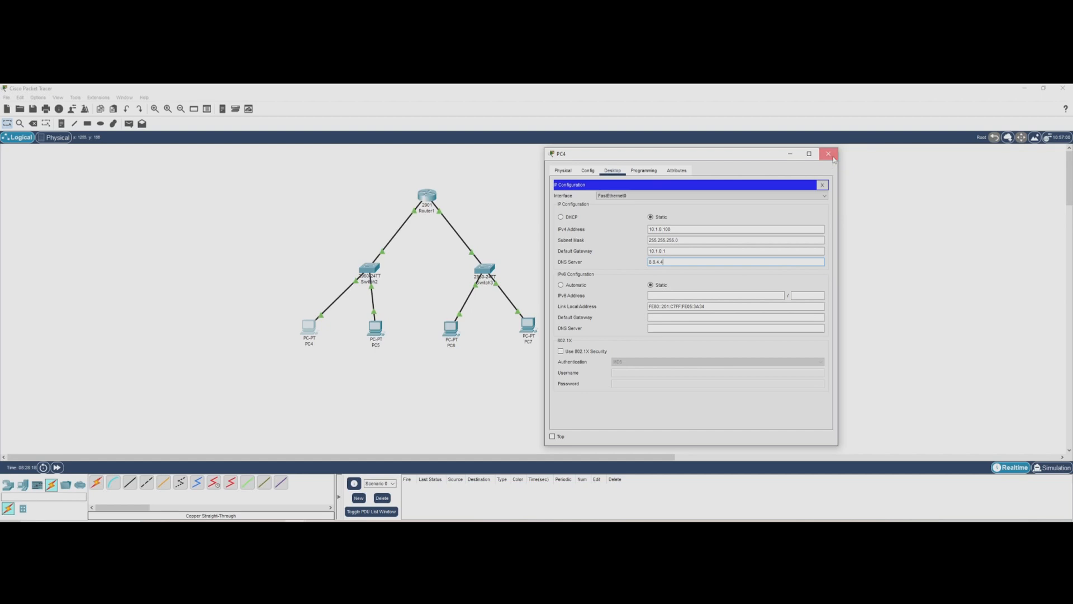
{"action": "left_click", "coordinate": [828, 153]}
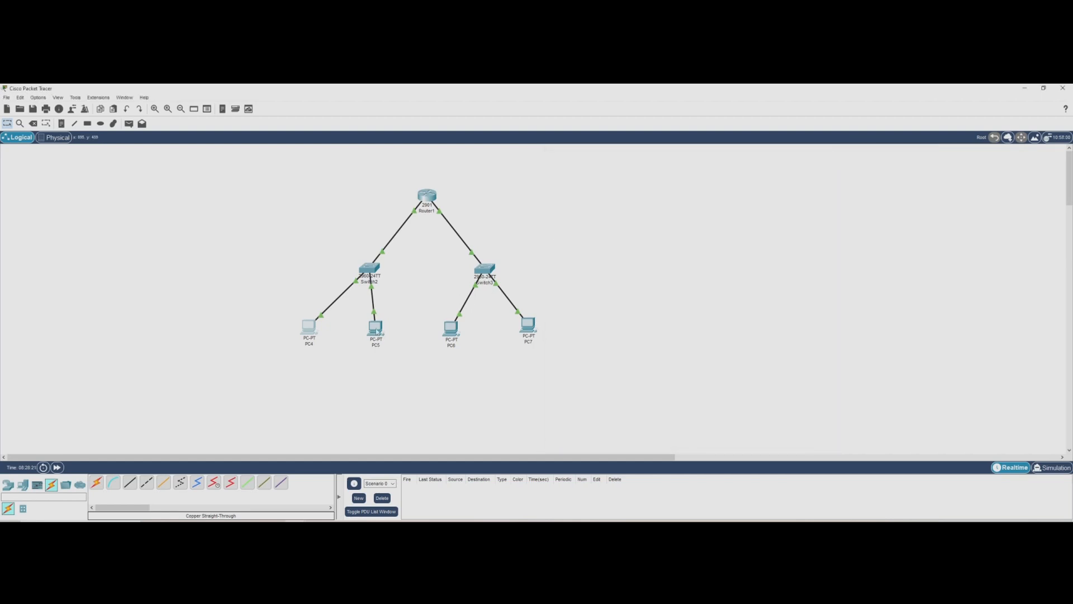
Step: Enter PC5's IPv4 10.1.0.200, mask 255.255.255.0, gateway 10.1.0.1, DNS 8.8.4.4 and close its window
{"action": "double_click", "coordinate": [376, 328]}
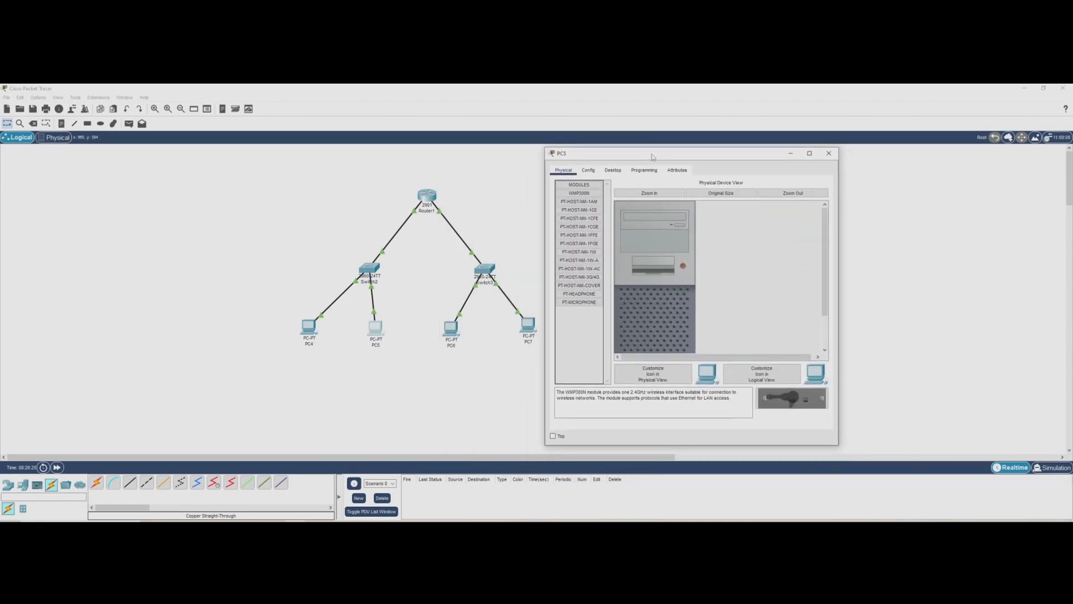
{"action": "left_click", "coordinate": [611, 170]}
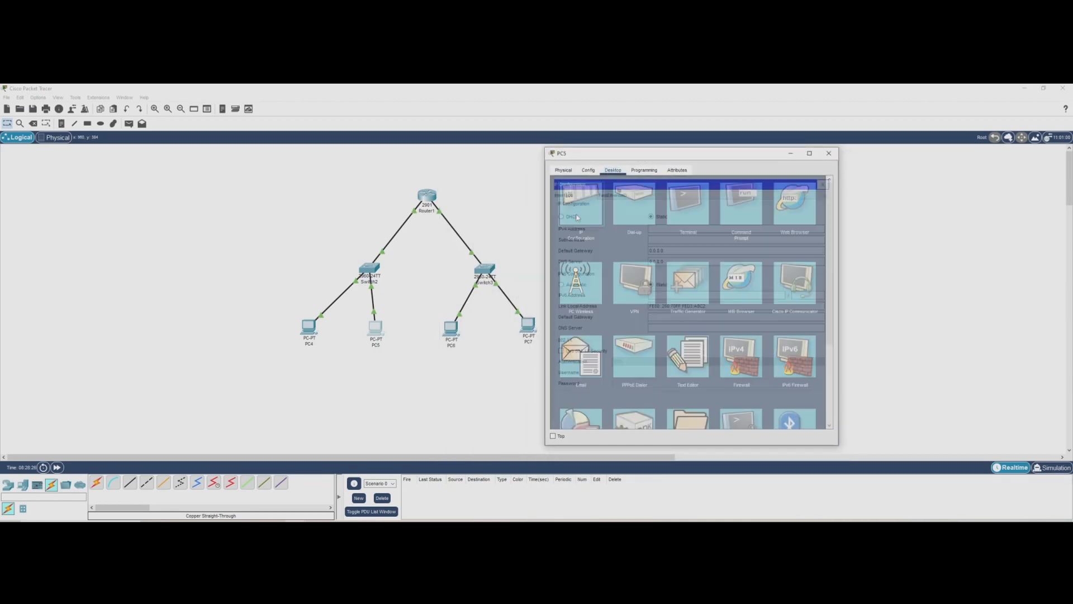
{"action": "left_click", "coordinate": [578, 199]}
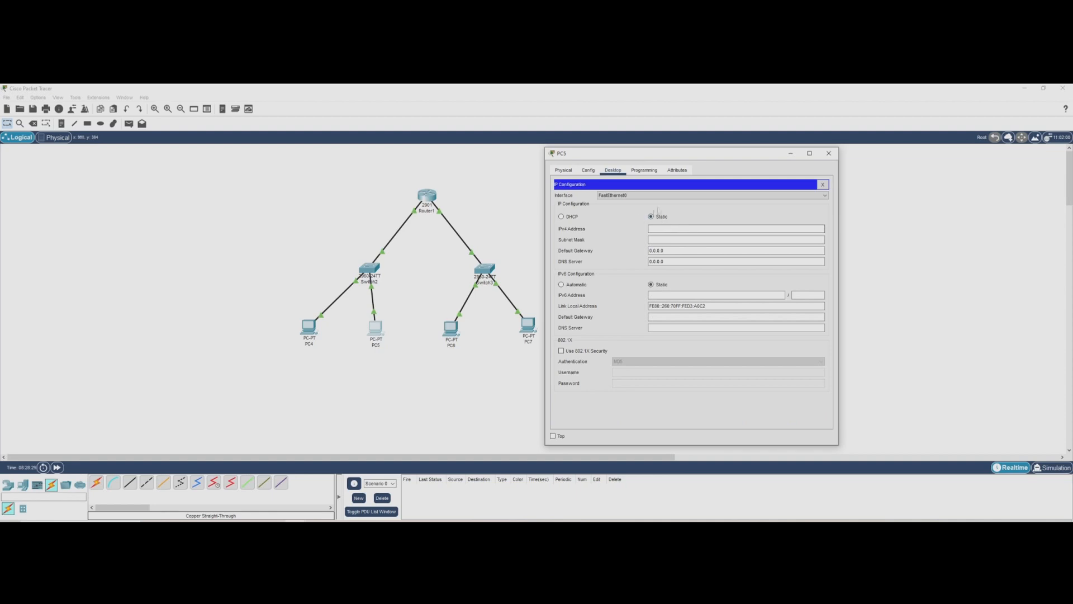
{"action": "left_click", "coordinate": [736, 228]}
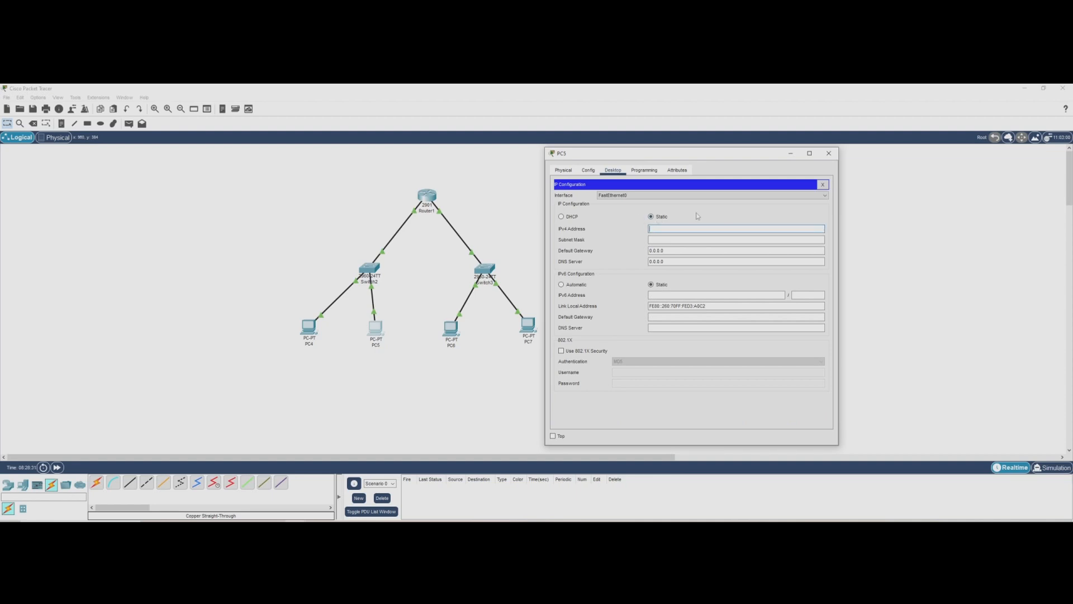
{"action": "type", "text": "10.1"}
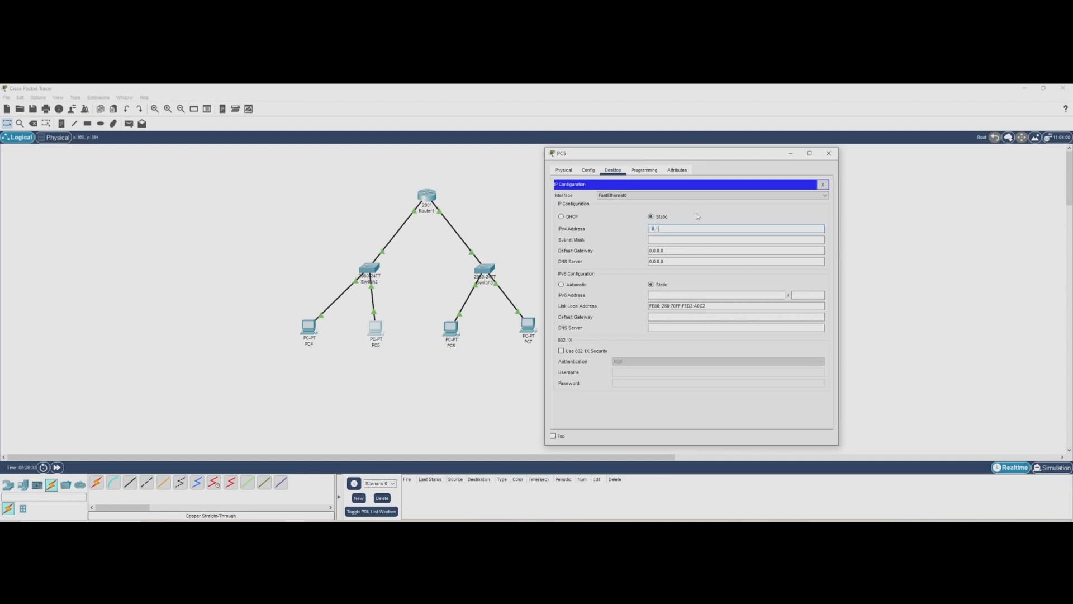
{"action": "type", "text": ".1"}
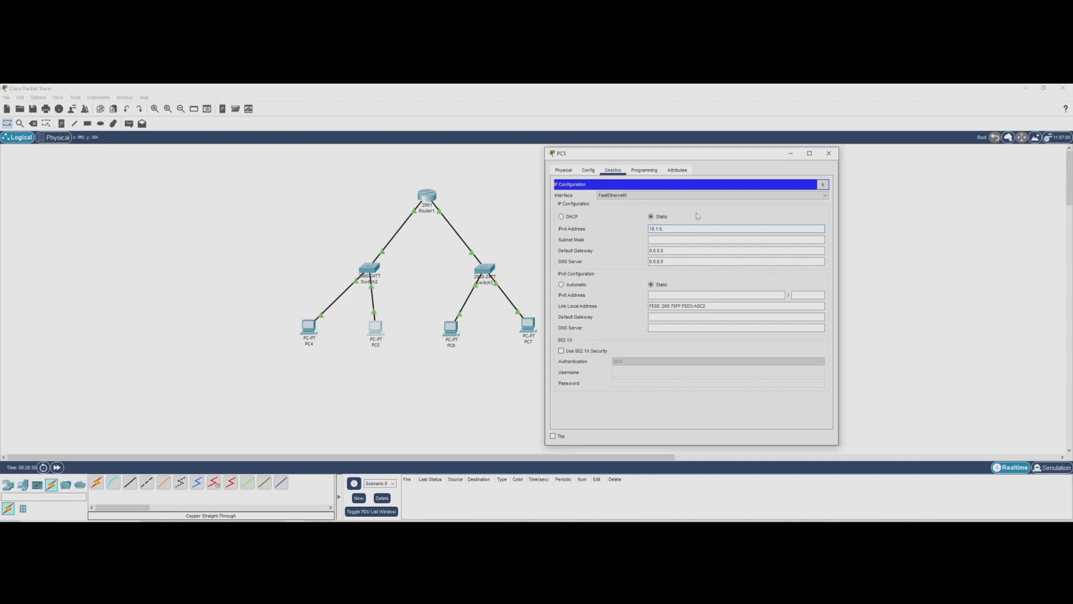
{"action": "type", "text": "200"}
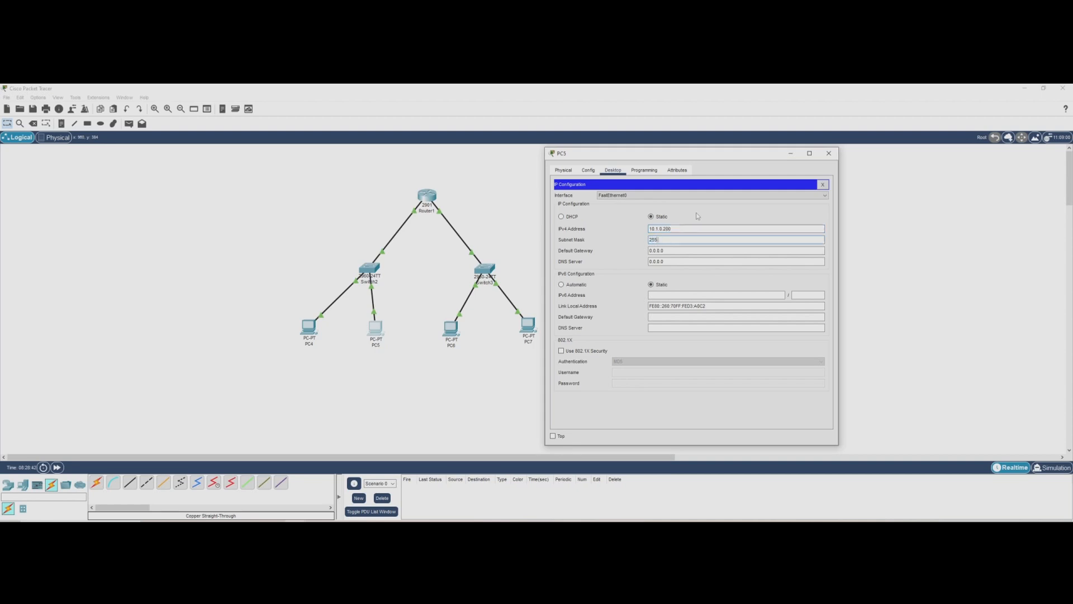
{"action": "type", "text": "255.255.255.0"}
{"action": "left_click", "coordinate": [735, 261]}
{"action": "type", "text": "8.8.4.4"}
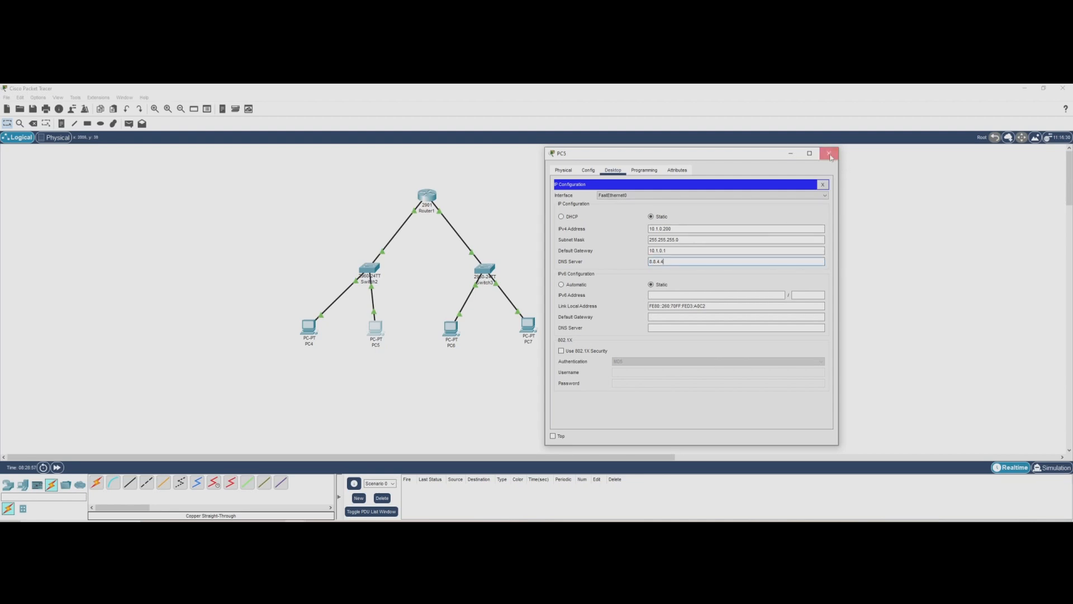
{"action": "left_click", "coordinate": [830, 153]}
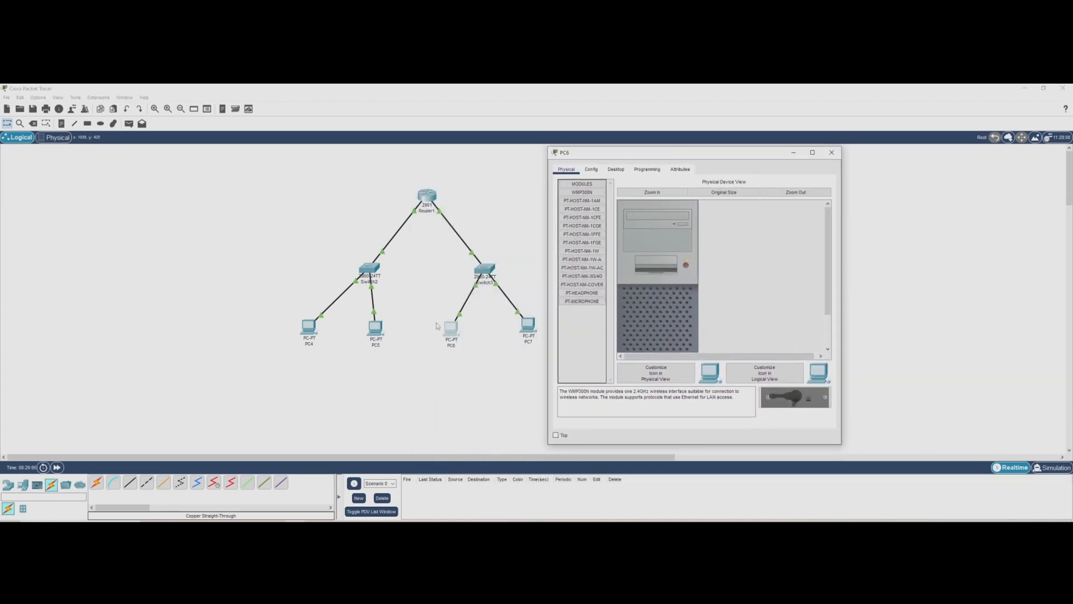
Step: Enter PC6's IPv4 10.2.0.100, mask 255.255.255.0, gateway 10.2.0.1 and DNS 8.8.4.4
{"action": "left_click", "coordinate": [615, 169]}
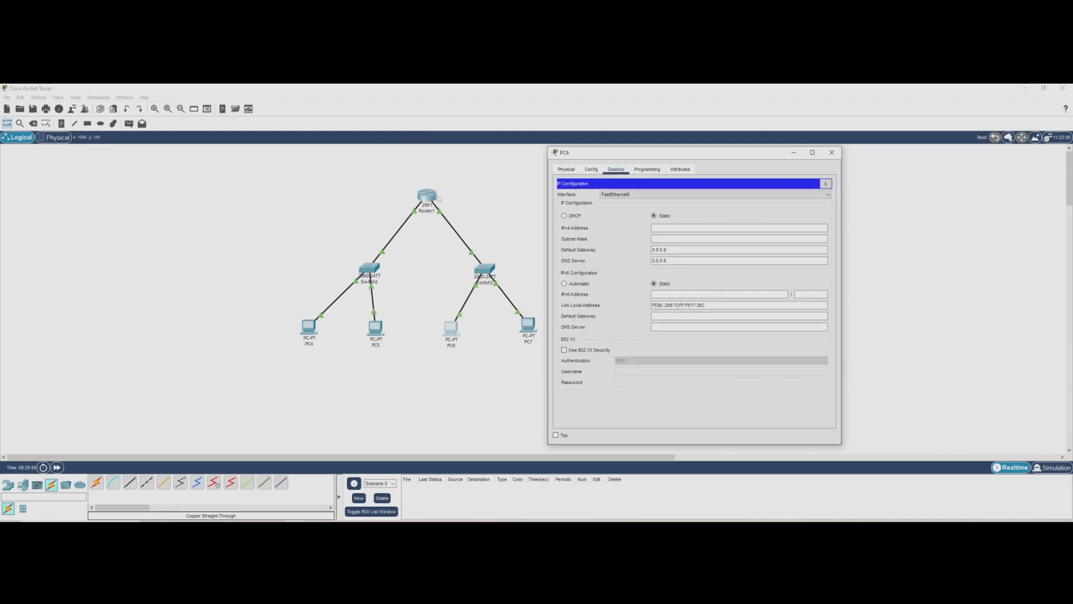
{"action": "left_click", "coordinate": [737, 226]}
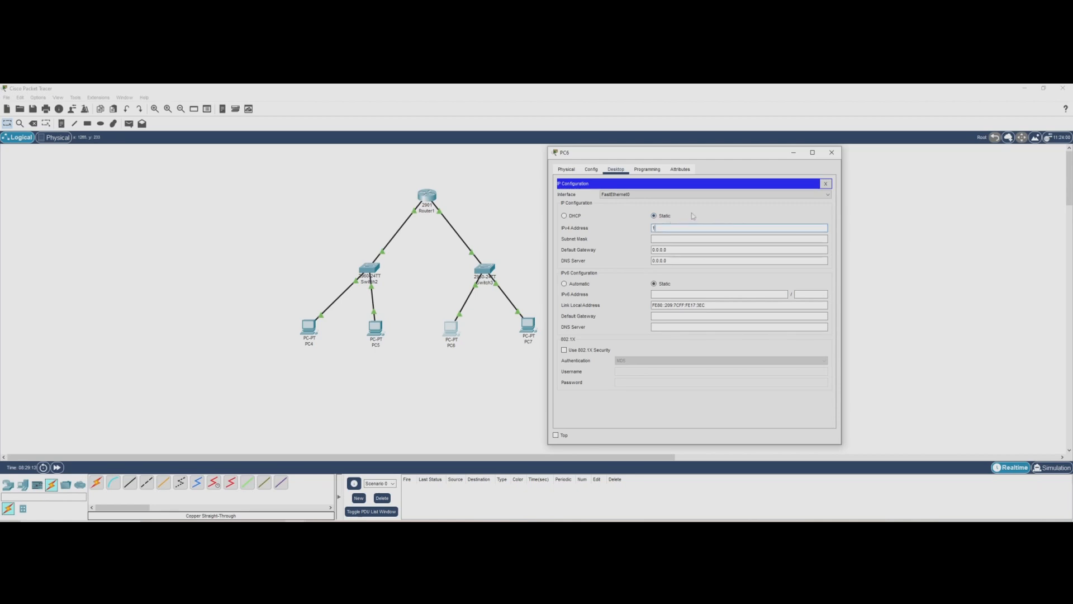
{"action": "type", "text": "0.2.0.100"}
{"action": "left_click", "coordinate": [739, 238]}
{"action": "type", "text": "255.255.255.0"}
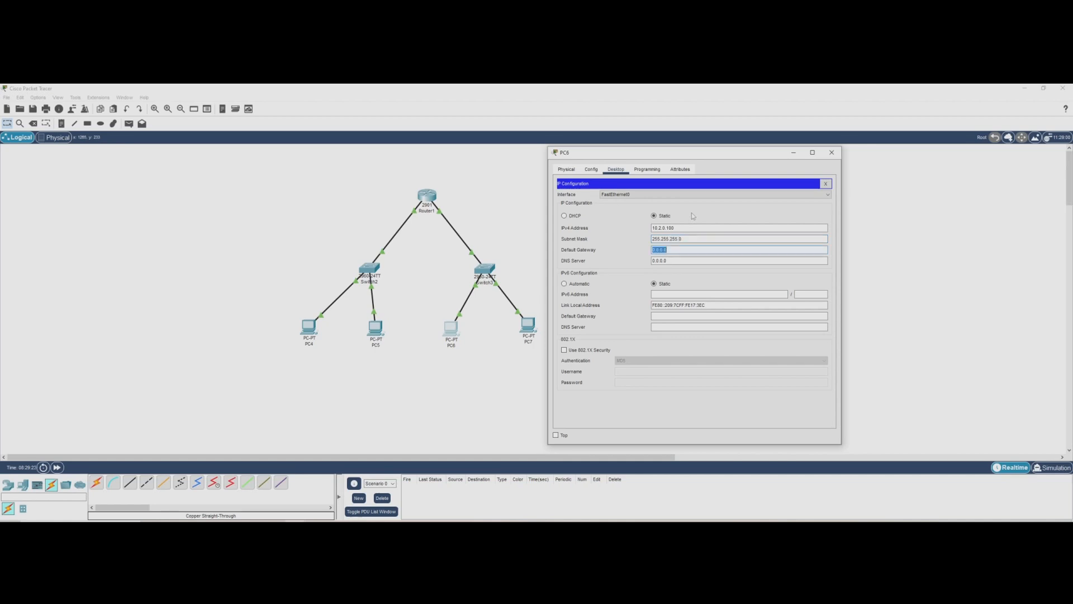
{"action": "type", "text": "10"}
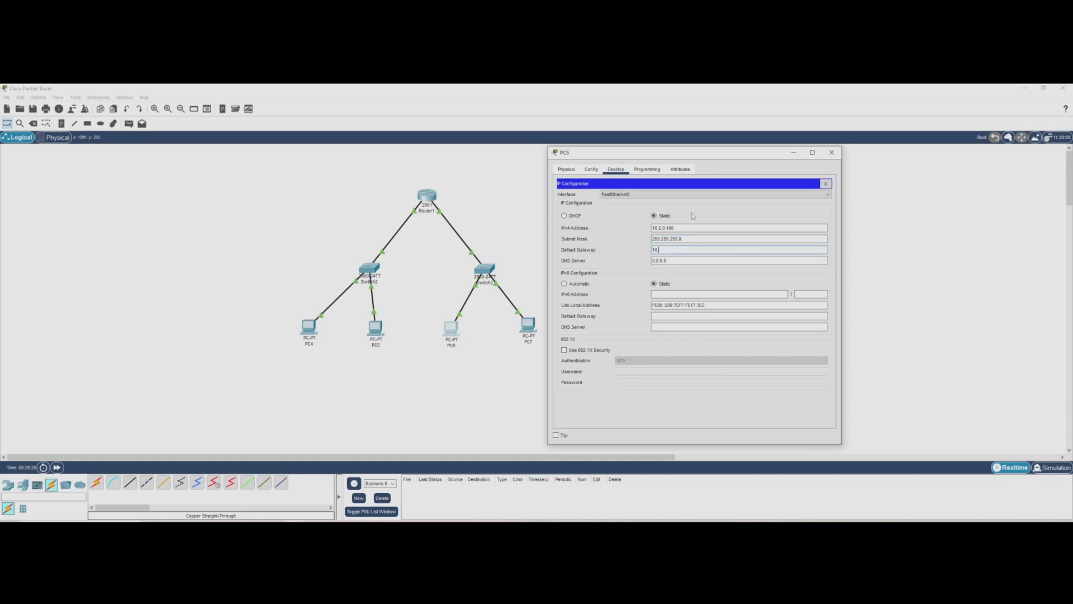
{"action": "type", "text": ".2"}
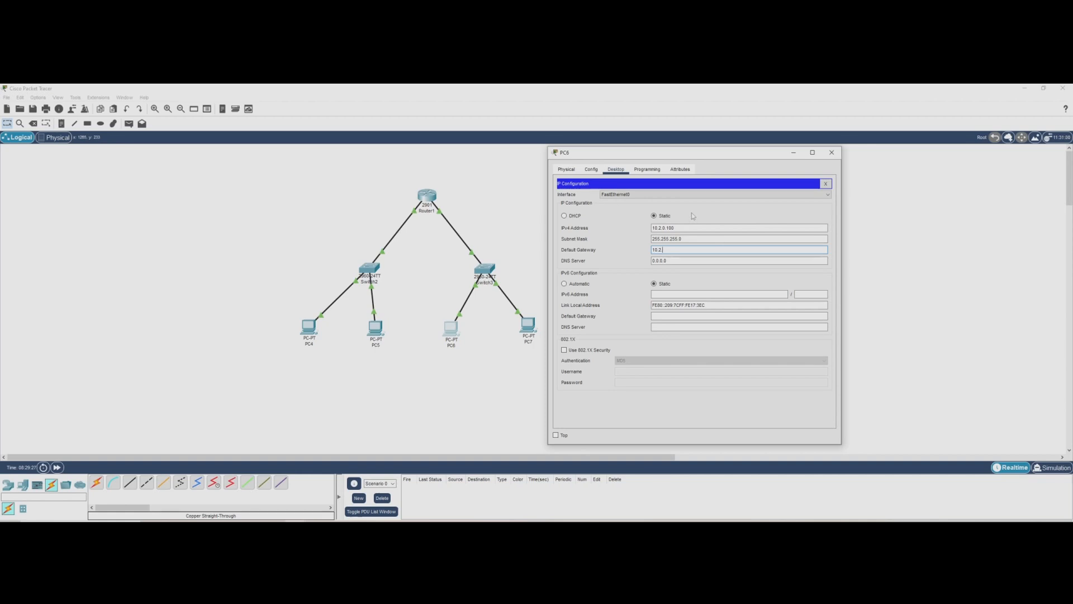
{"action": "type", "text": "0.1"}
{"action": "left_click", "coordinate": [739, 260]}
{"action": "type", "text": "8.8"}
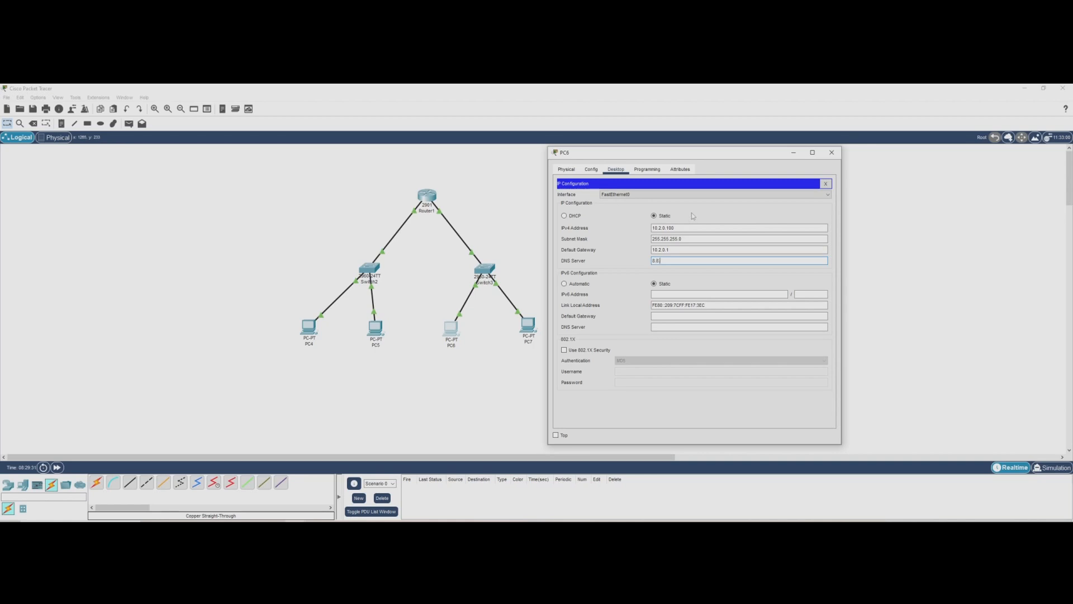
{"action": "type", "text": ".4.4"}
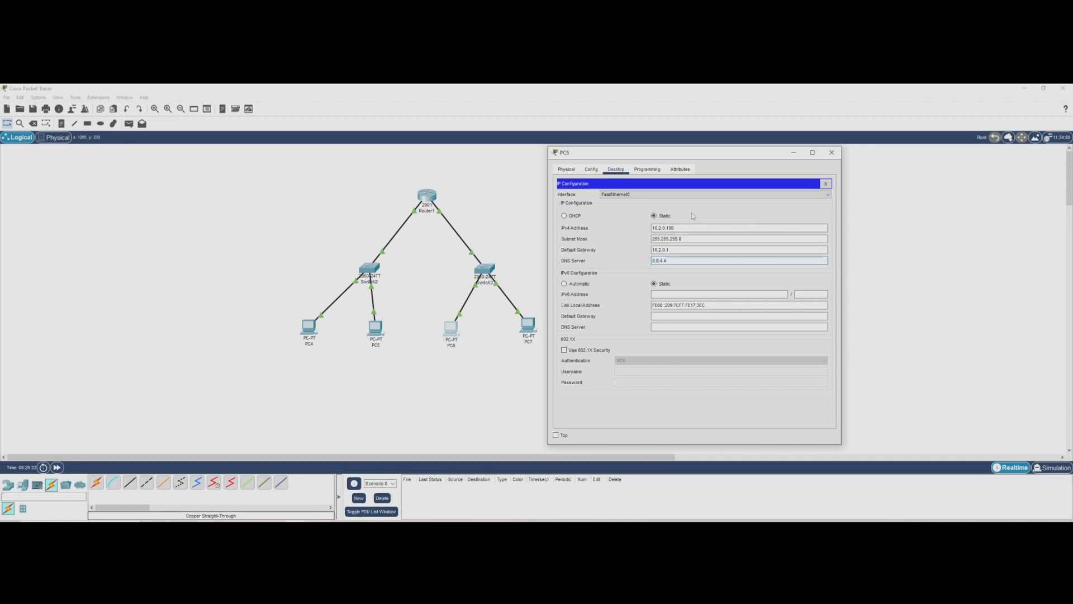
{"action": "left_click", "coordinate": [738, 249]}
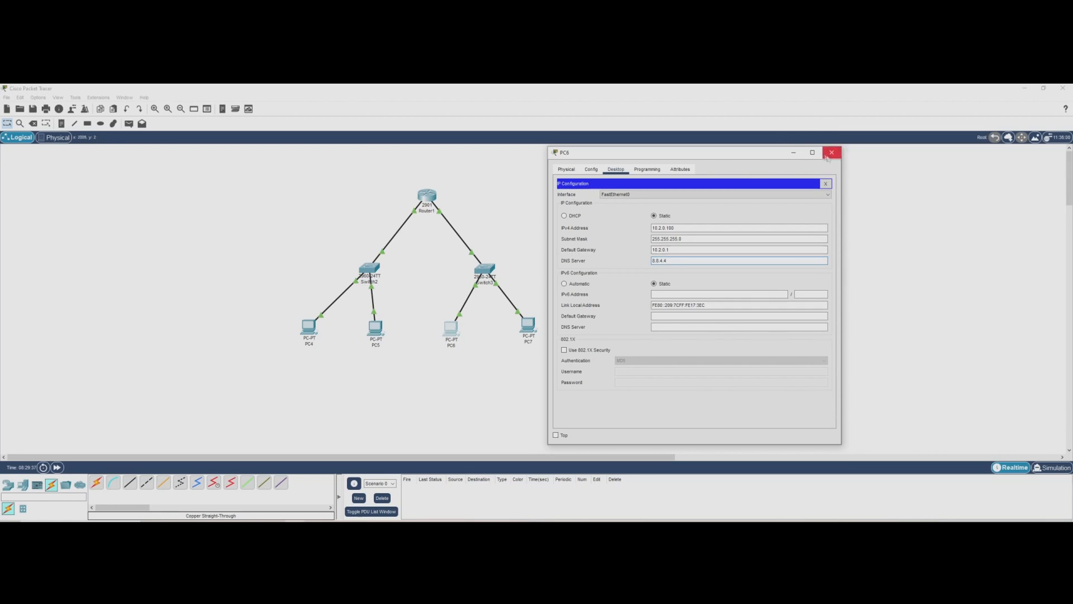
Step: Close PC6, then enter PC7's IPv4 10.2.0.200, mask 255.255.255.0, gateway 10.2.0.1, DNS 8.8.4.4
{"action": "left_click", "coordinate": [832, 152]}
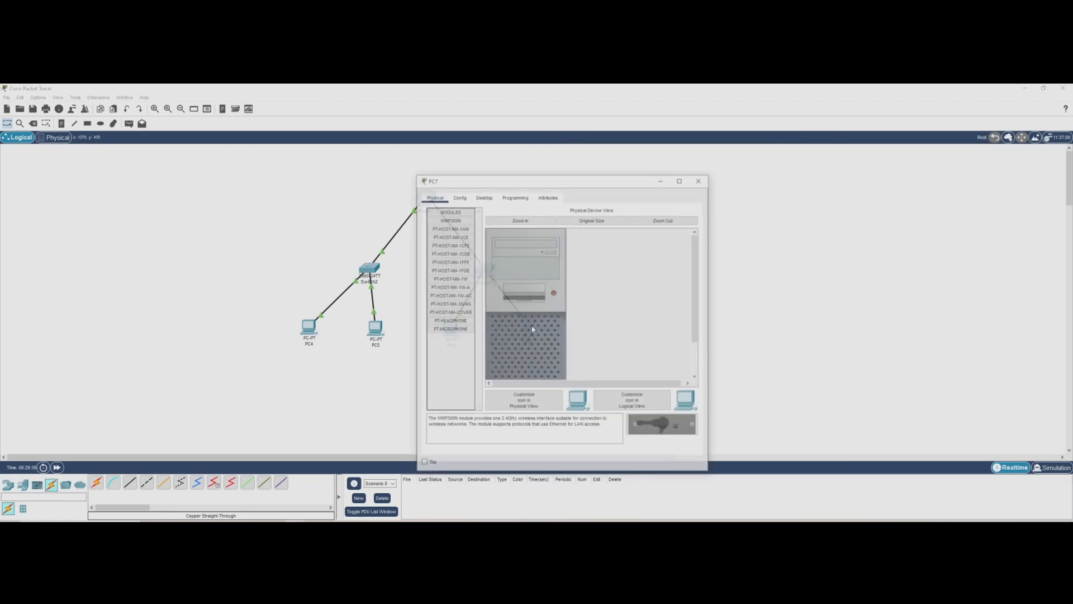
{"action": "left_click", "coordinate": [483, 196]}
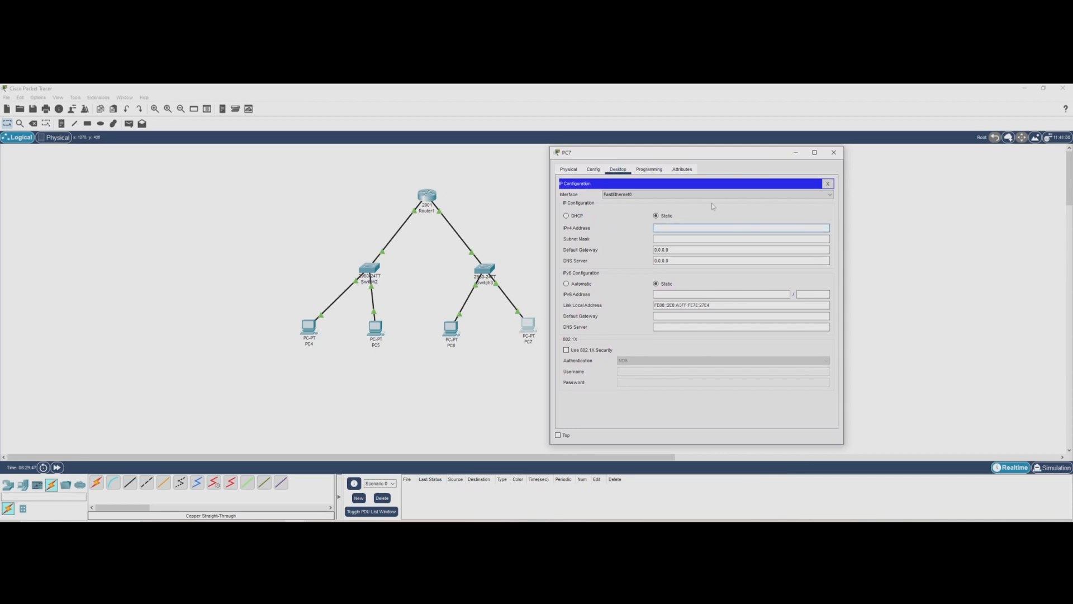
{"action": "type", "text": "10.2.0.200"}
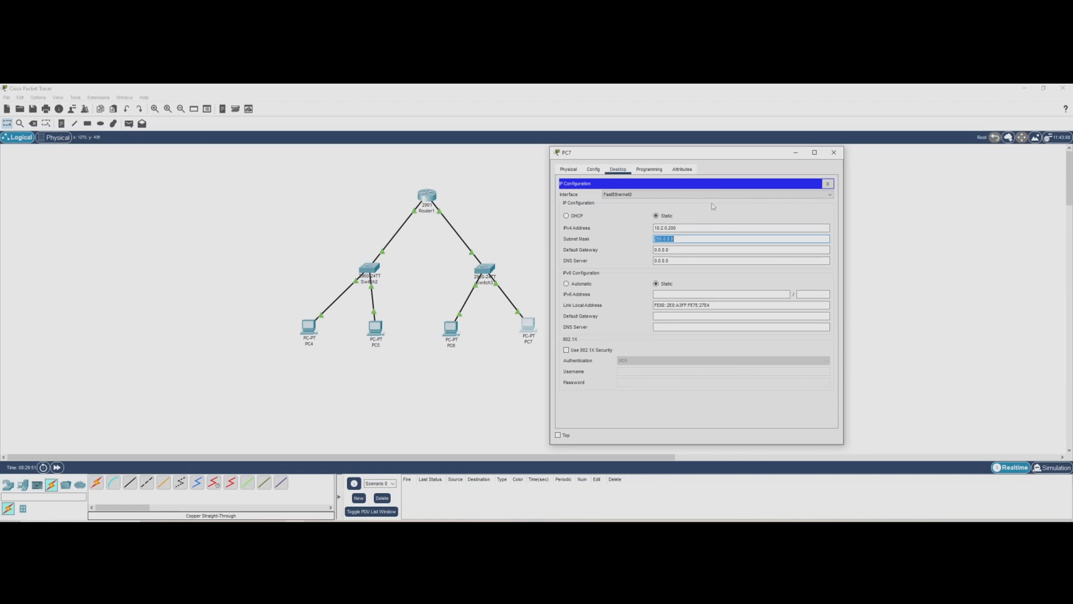
{"action": "type", "text": "255.255.2"}
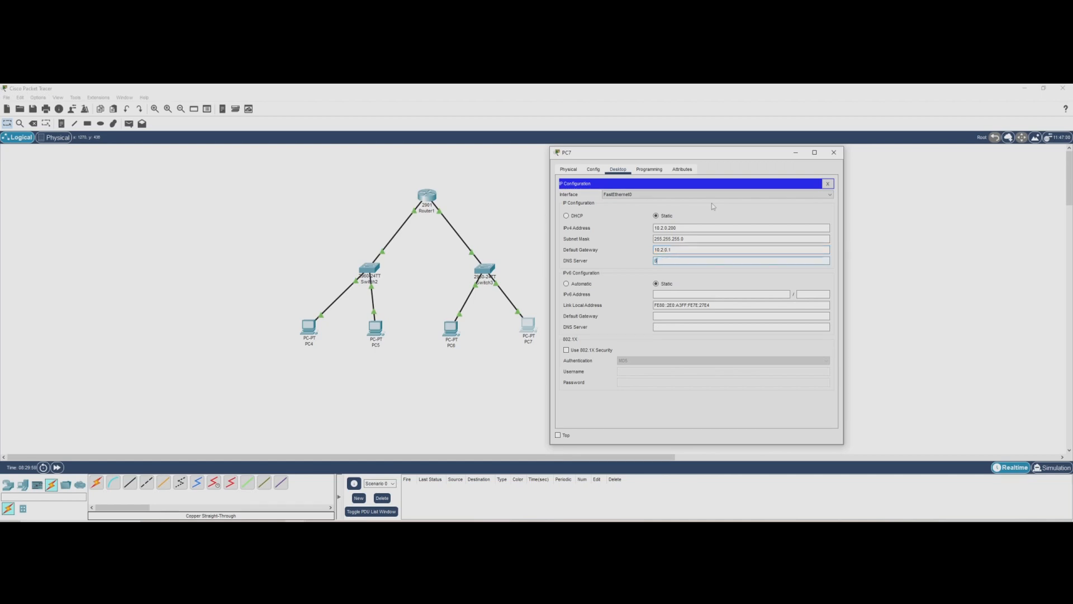
{"action": "type", "text": "8.8.4.3"}
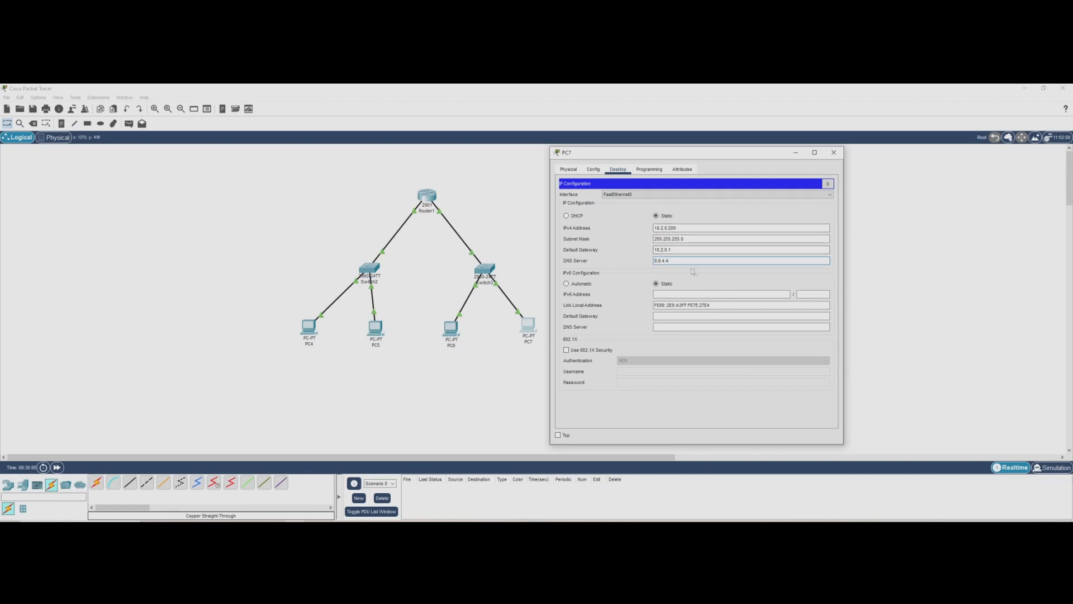
Step: Close PC7's configuration window, leaving all four PCs statically addressed
{"action": "left_click", "coordinate": [833, 152]}
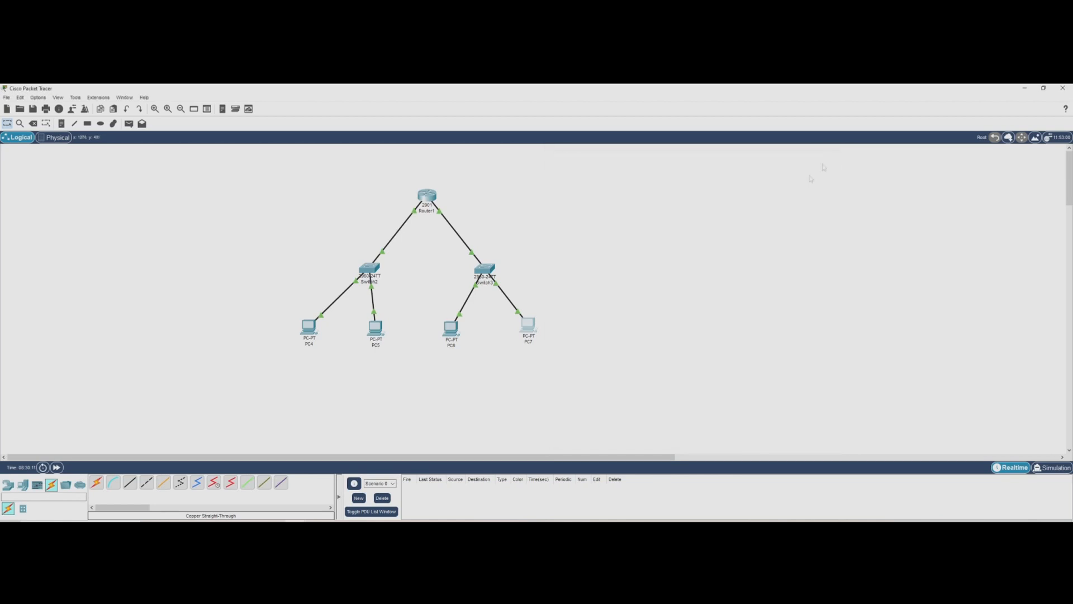
{"action": "mouse_move", "coordinate": [628, 275]}
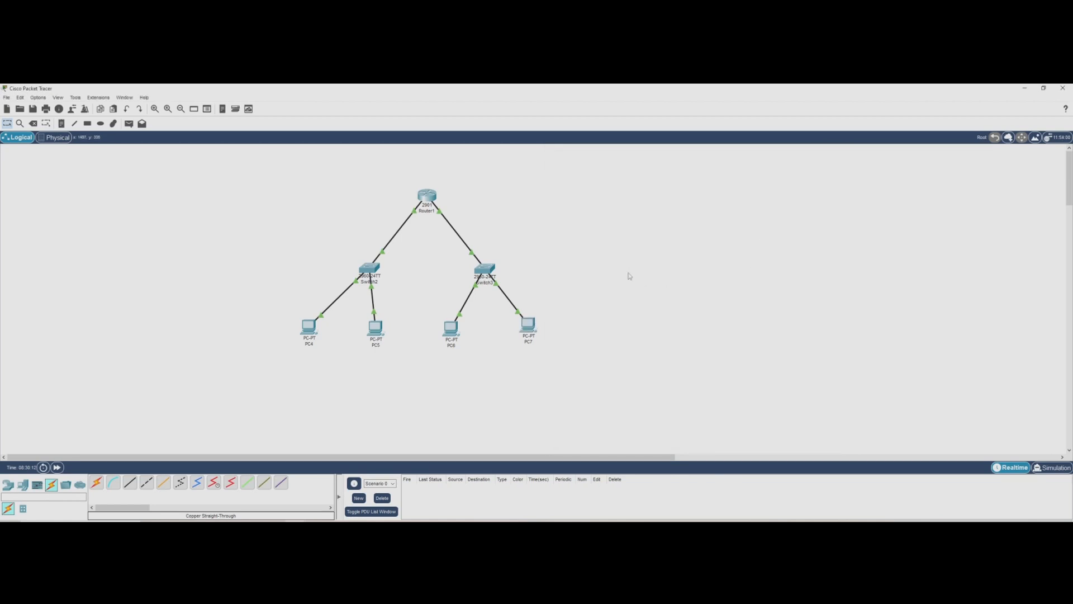
{"action": "mouse_move", "coordinate": [528, 376]}
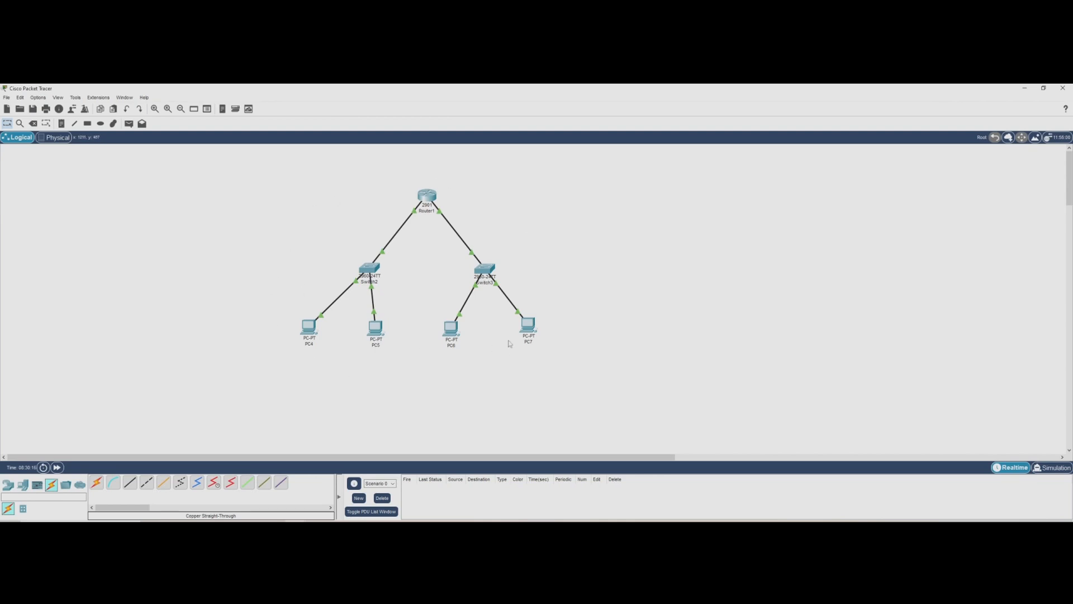
{"action": "mouse_move", "coordinate": [387, 229]}
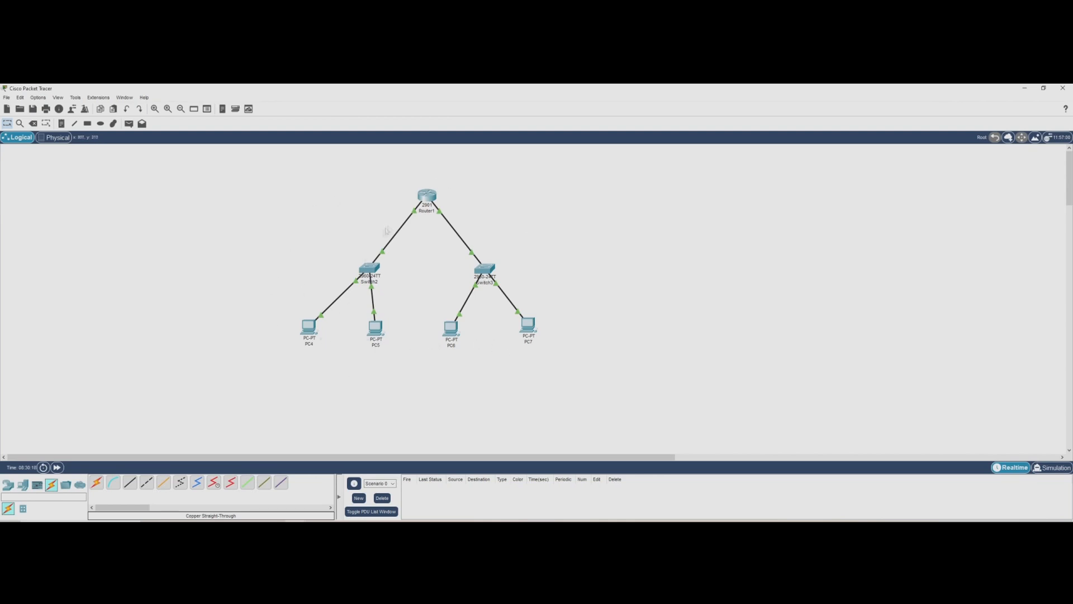
{"action": "mouse_move", "coordinate": [464, 364]}
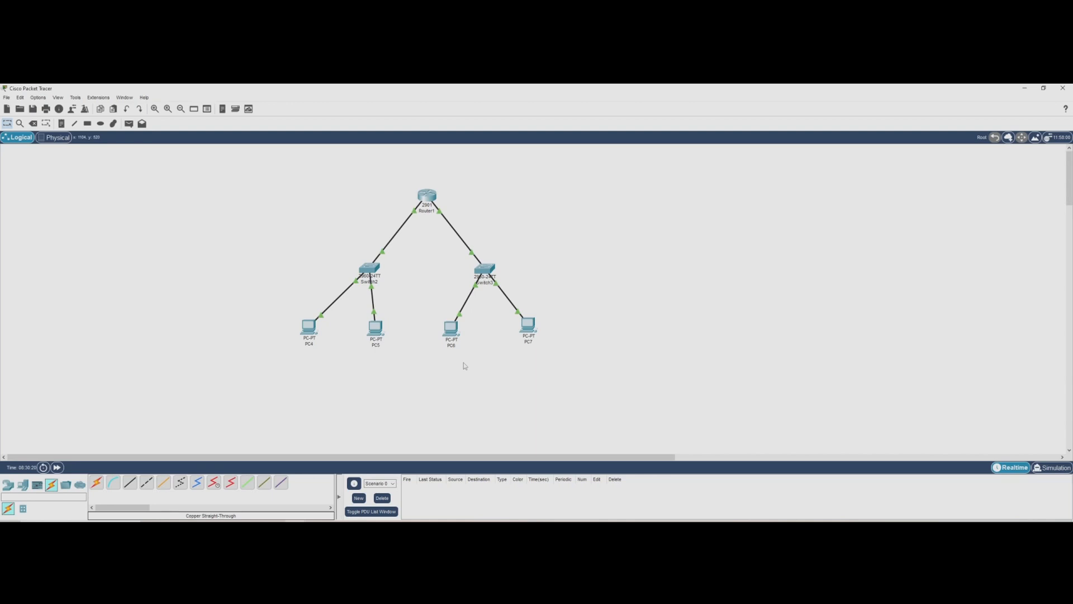
{"action": "mouse_move", "coordinate": [313, 364]}
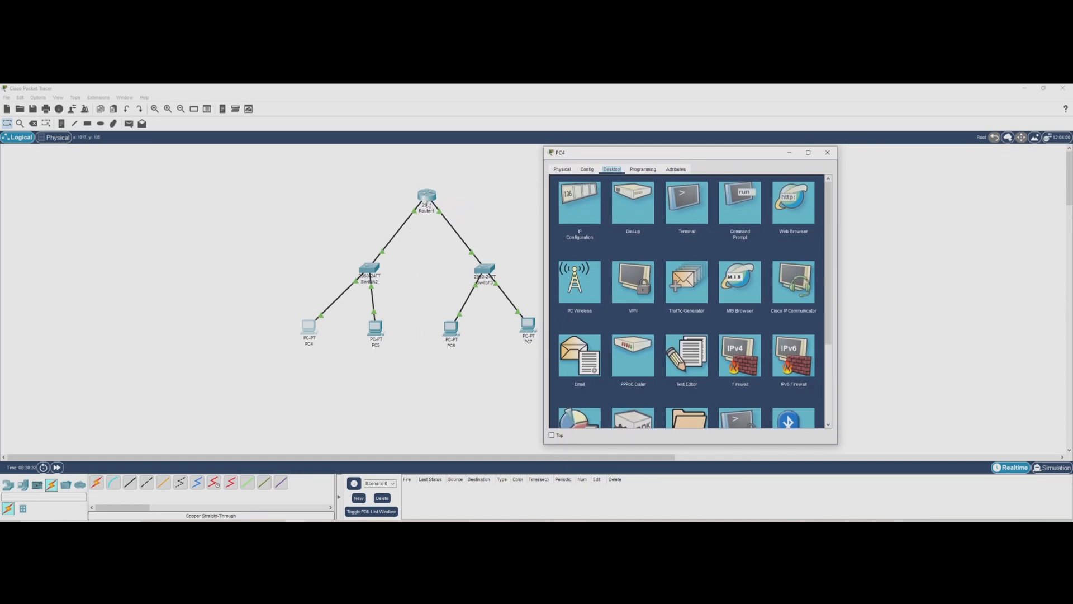
Step: In PC4's command prompt run ipconfig /all, then ping gateway 10.1.0.1 with 0% loss
{"action": "left_click", "coordinate": [738, 202]}
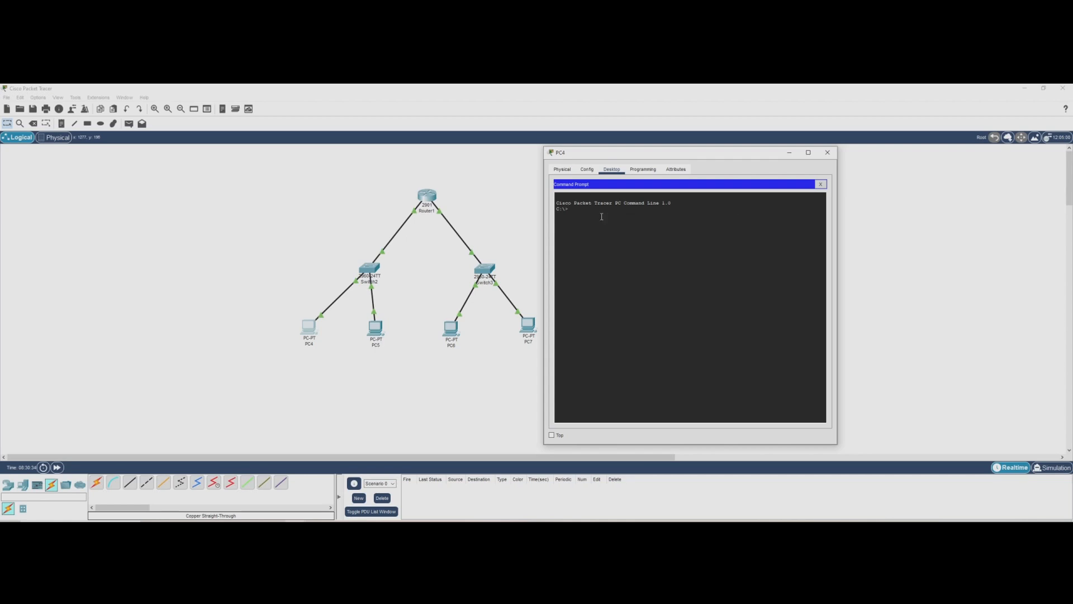
{"action": "type", "text": "ipconfig /all"}
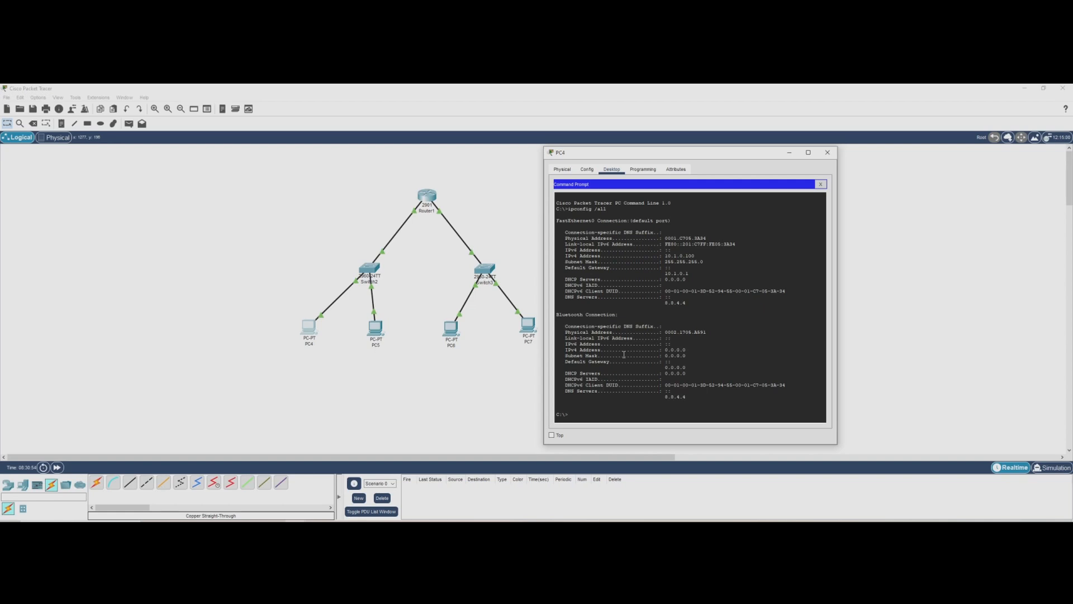
{"action": "type", "text": "ping"}
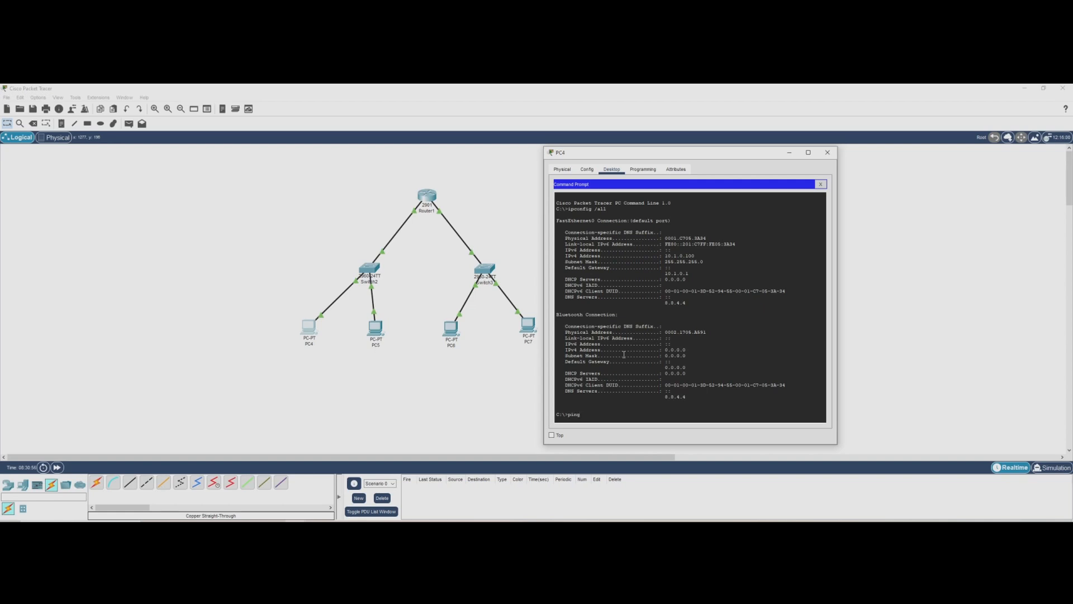
{"action": "type", "text": "10"}
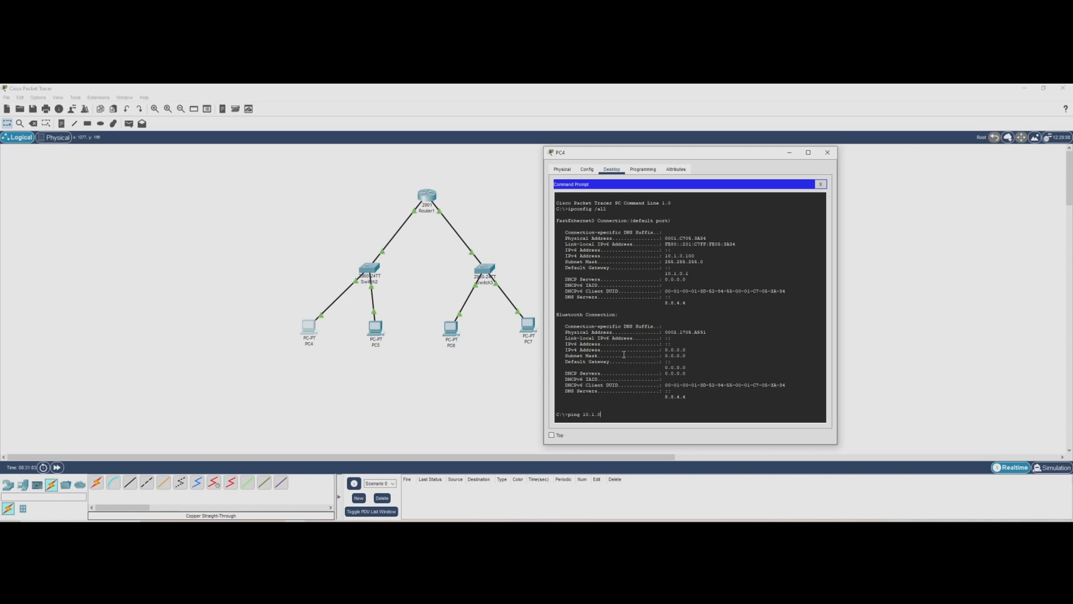
{"action": "type", "text": ".1"}
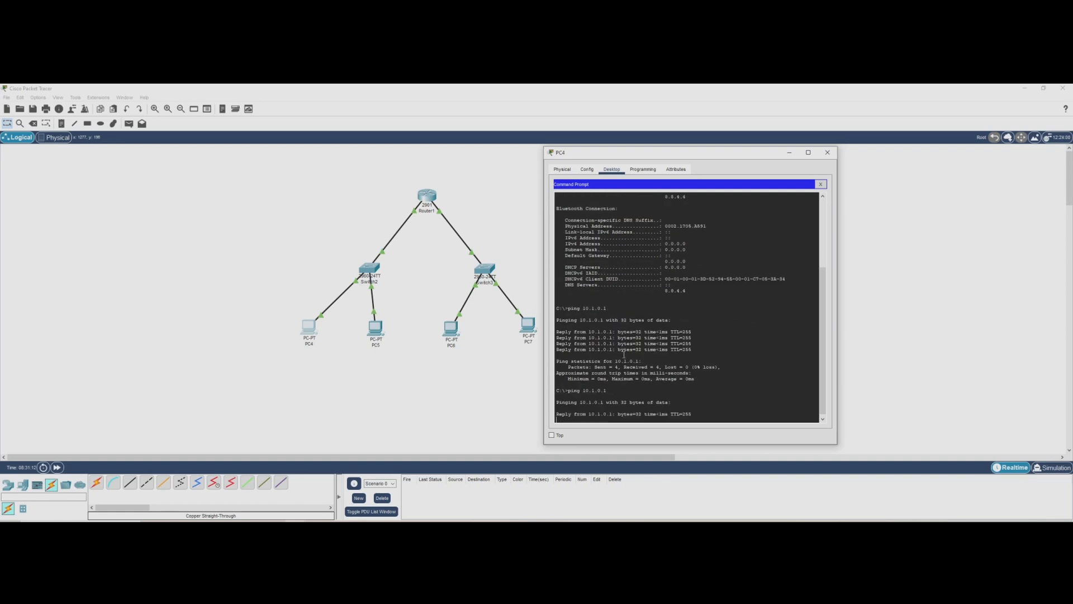
Step: From PC4's command prompt ping 10.2.0.100 on the other subnet
{"action": "scroll", "scroll_direction": "down", "scroll_amount": 3}
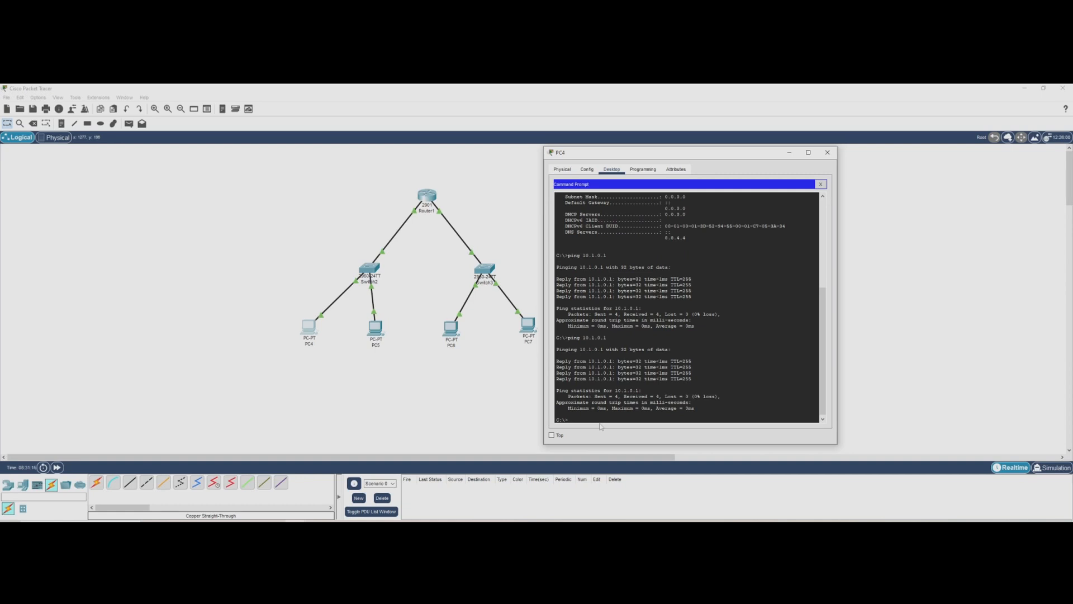
{"action": "mouse_move", "coordinate": [345, 327]}
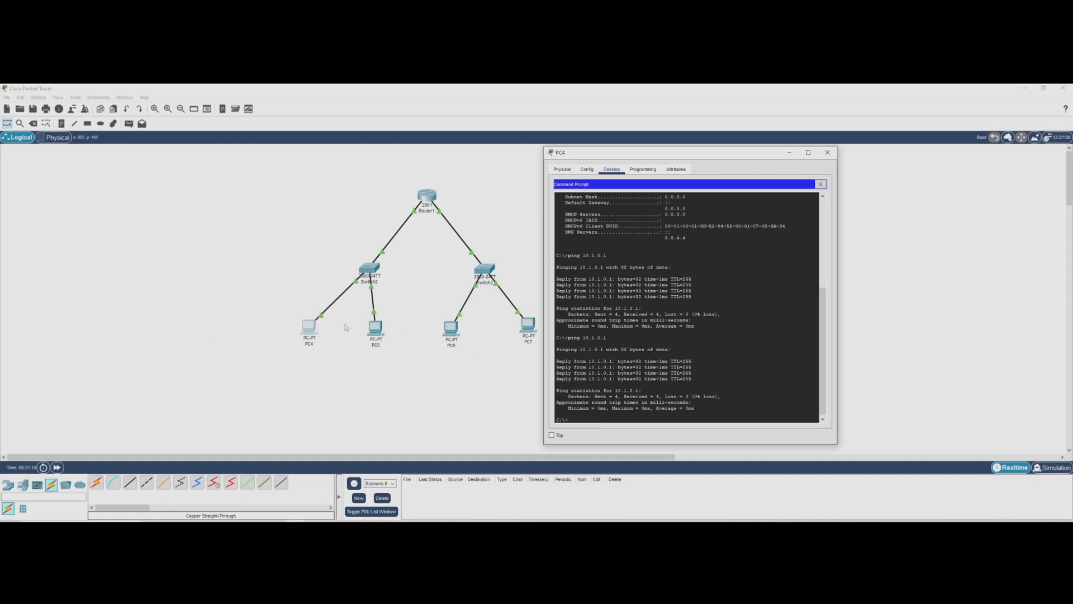
{"action": "mouse_move", "coordinate": [306, 328]}
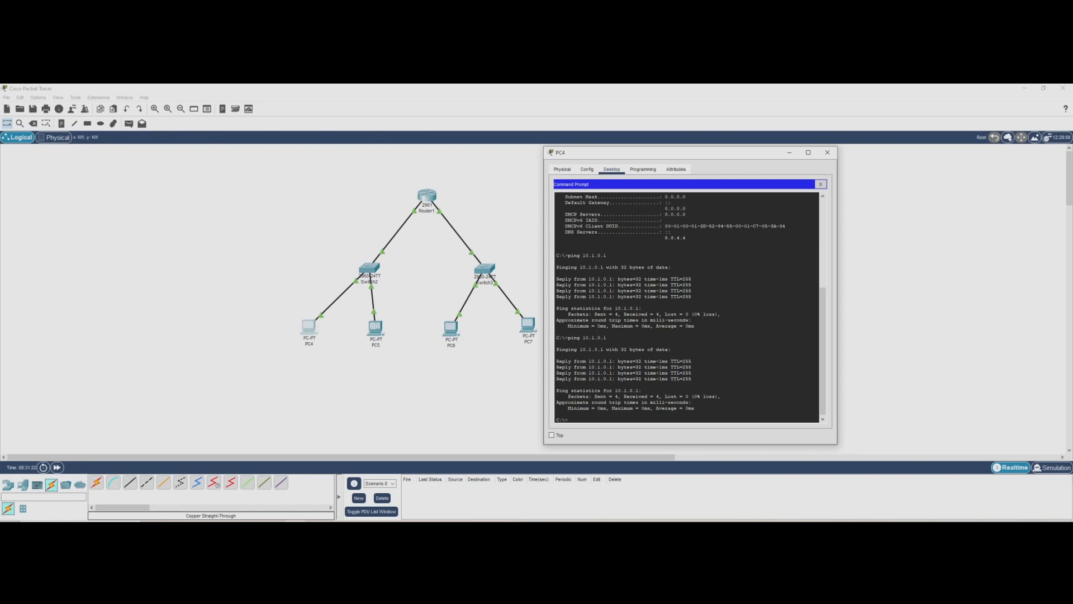
{"action": "type", "text": "ping"}
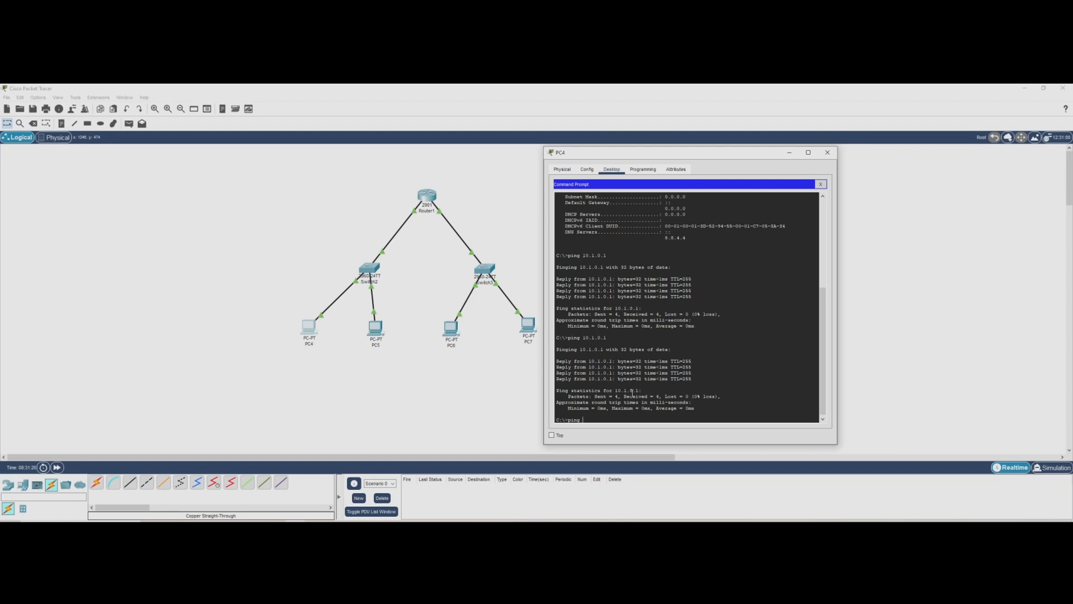
{"action": "type", "text": "10.2.0.100"}
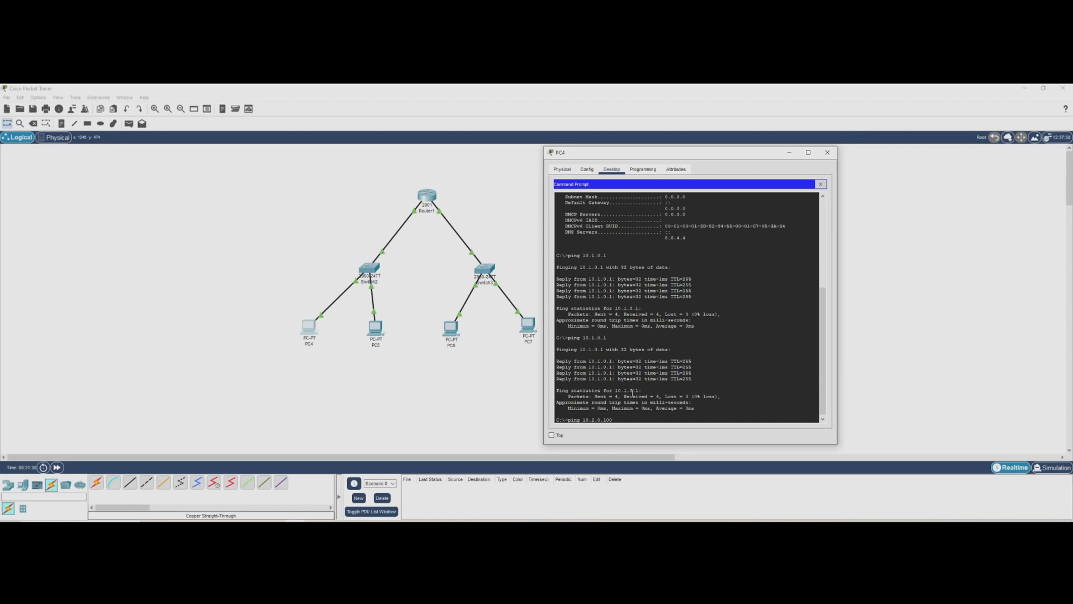
{"action": "key", "text": "Return"}
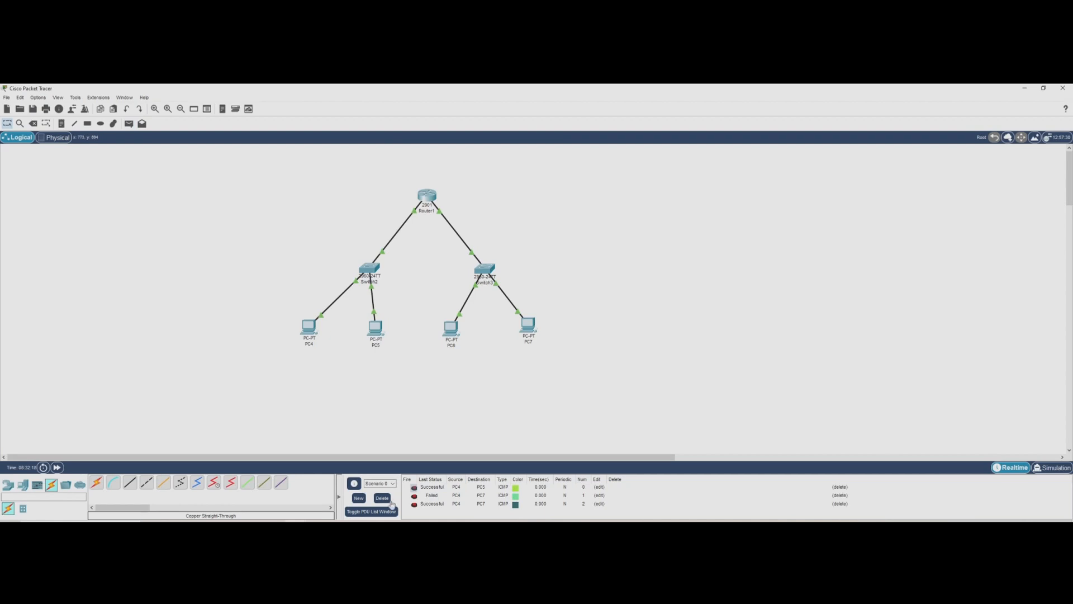
Step: Send simple PDUs from PC4 to PC7 and PC6 and confirm both succeed in the PDU list
{"action": "left_click", "coordinate": [381, 498]}
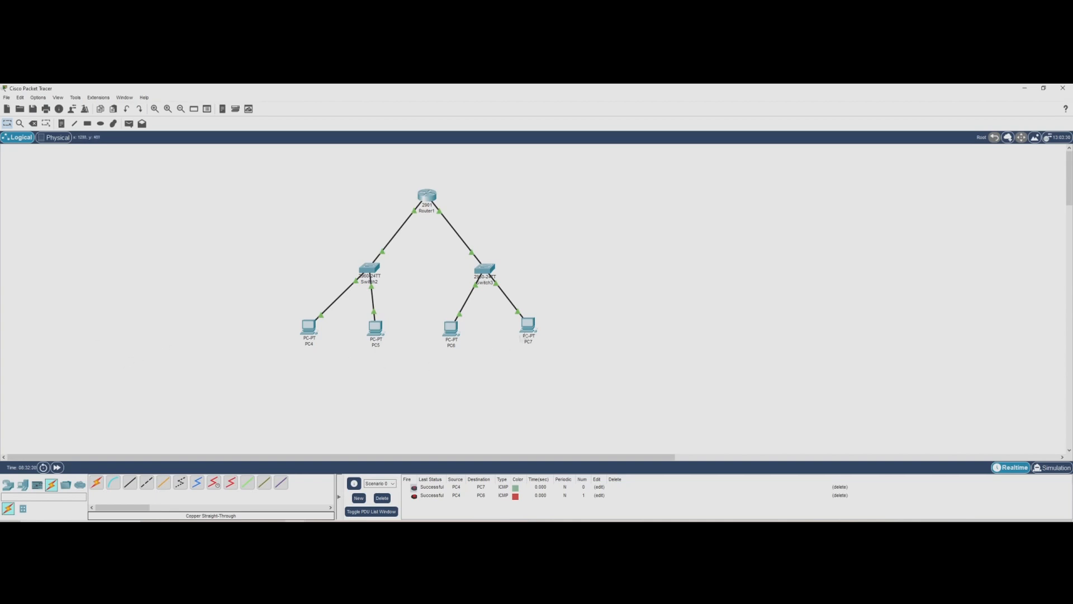
{"action": "mouse_move", "coordinate": [602, 284]}
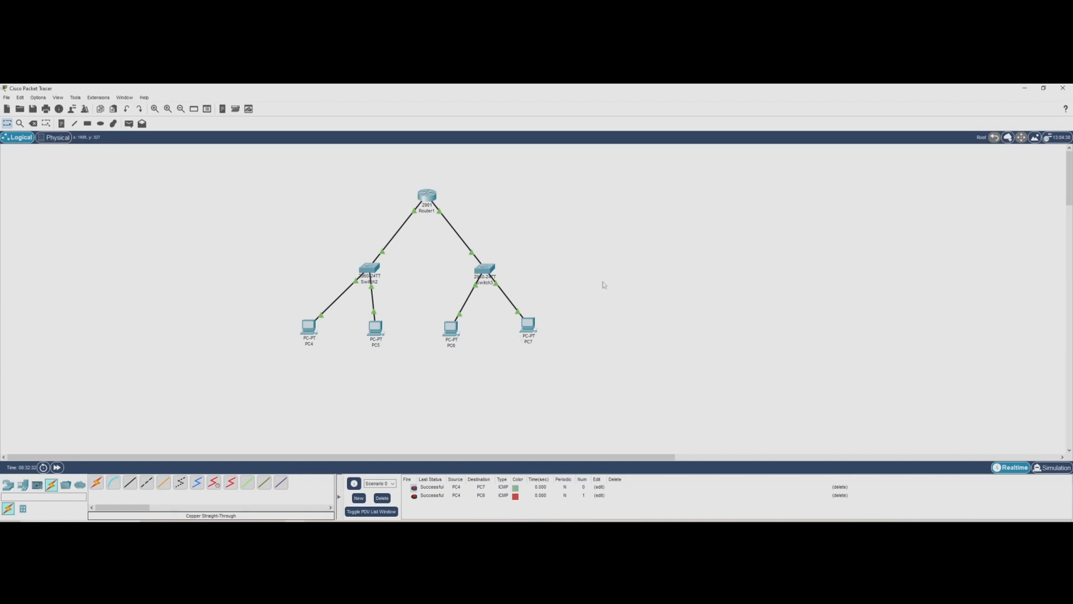
{"action": "mouse_move", "coordinate": [412, 337]}
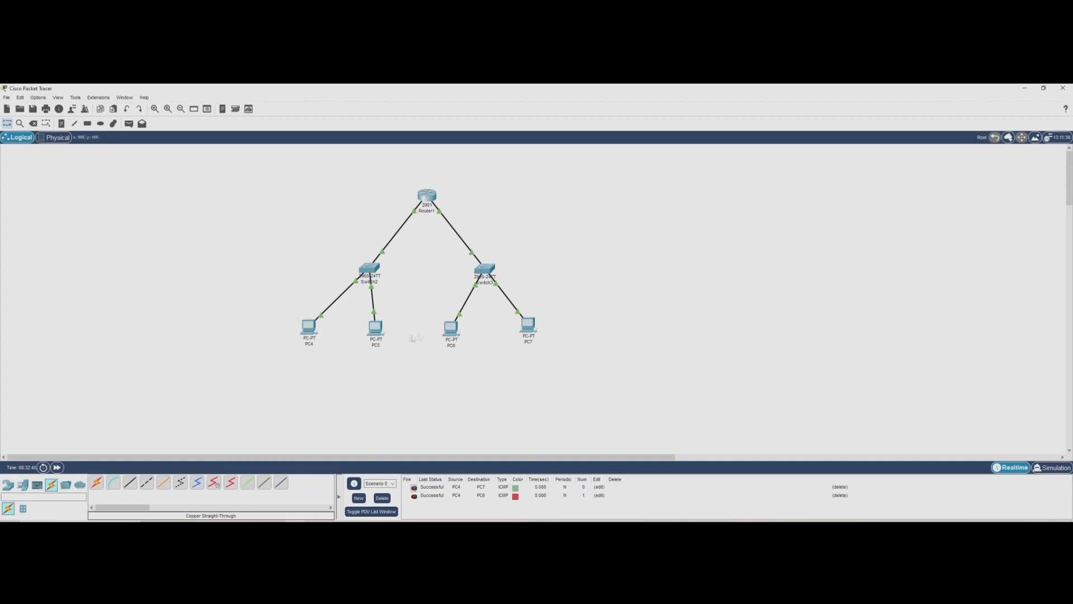
{"action": "mouse_move", "coordinate": [578, 335]}
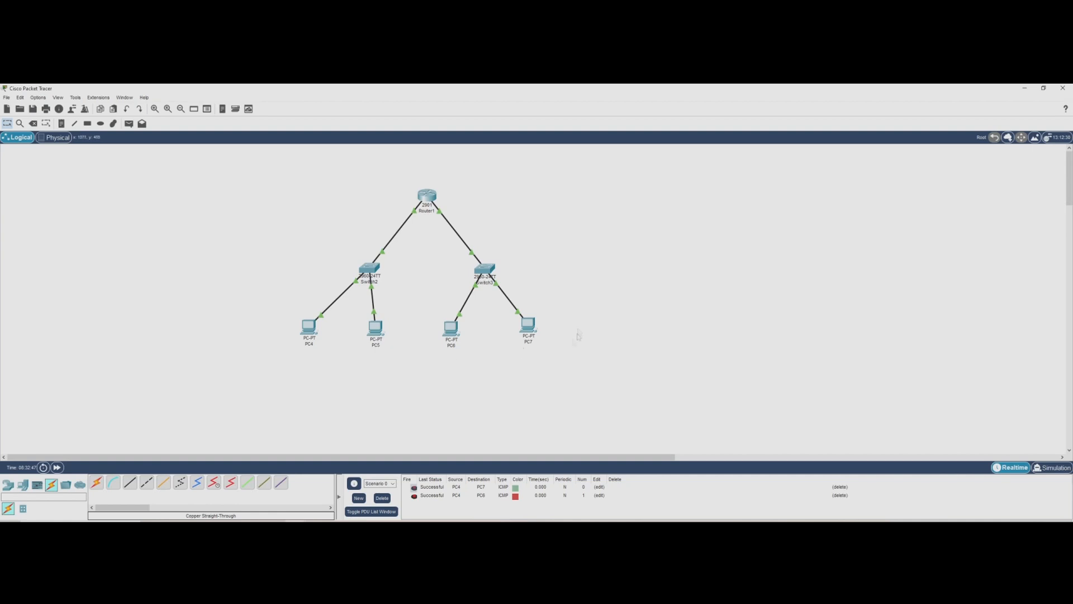
{"action": "mouse_move", "coordinate": [388, 191]}
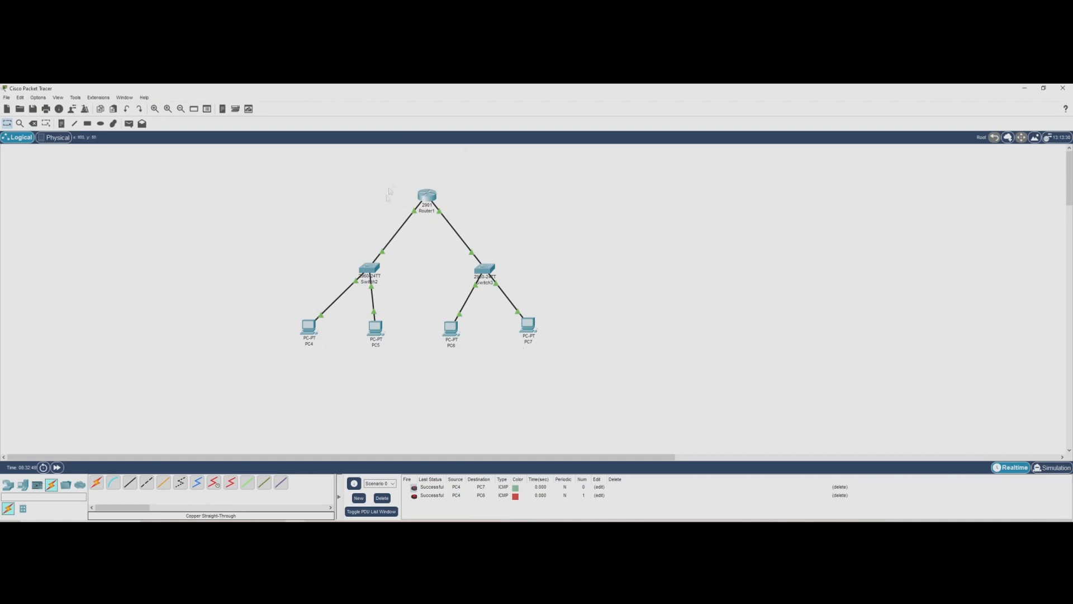